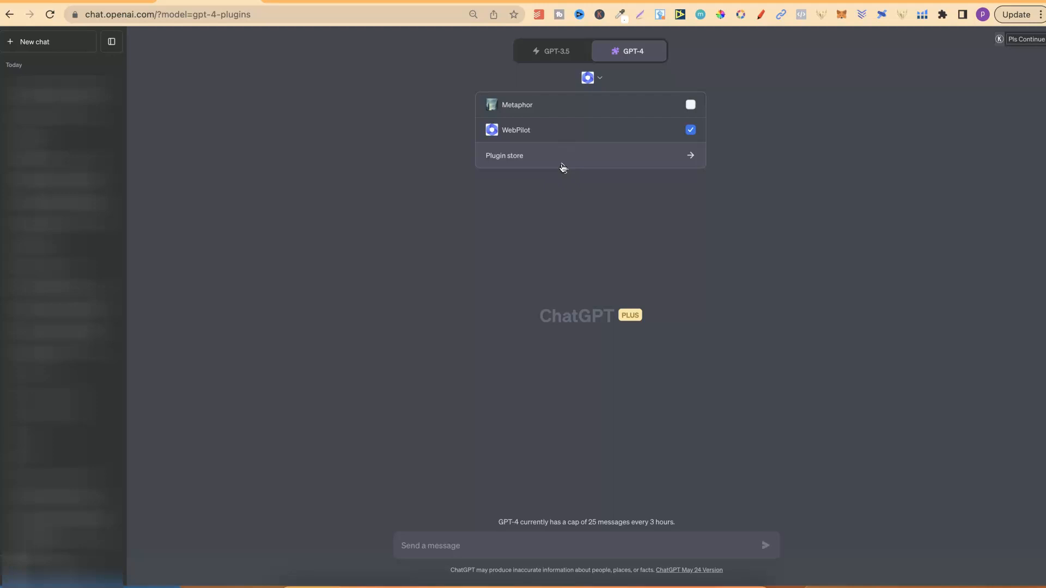
{"action": "mouse_move", "coordinate": [556, 130]}
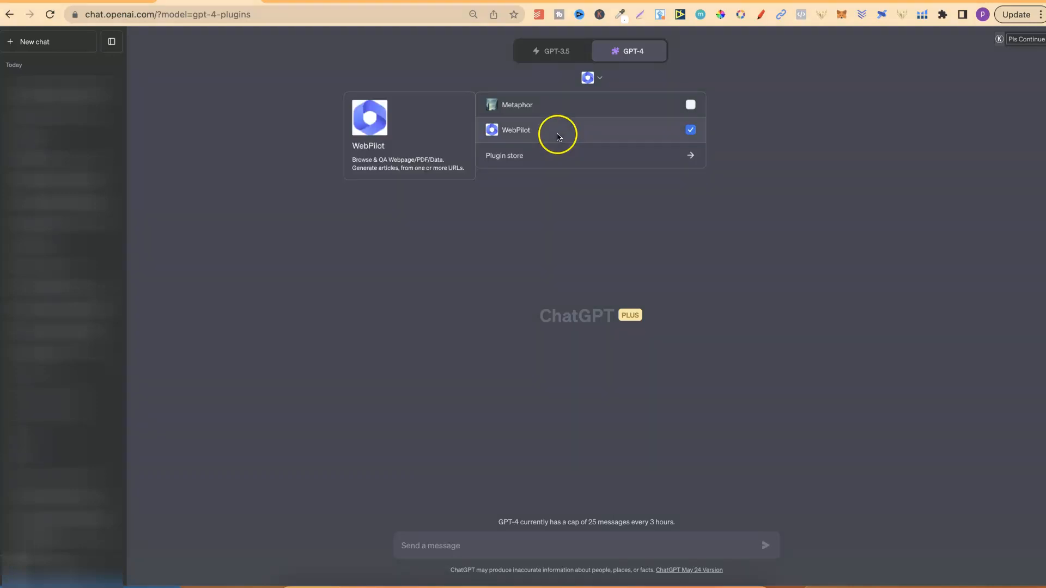
{"action": "mouse_move", "coordinate": [558, 138]}
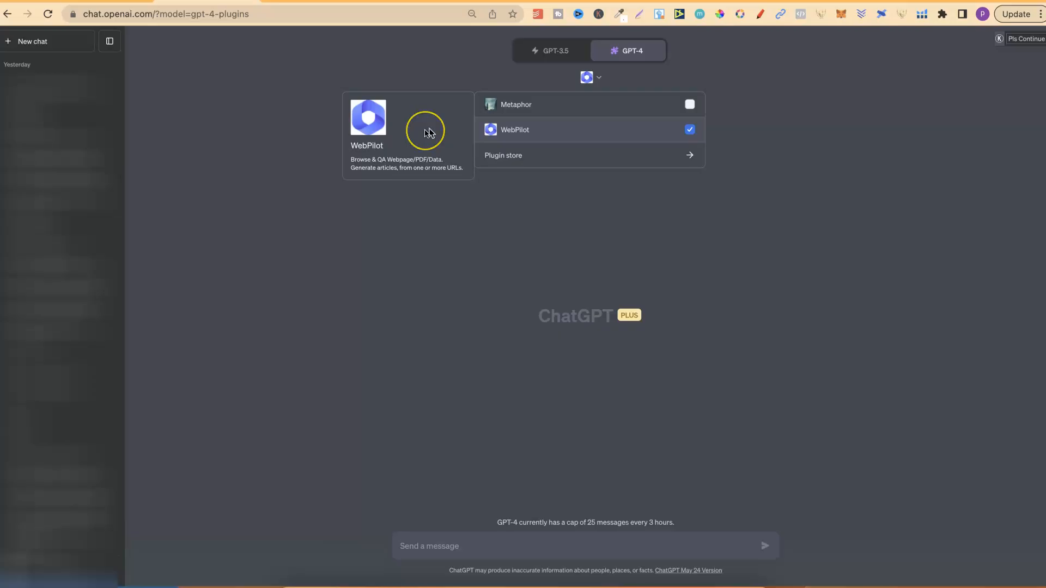
{"action": "mouse_move", "coordinate": [426, 131]}
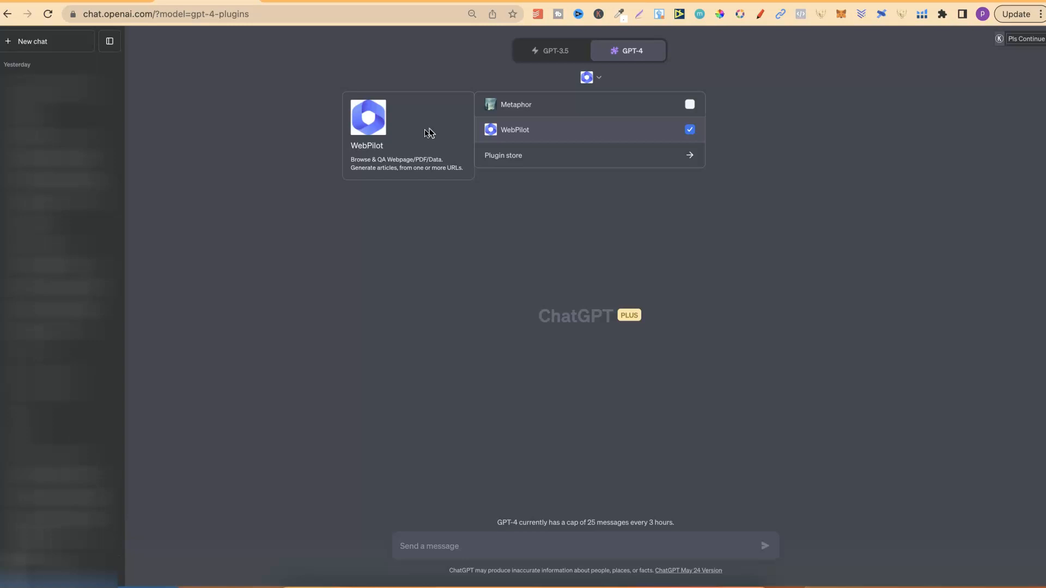
{"action": "mouse_move", "coordinate": [409, 141]}
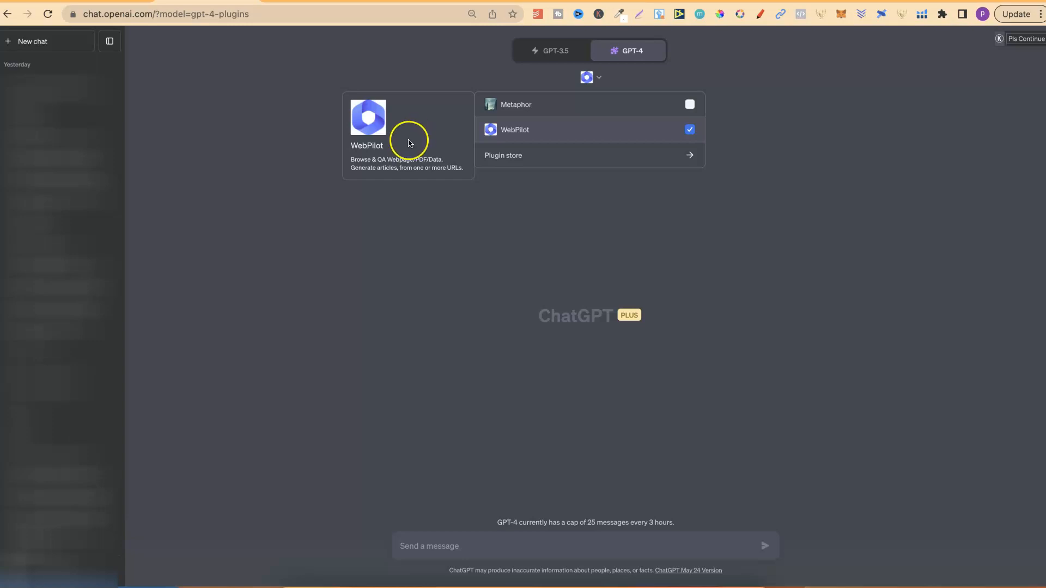
{"action": "mouse_move", "coordinate": [409, 145]}
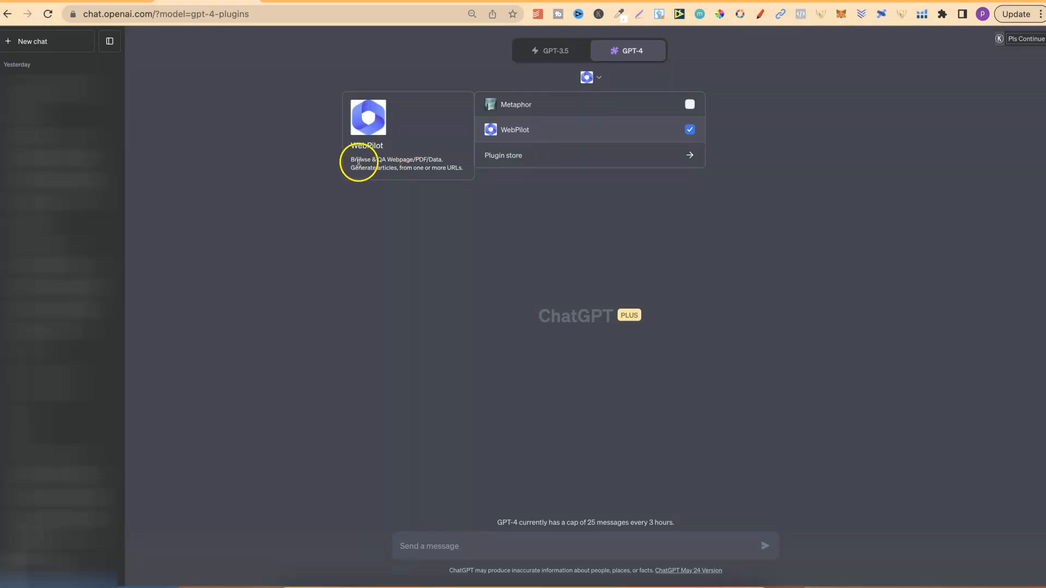
{"action": "mouse_move", "coordinate": [414, 164]}
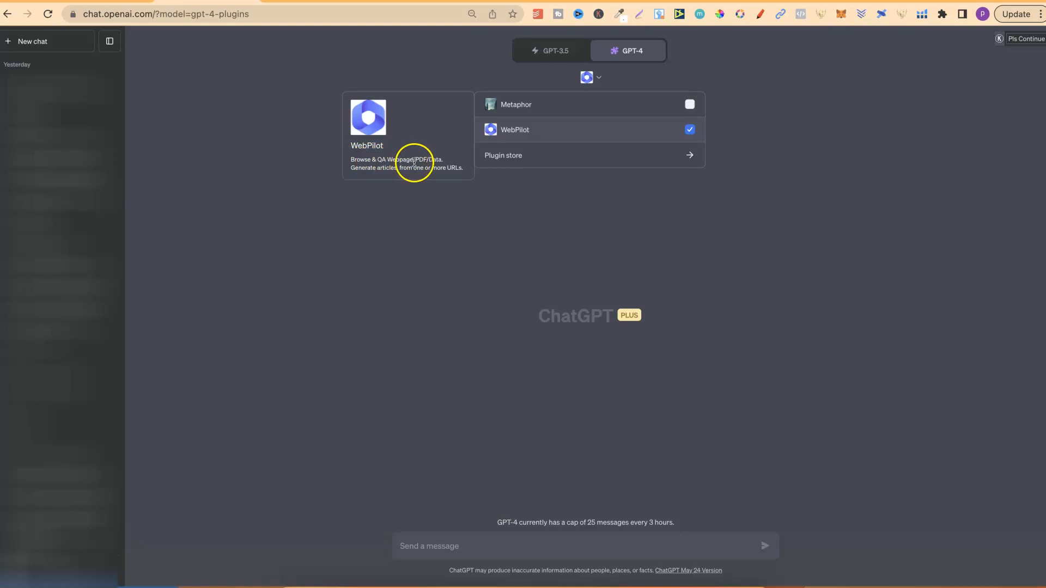
{"action": "mouse_move", "coordinate": [436, 160]}
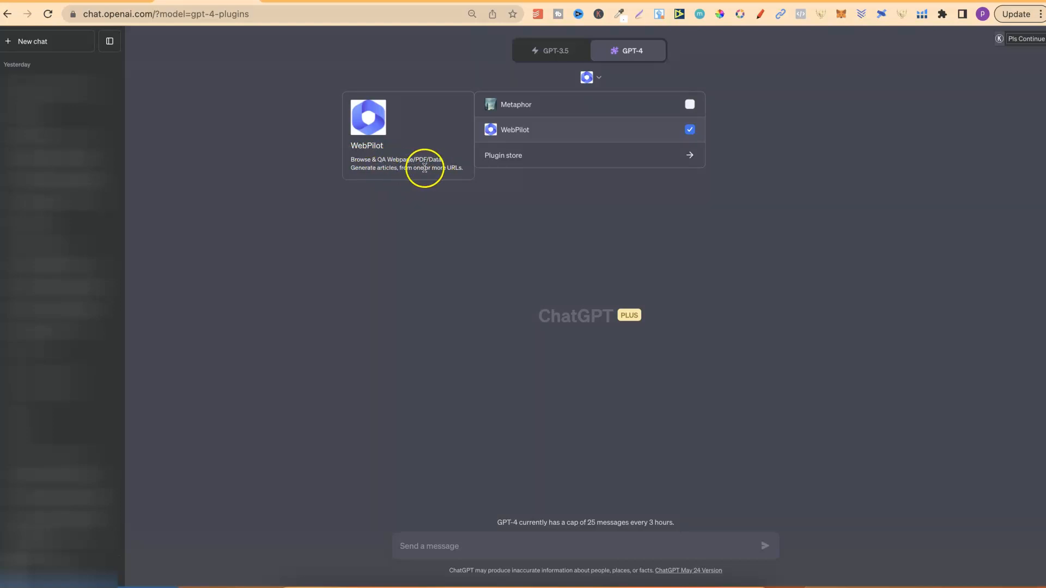
{"action": "mouse_move", "coordinate": [459, 168]}
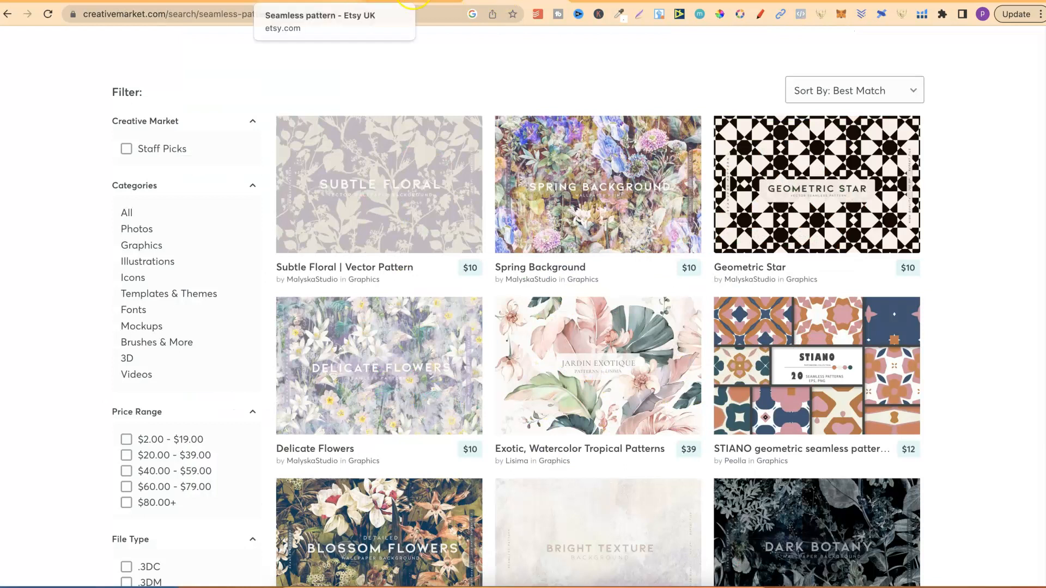
Copy the Creative Market seamless-pattern search page address from the address bar
{"action": "right_click", "coordinate": [207, 13]}
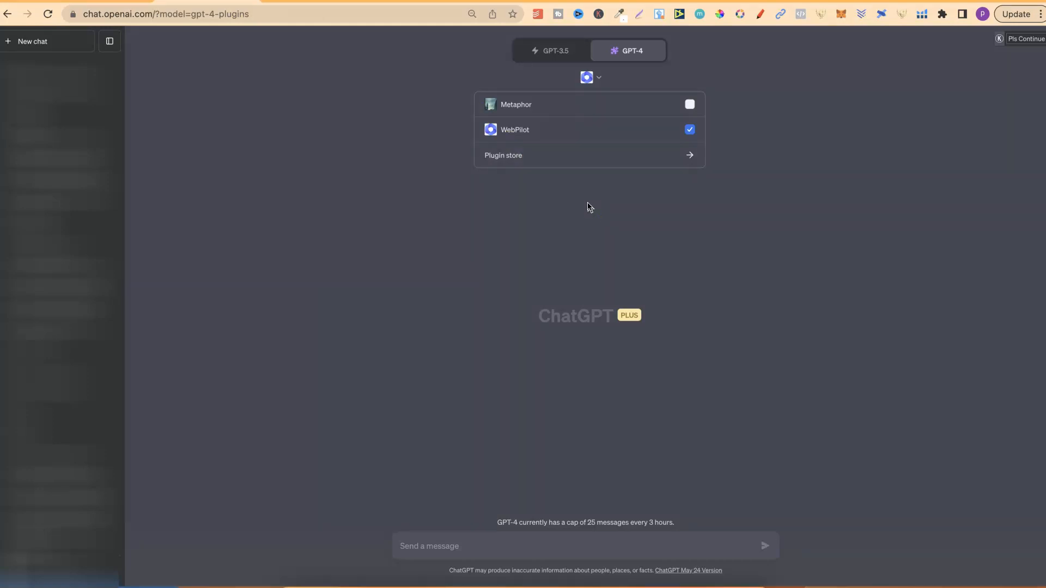
{"action": "mouse_move", "coordinate": [516, 223]}
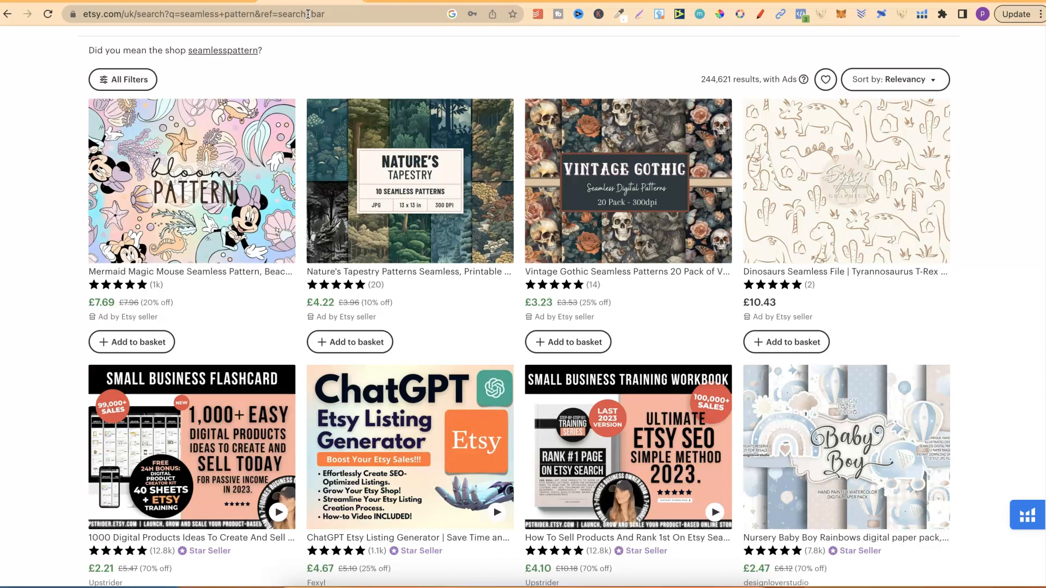
{"action": "mouse_move", "coordinate": [361, 85]}
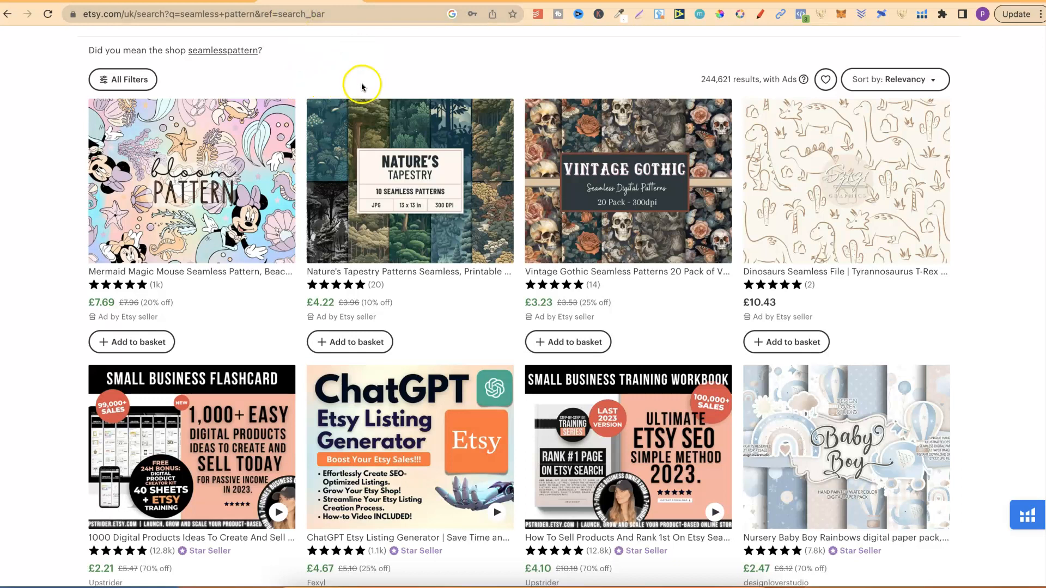
{"action": "mouse_move", "coordinate": [362, 85]}
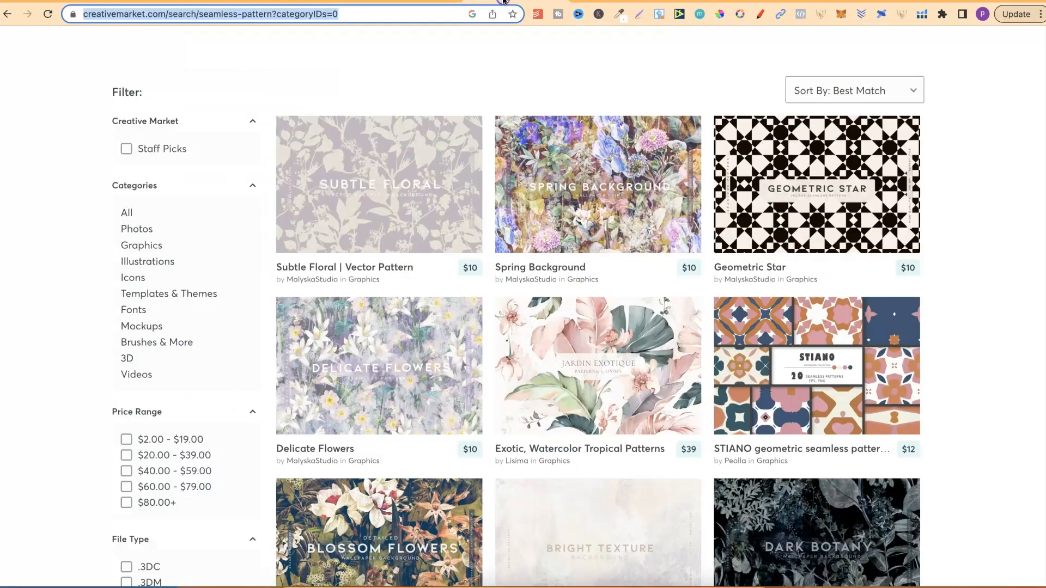
{"action": "mouse_move", "coordinate": [981, 218]}
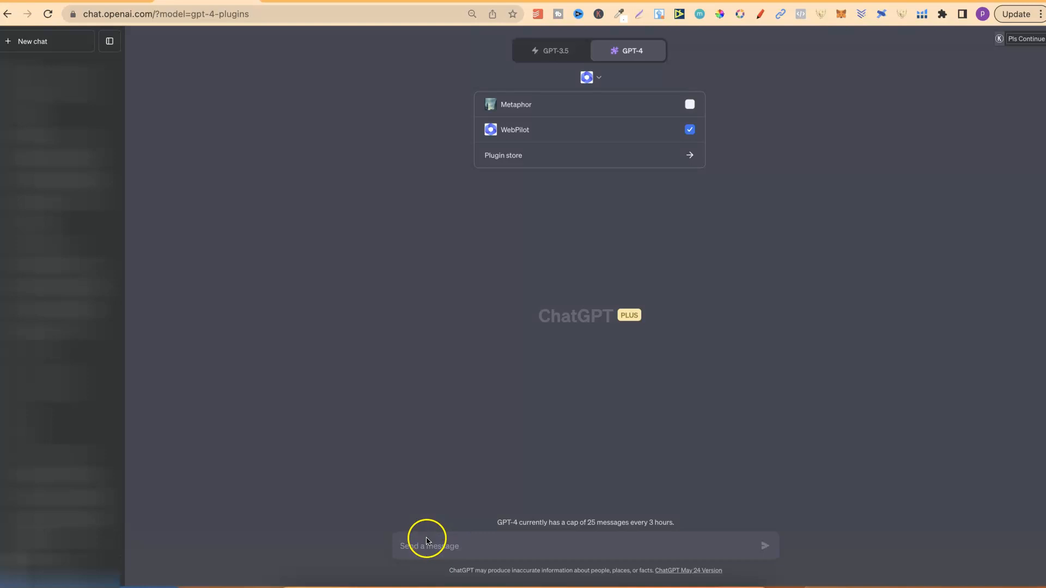
Dismiss the plugin menu and focus the ChatGPT message box for a new request
{"action": "left_click", "coordinate": [429, 546]}
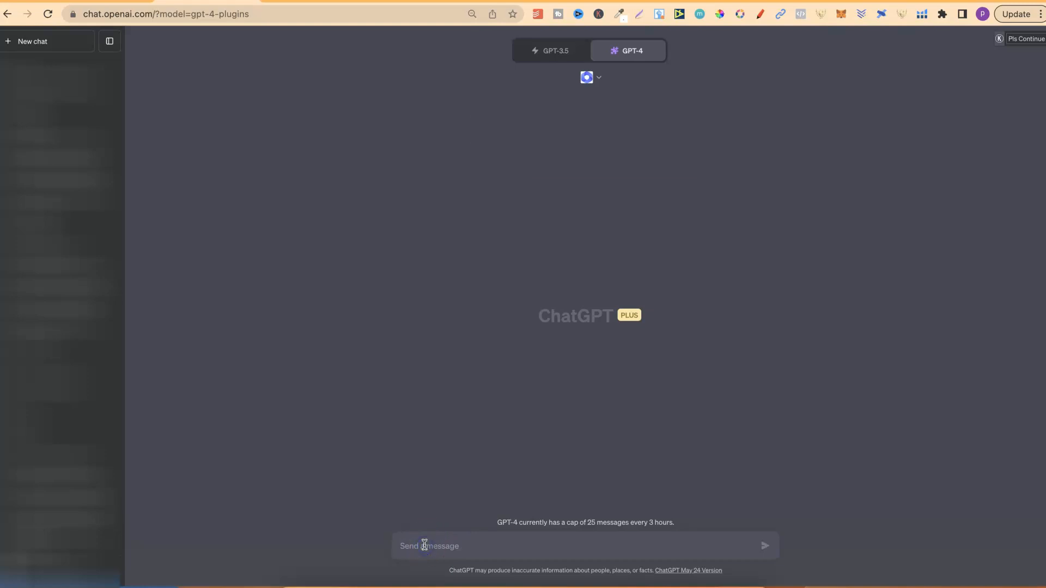
{"action": "left_click", "coordinate": [427, 545]}
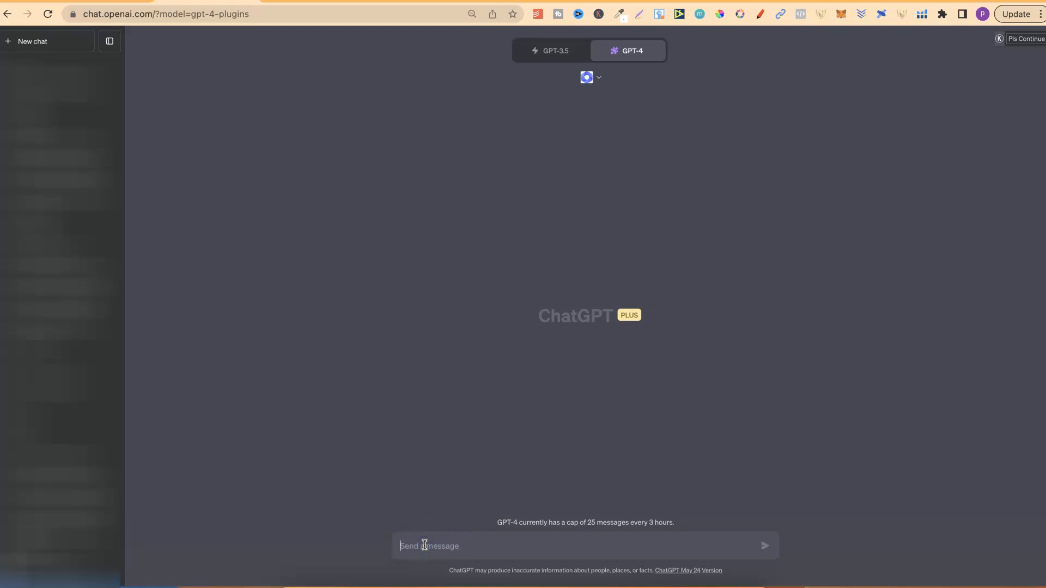
{"action": "left_click", "coordinate": [423, 546]}
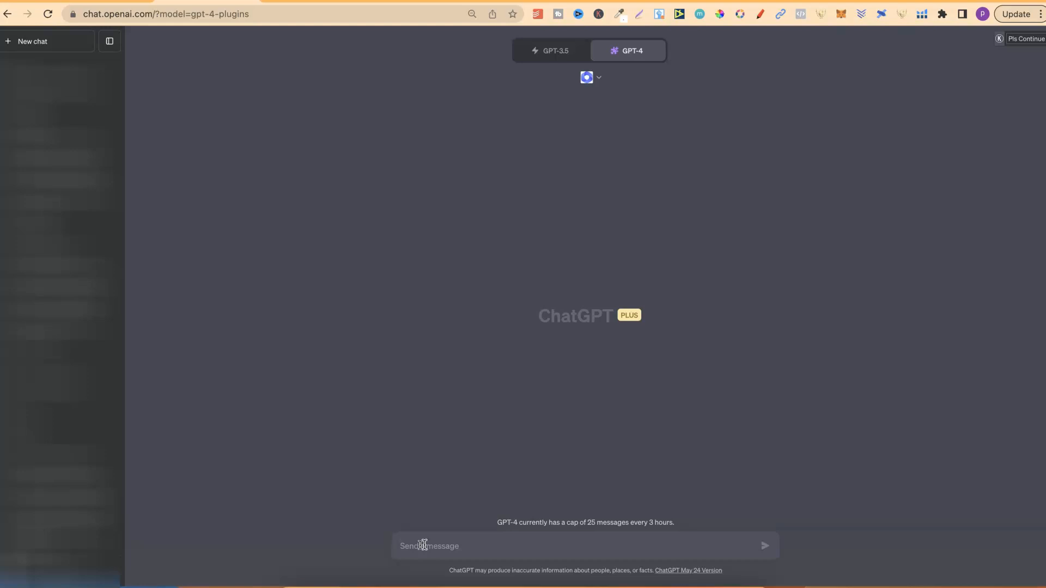
{"action": "mouse_move", "coordinate": [687, 540]}
{"action": "type", "text": "scan this webpage and make me a list of all of the seamless pattern niches: https://creativemarket.com/search/seamless-pattern?categoryIDs=0"}
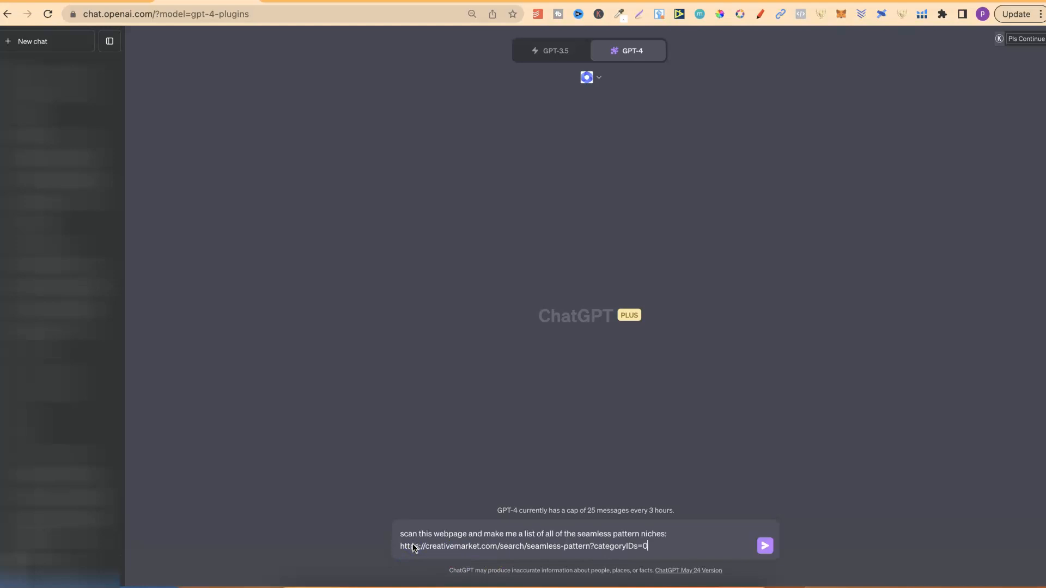
{"action": "mouse_move", "coordinate": [840, 433]}
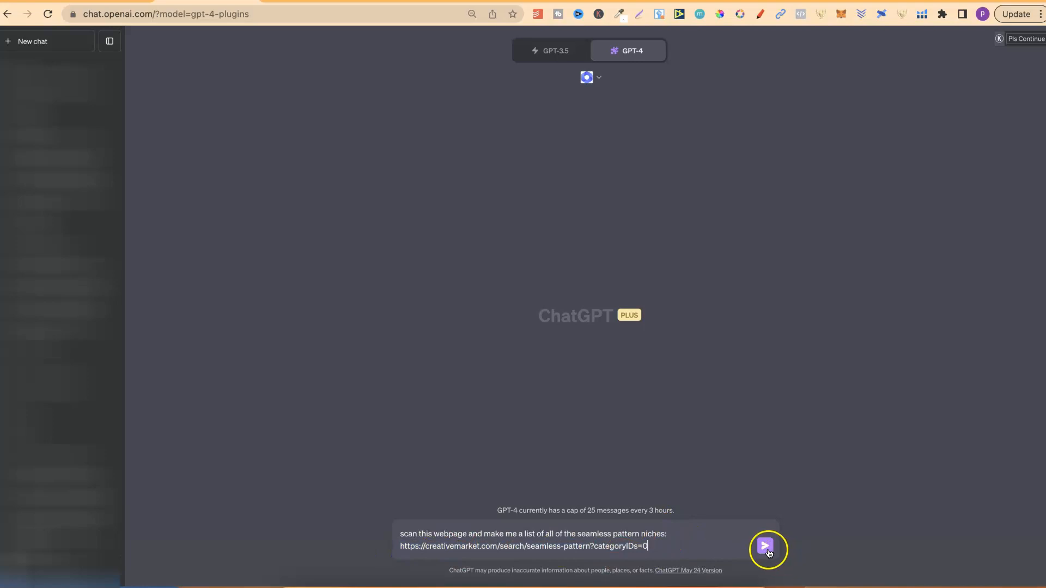
Send the niche-listing request and review the thirty seamless pattern niches WebPilot returns
{"action": "left_click", "coordinate": [765, 546]}
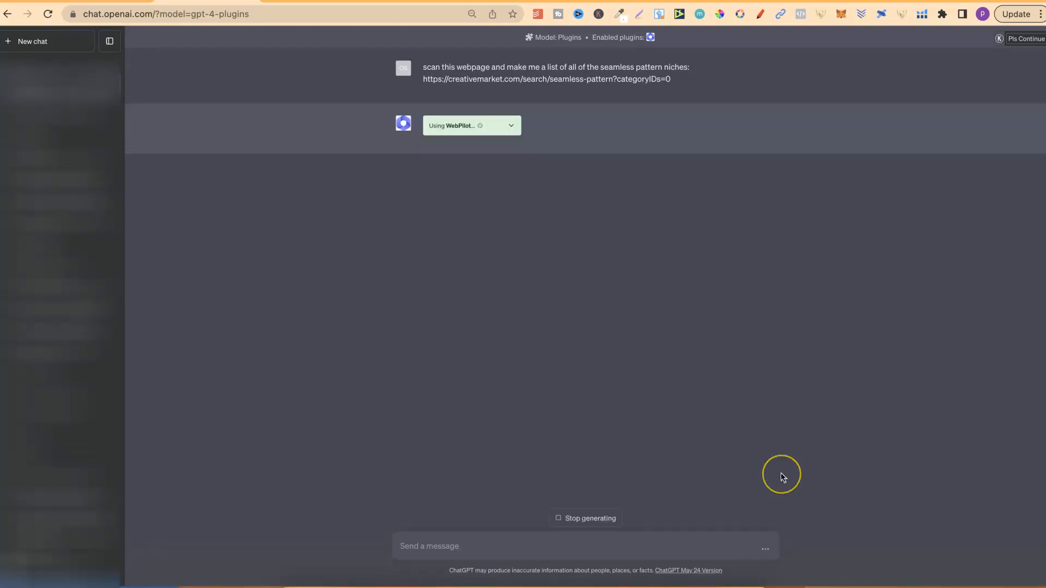
{"action": "mouse_move", "coordinate": [653, 67]}
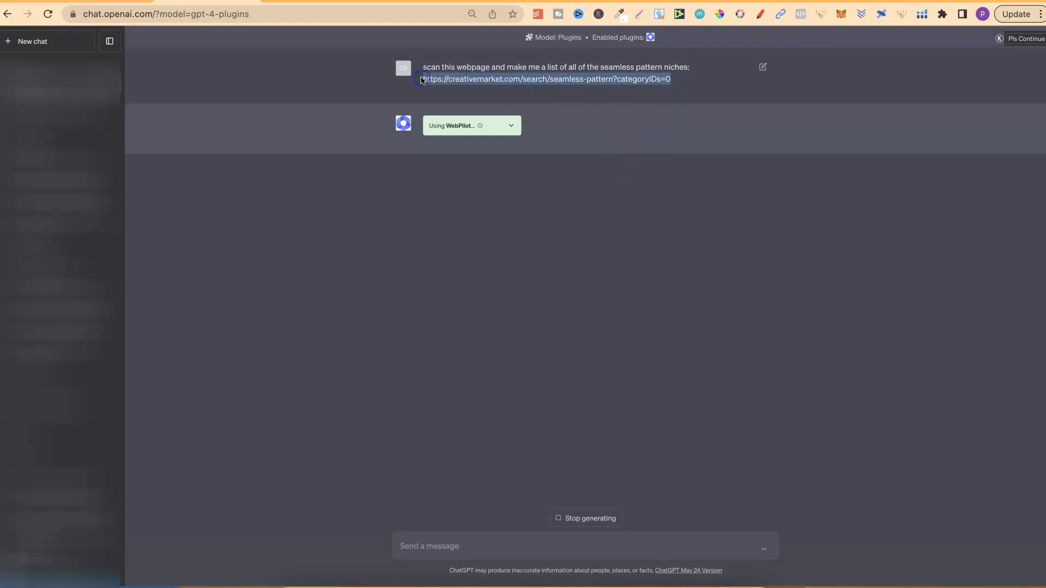
{"action": "mouse_move", "coordinate": [562, 53]}
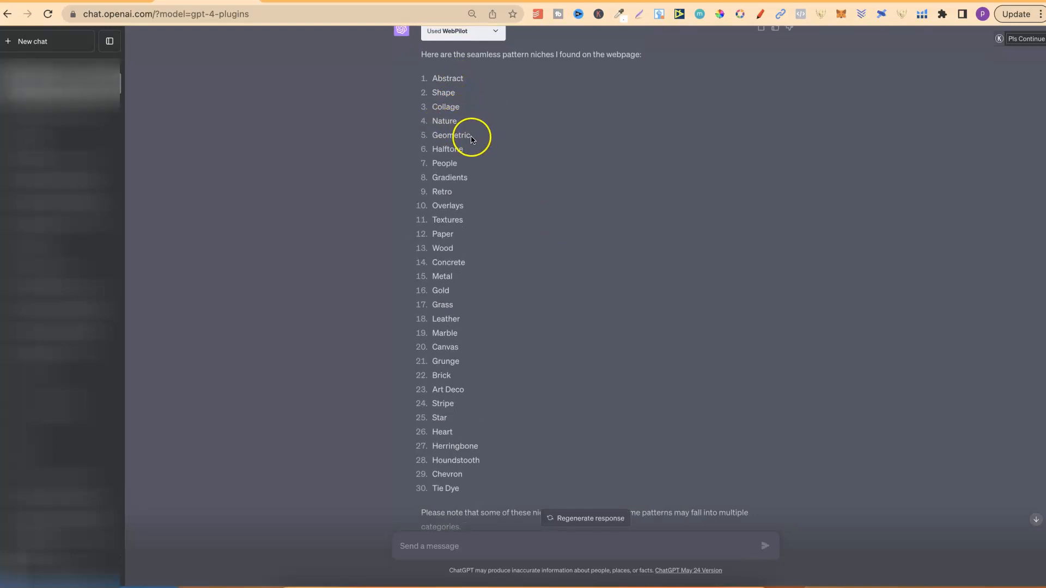
{"action": "mouse_move", "coordinate": [465, 178]}
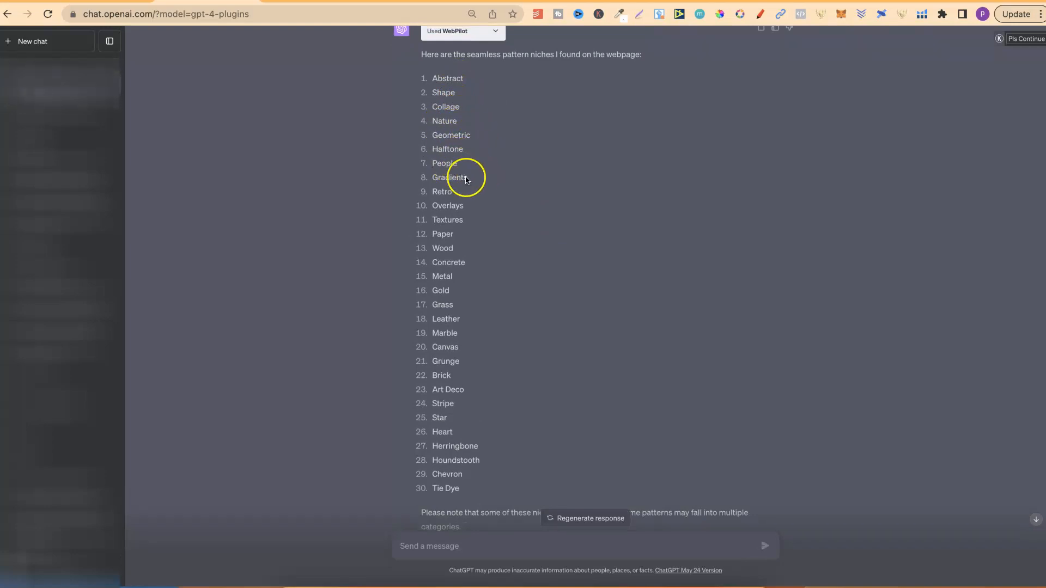
{"action": "mouse_move", "coordinate": [583, 287]}
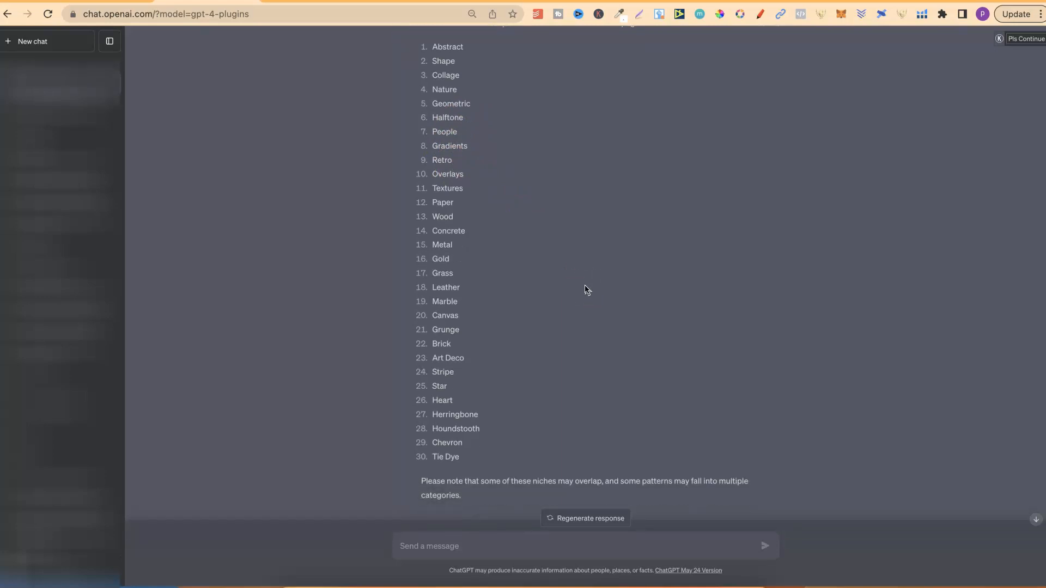
{"action": "scroll", "scroll_direction": "up", "scroll_amount": 3}
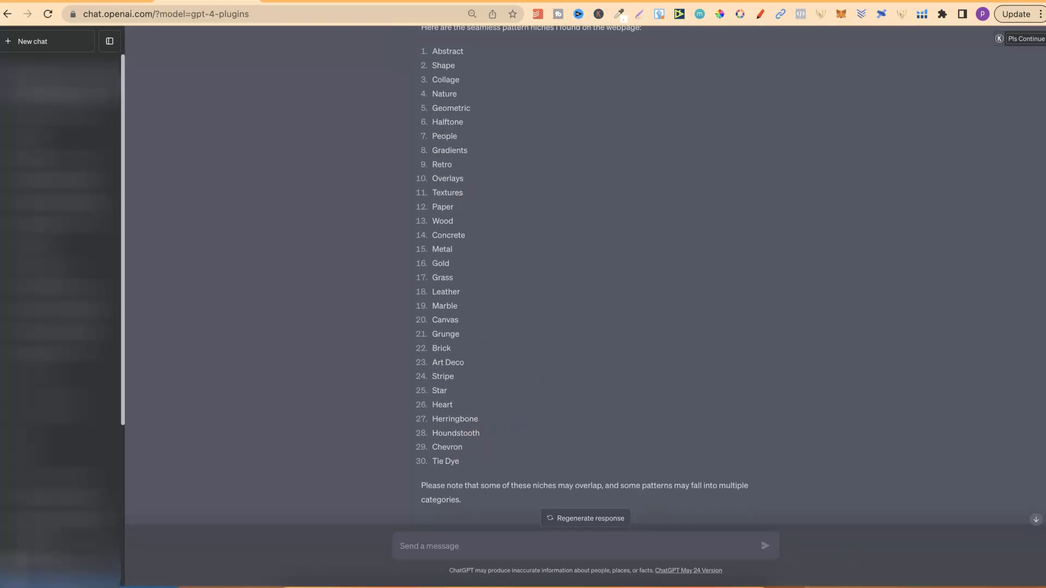
{"action": "mouse_move", "coordinate": [429, 536]}
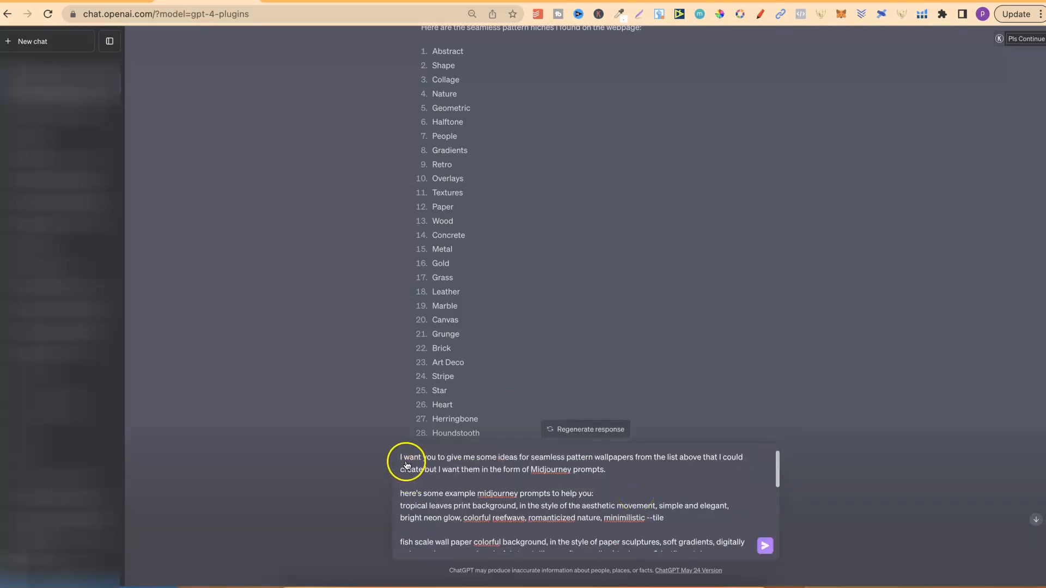
{"action": "mouse_move", "coordinate": [577, 465]}
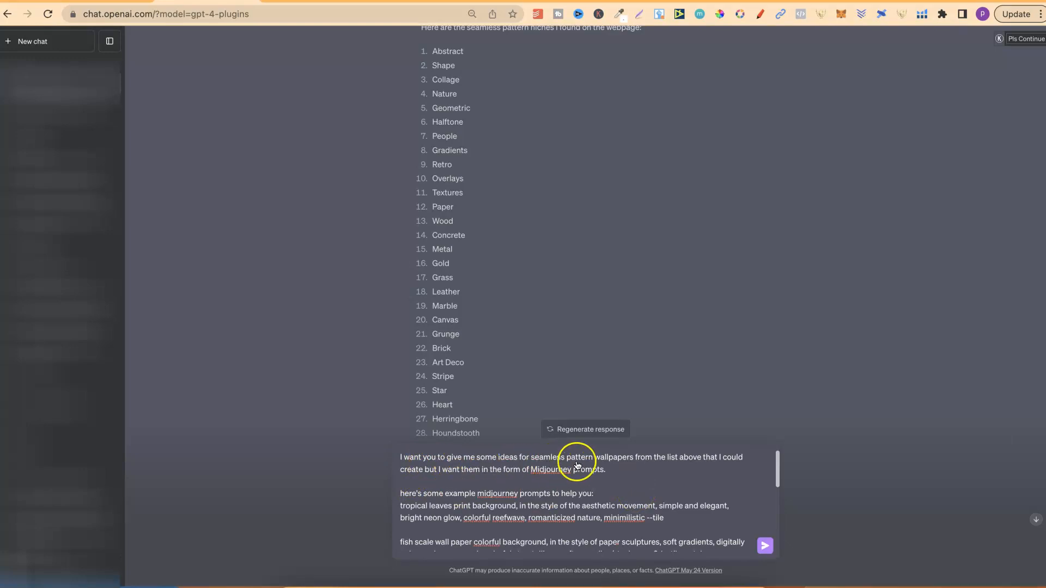
{"action": "mouse_move", "coordinate": [660, 468]}
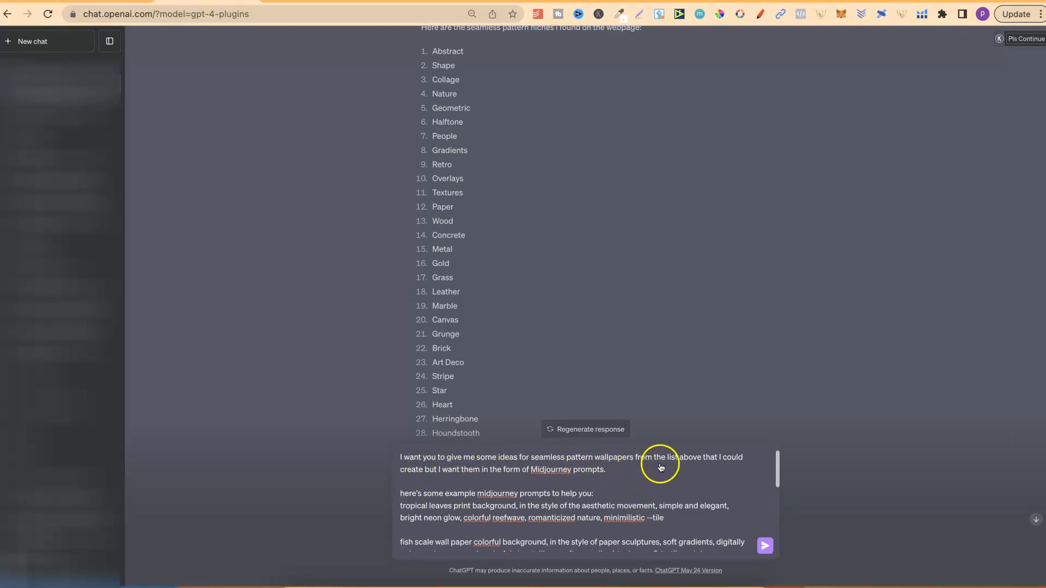
{"action": "mouse_move", "coordinate": [722, 468]}
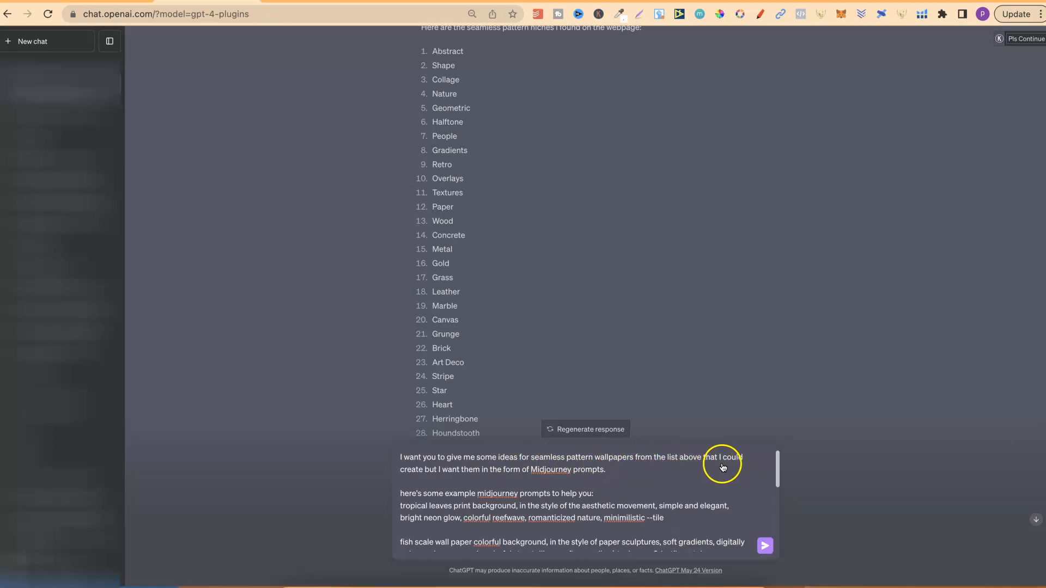
{"action": "mouse_move", "coordinate": [528, 479]}
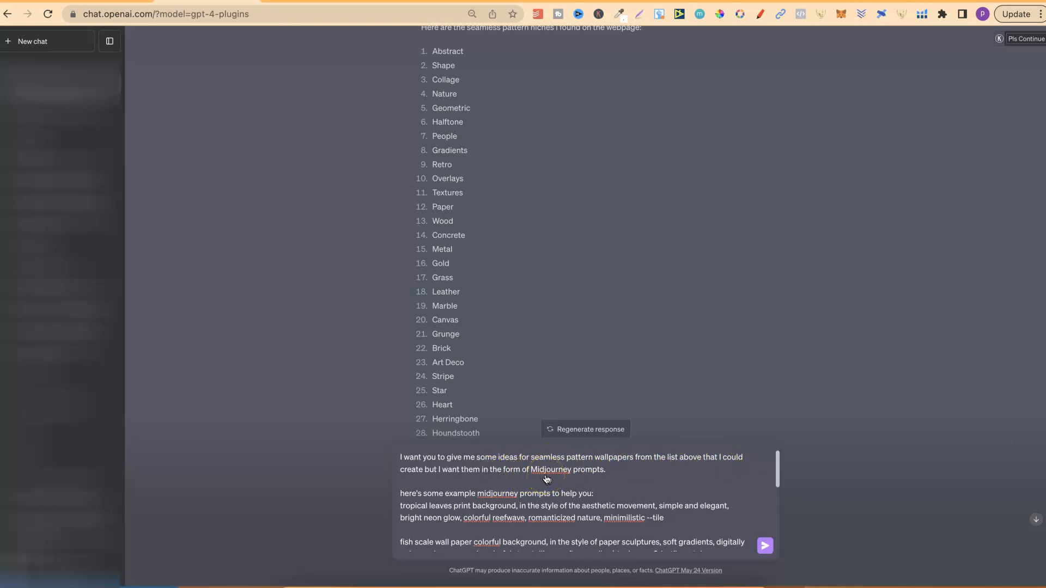
Review the drafted example Midjourney tile prompts in the message box before switching to the Midjourney gallery
{"action": "scroll", "scroll_direction": "down", "scroll_amount": 3}
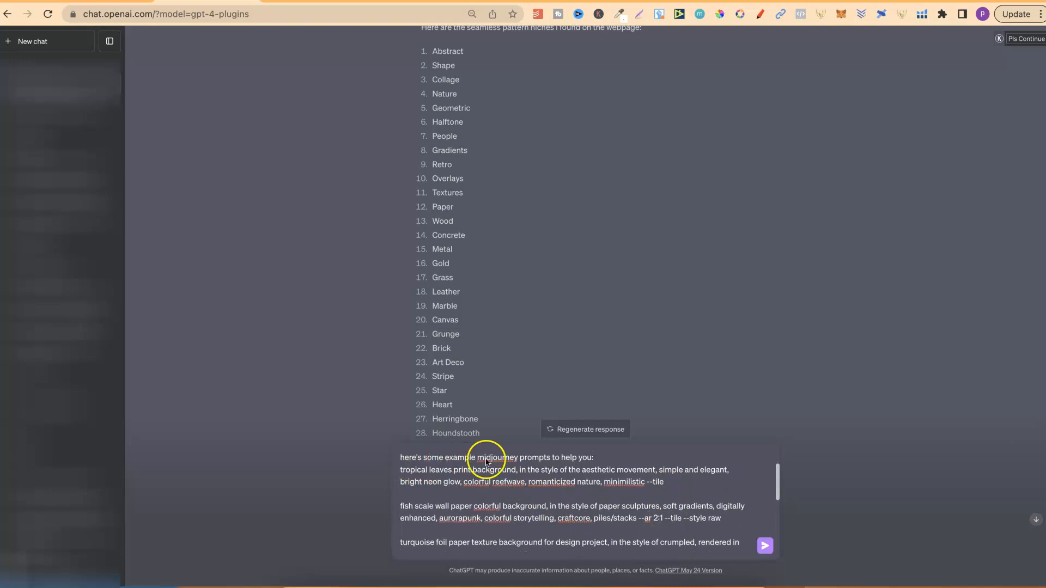
{"action": "mouse_move", "coordinate": [581, 463]}
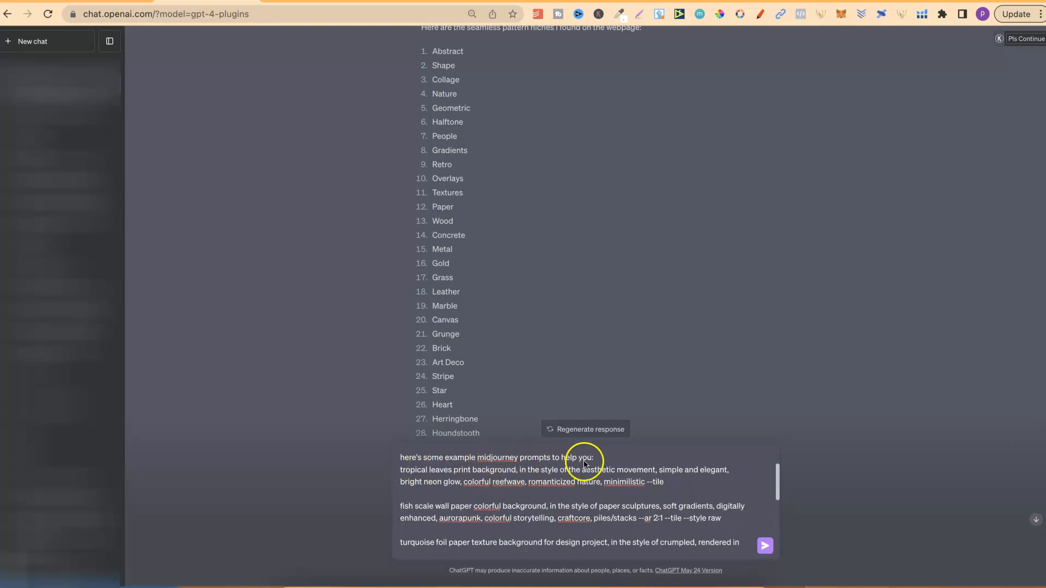
{"action": "scroll", "scroll_direction": "down", "scroll_amount": 3}
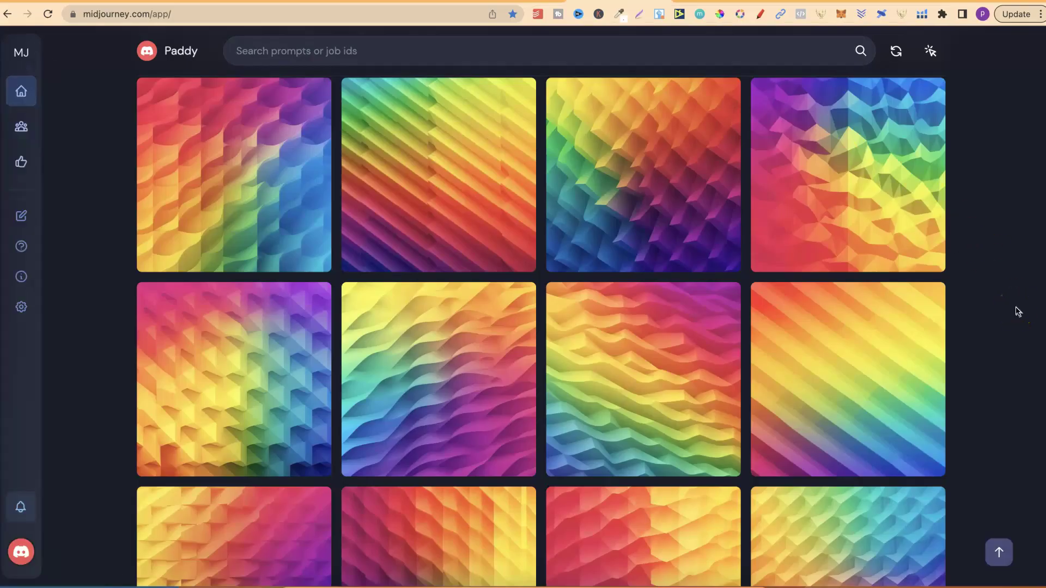
Browse the Midjourney gallery through gradient, tropical, marble, night-sky, polka-dot and plaid pattern tiles
{"action": "scroll", "scroll_direction": "down", "scroll_amount": 3}
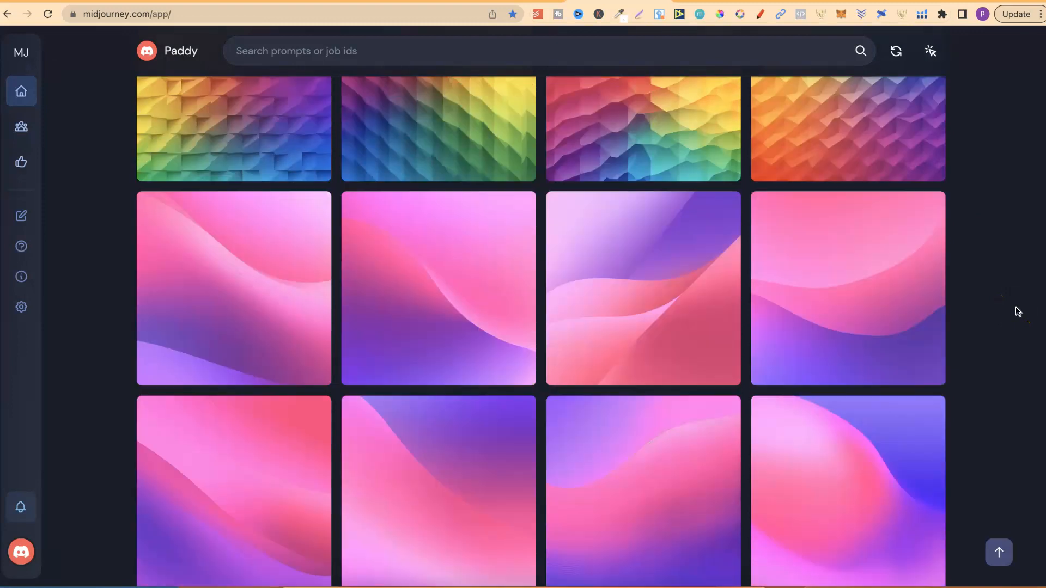
{"action": "scroll", "scroll_direction": "down", "scroll_amount": 3}
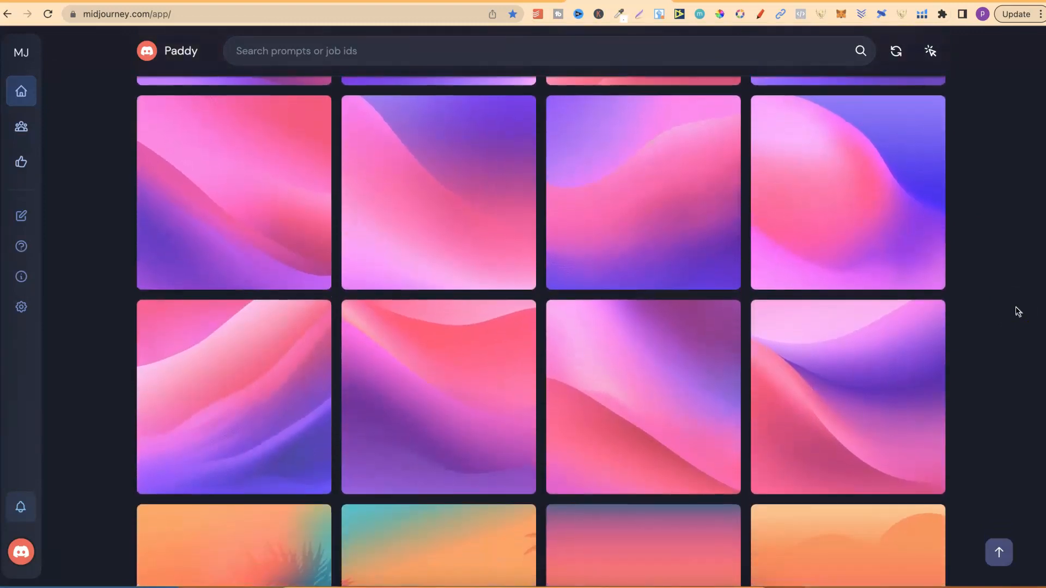
{"action": "scroll", "scroll_direction": "down", "scroll_amount": 3}
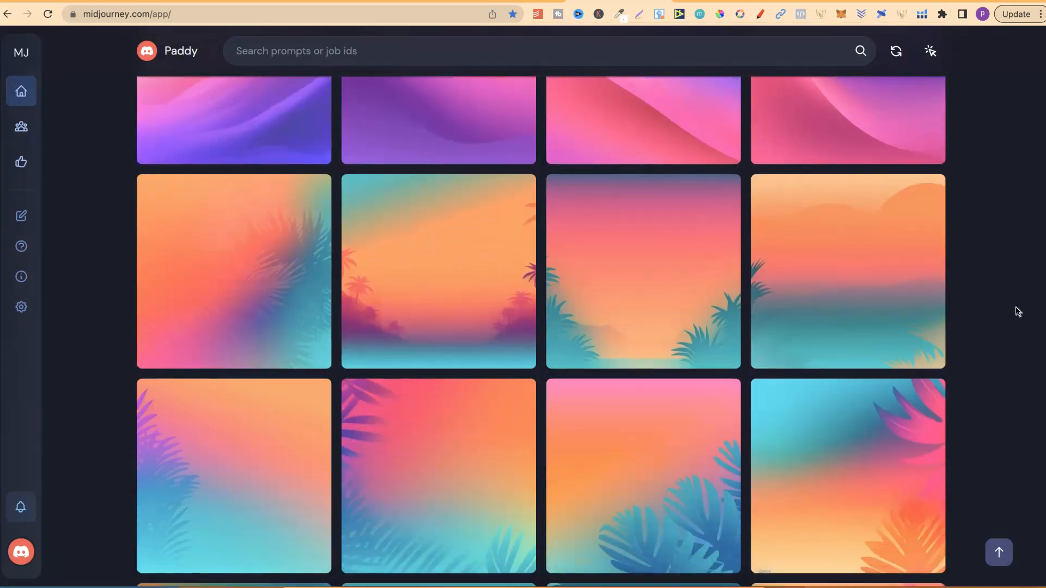
{"action": "scroll", "scroll_direction": "down", "scroll_amount": 3}
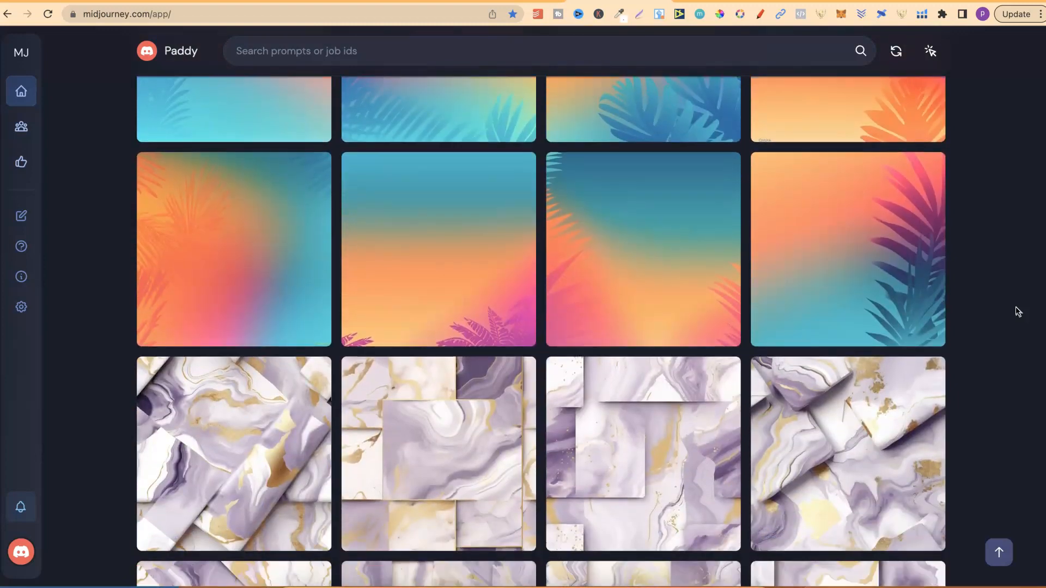
{"action": "scroll", "scroll_direction": "down", "scroll_amount": 3}
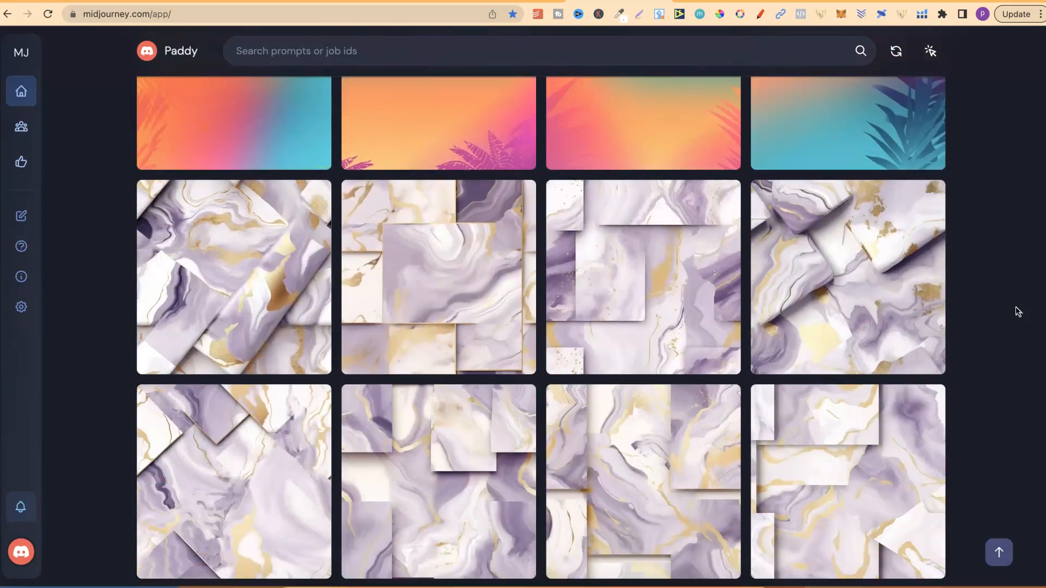
{"action": "scroll", "scroll_direction": "down", "scroll_amount": 3}
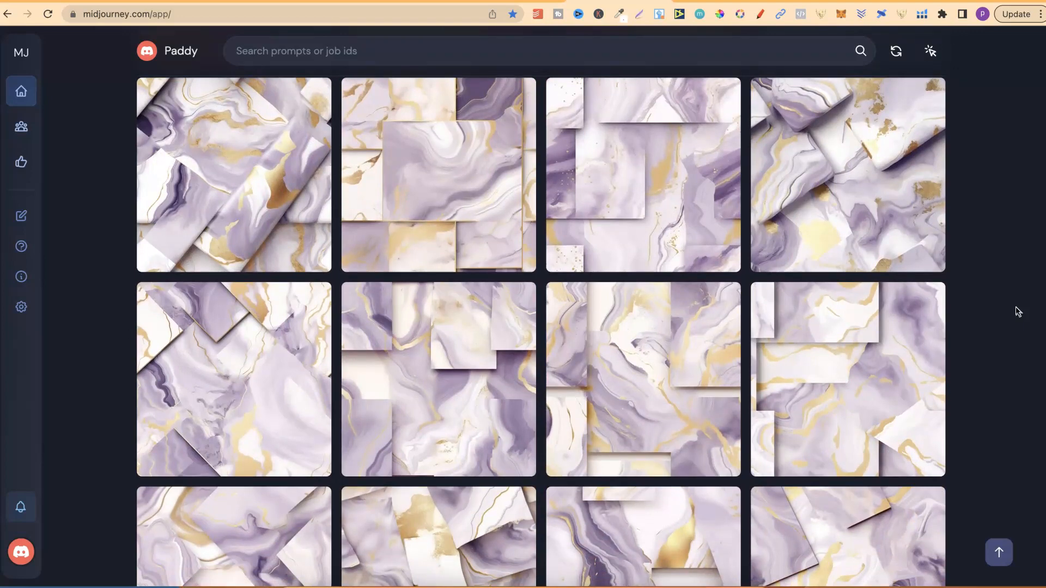
{"action": "scroll", "scroll_direction": "down", "scroll_amount": 3}
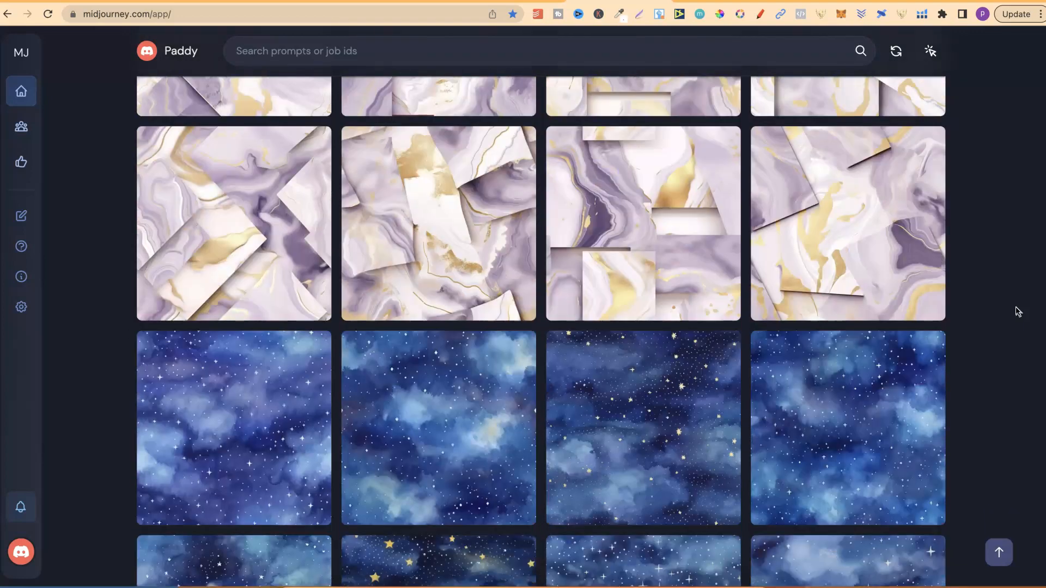
{"action": "scroll", "scroll_direction": "down", "scroll_amount": 3}
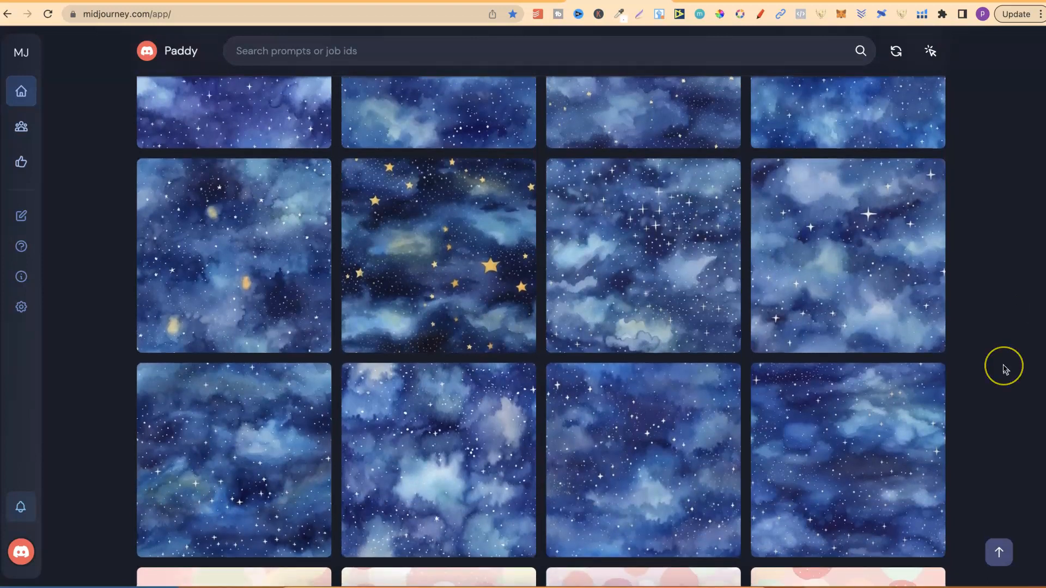
{"action": "scroll", "scroll_direction": "down", "scroll_amount": 3}
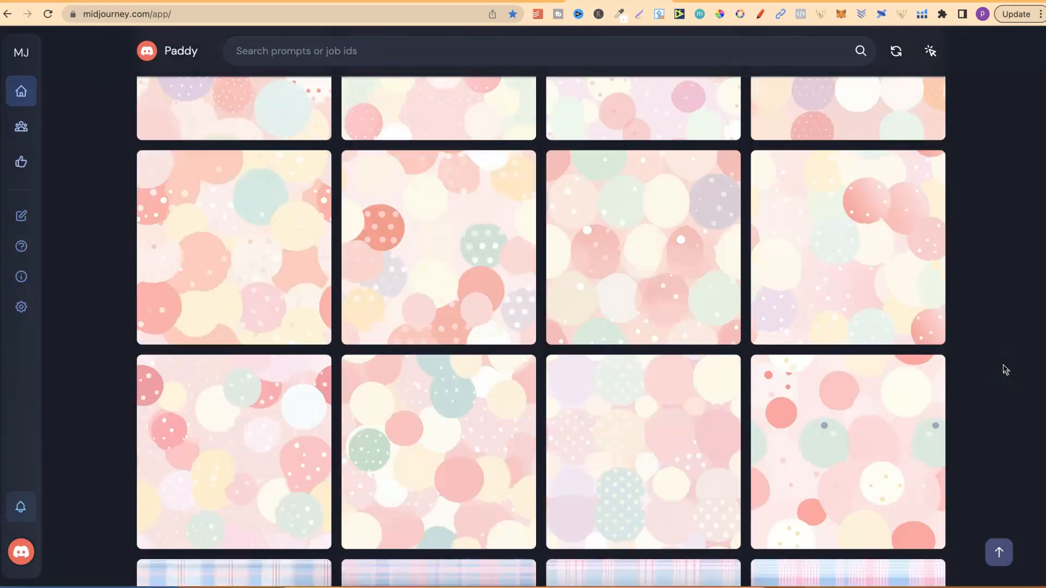
{"action": "scroll", "scroll_direction": "down", "scroll_amount": 3}
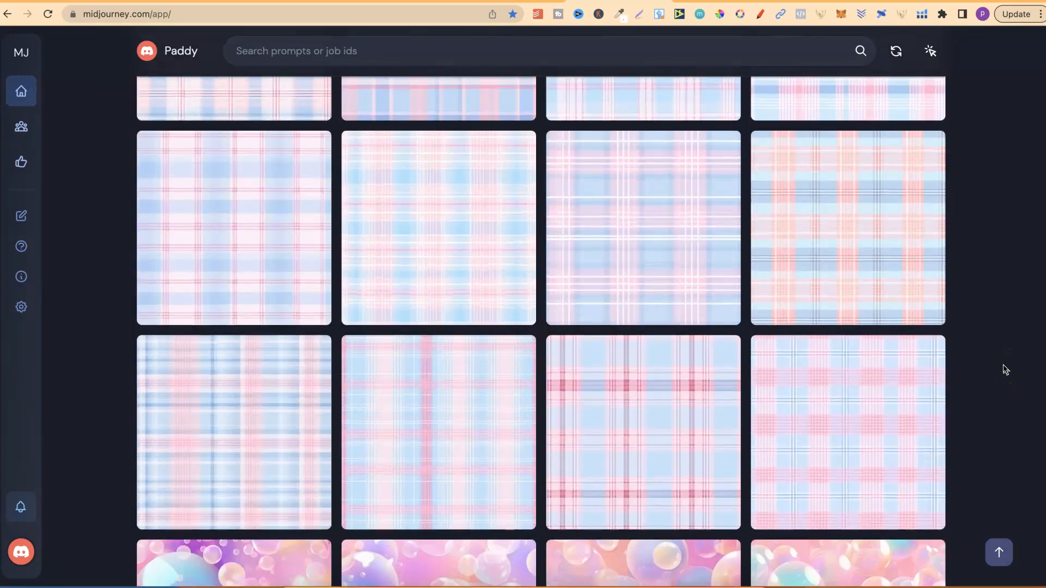
{"action": "scroll", "scroll_direction": "down", "scroll_amount": 3}
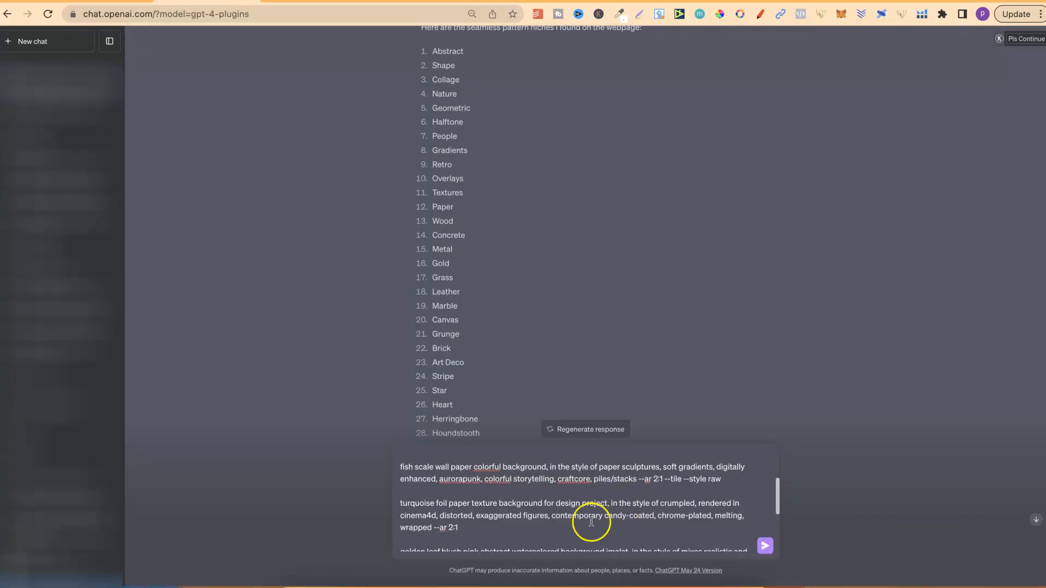
{"action": "mouse_move", "coordinate": [467, 510]}
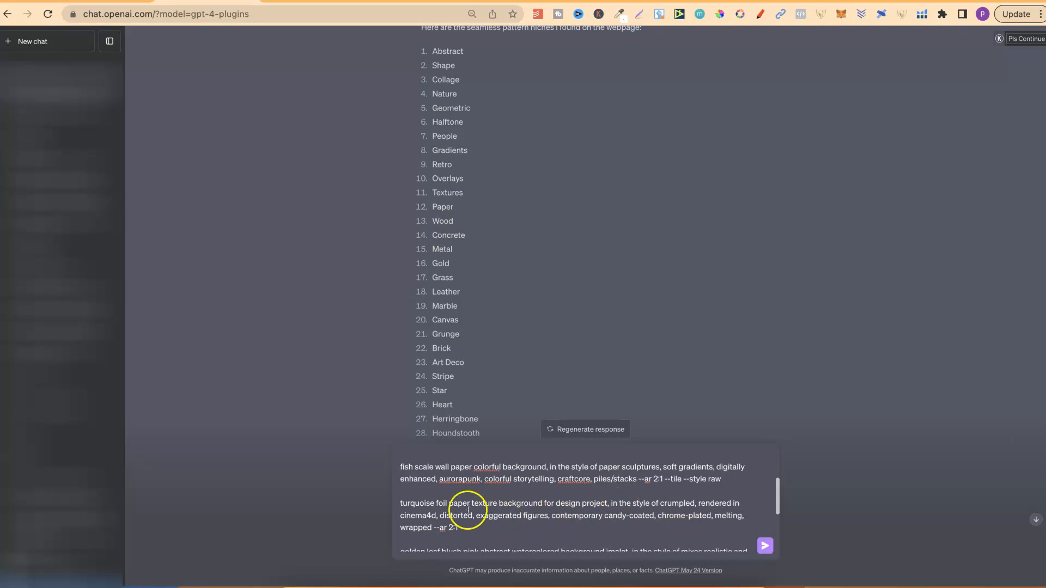
{"action": "mouse_move", "coordinate": [457, 527]}
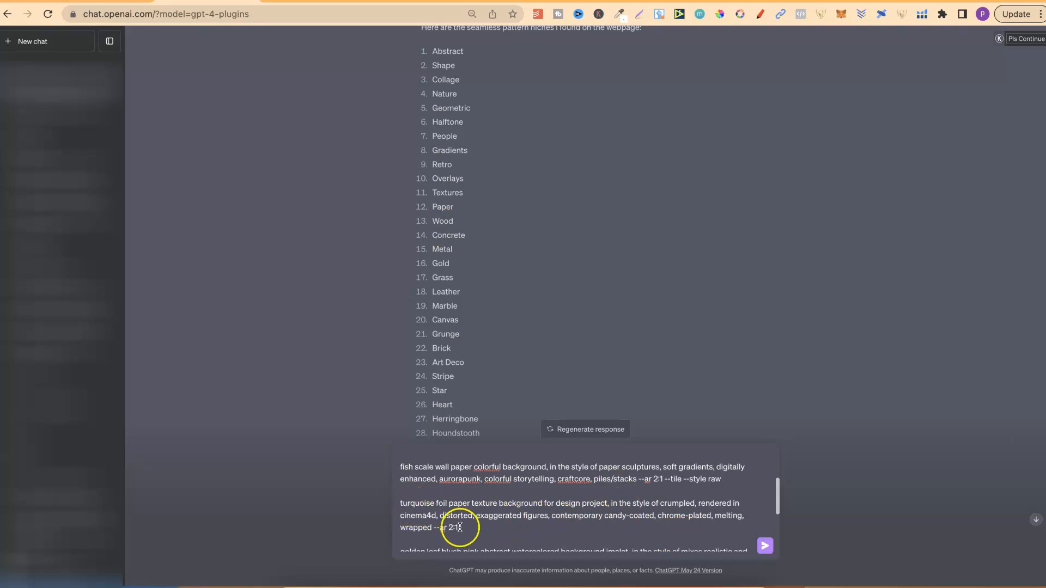
Finish the draft asking for 5 named ideas from the niche list in the example prompt structure
{"action": "scroll", "scroll_direction": "down", "scroll_amount": 3}
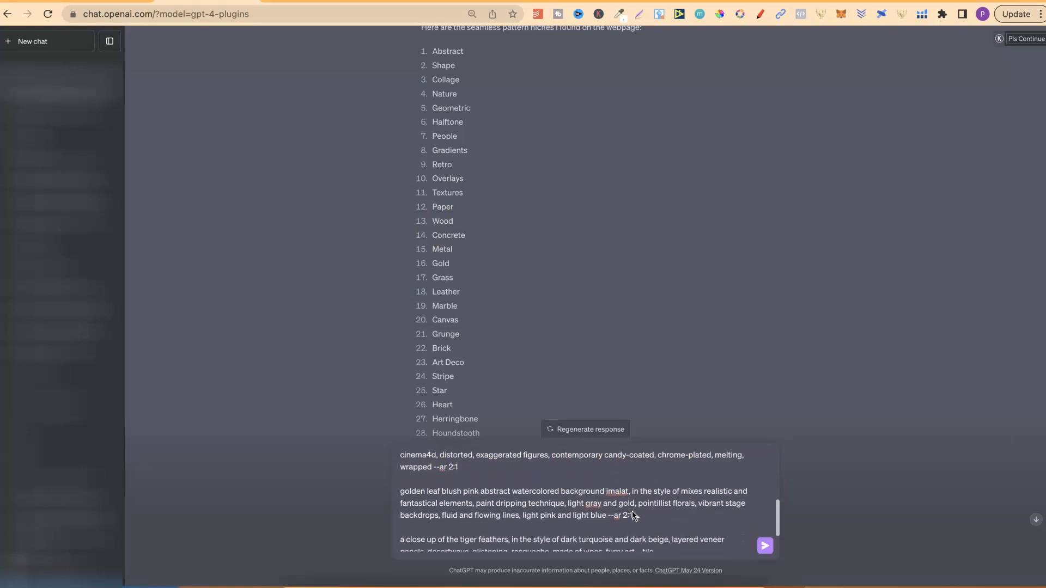
{"action": "scroll", "scroll_direction": "down", "scroll_amount": 3}
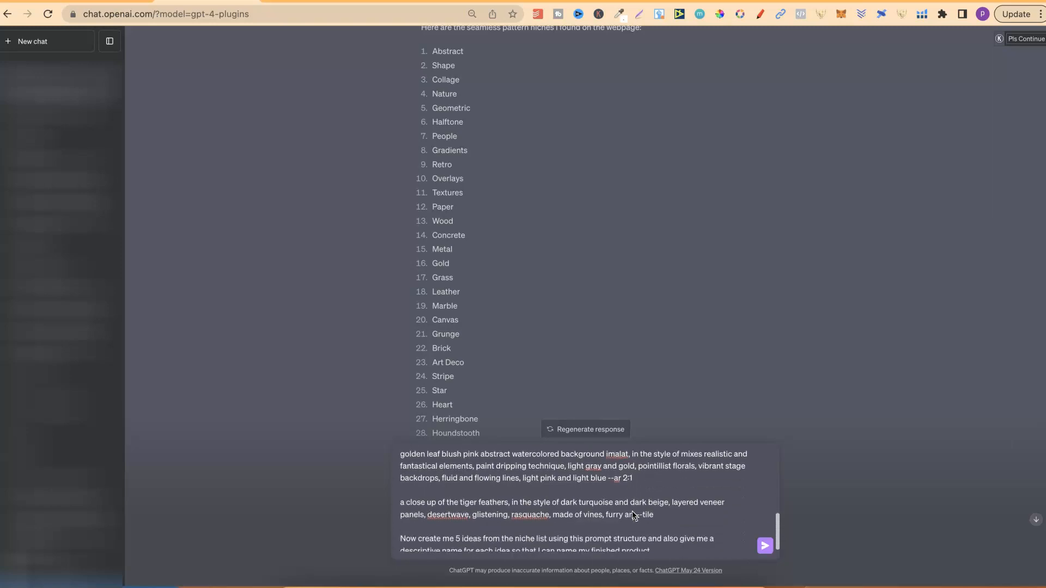
{"action": "scroll", "scroll_direction": "down", "scroll_amount": 3}
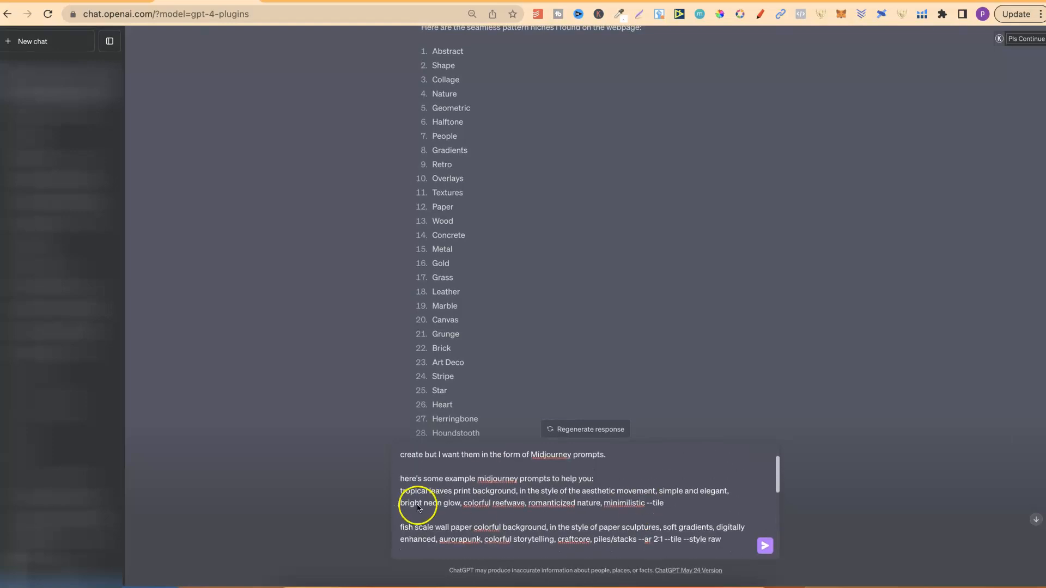
{"action": "mouse_move", "coordinate": [547, 508]}
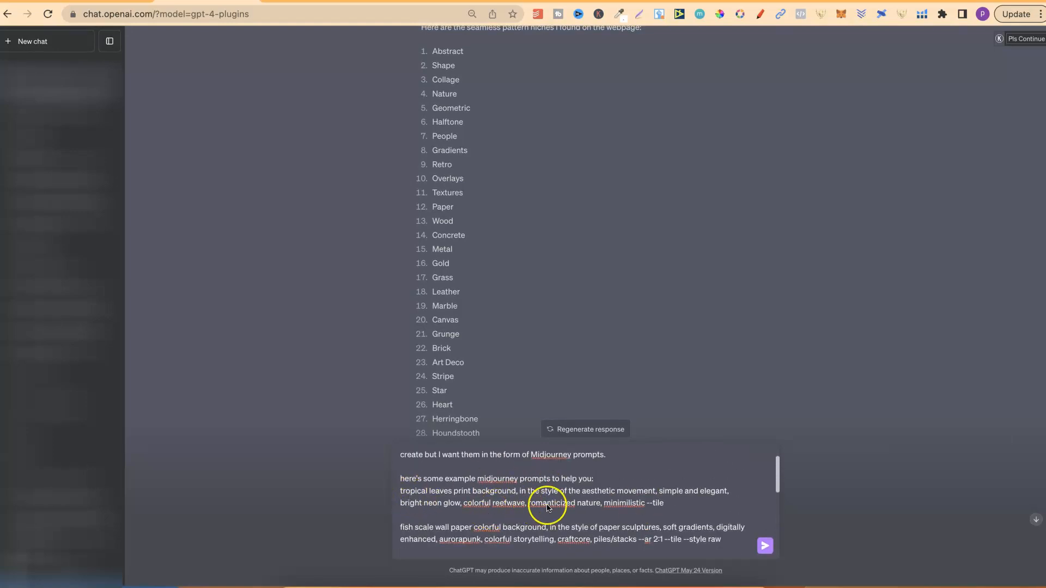
{"action": "scroll", "scroll_direction": "down", "scroll_amount": 3}
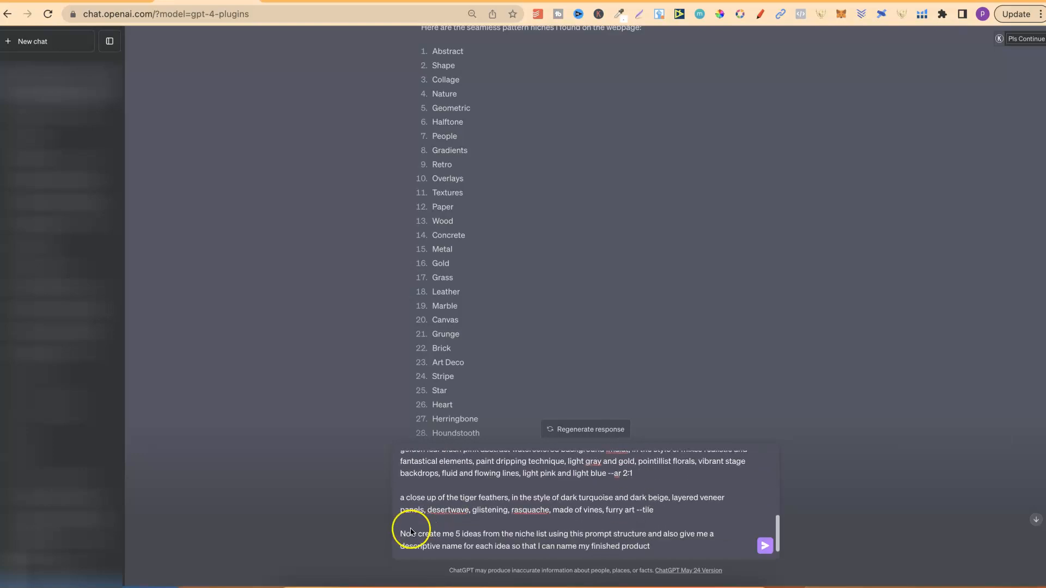
{"action": "mouse_move", "coordinate": [453, 542]}
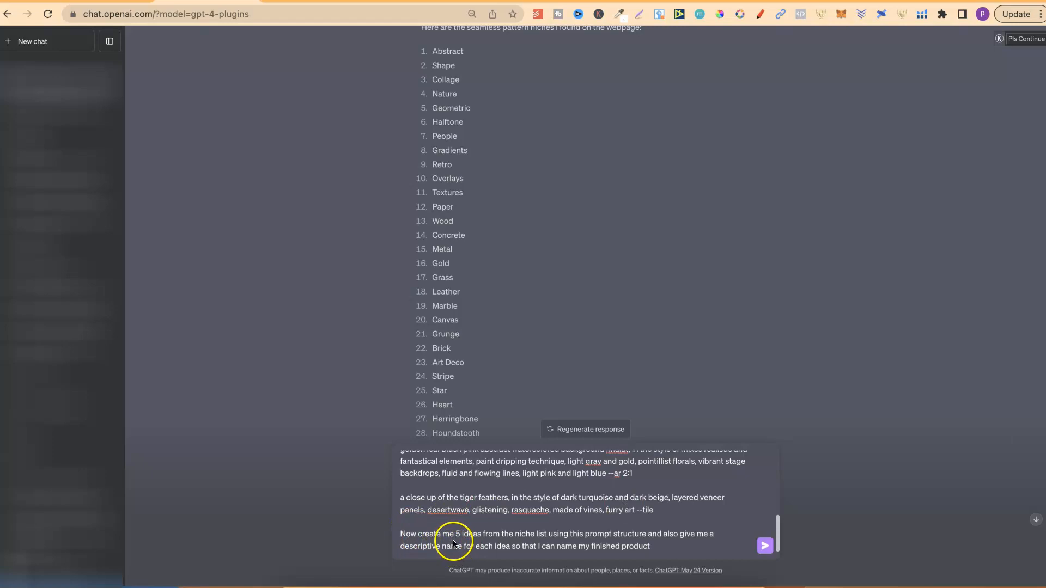
{"action": "mouse_move", "coordinate": [529, 539]}
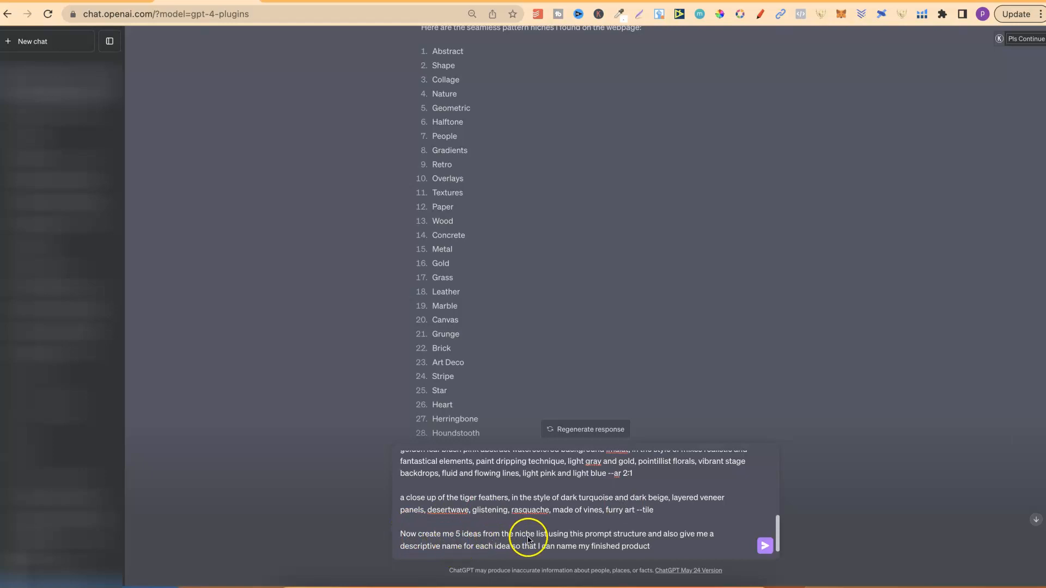
{"action": "mouse_move", "coordinate": [607, 540]}
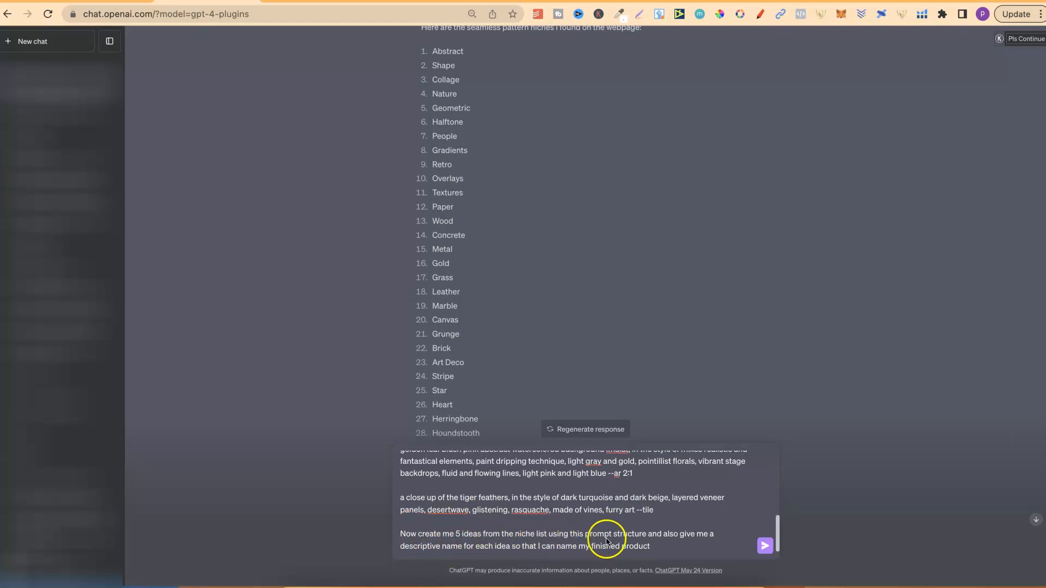
{"action": "mouse_move", "coordinate": [678, 540]}
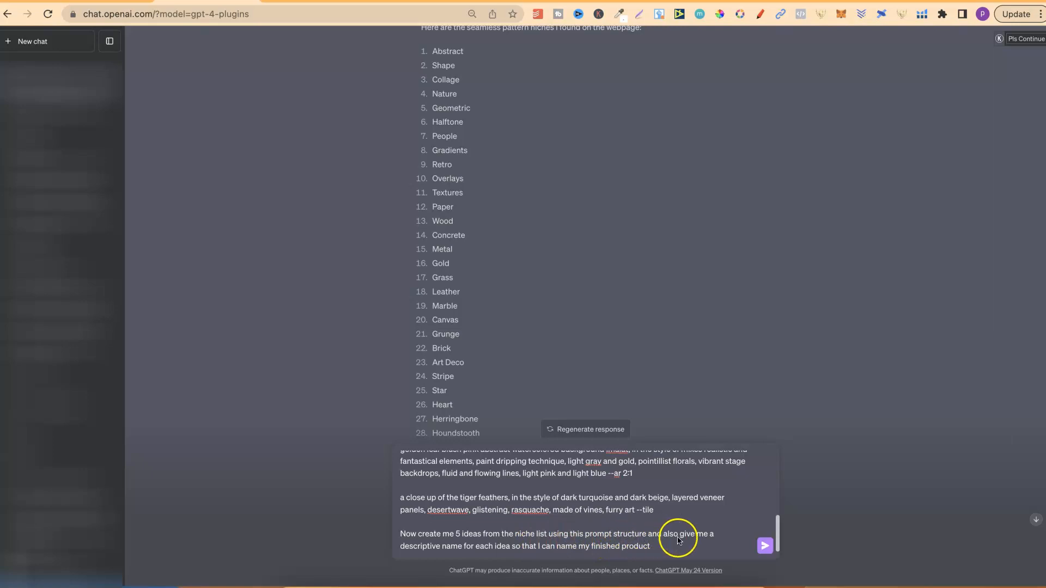
{"action": "mouse_move", "coordinate": [508, 553]}
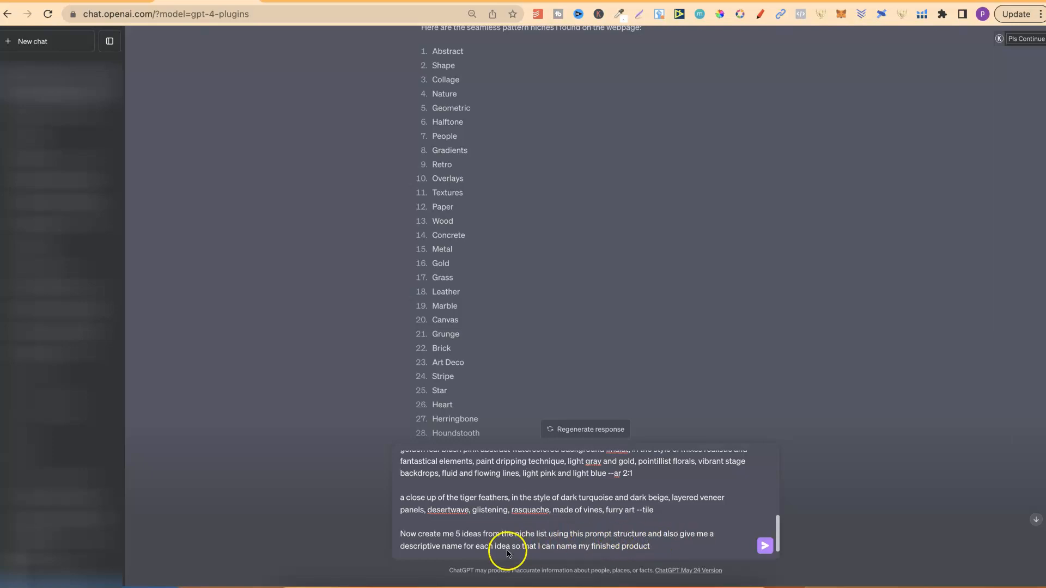
{"action": "mouse_move", "coordinate": [534, 554]}
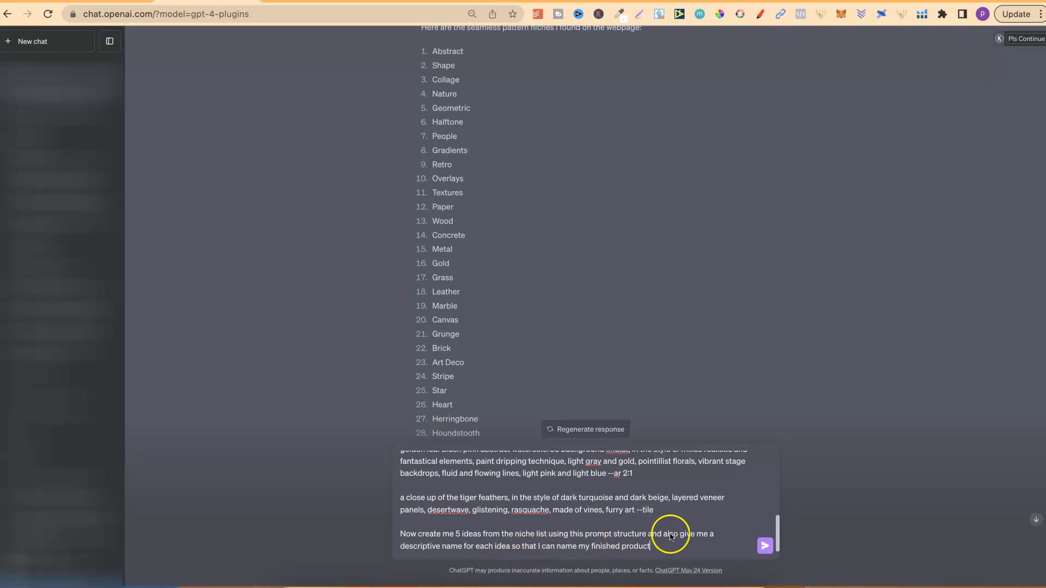
{"action": "mouse_move", "coordinate": [699, 523]}
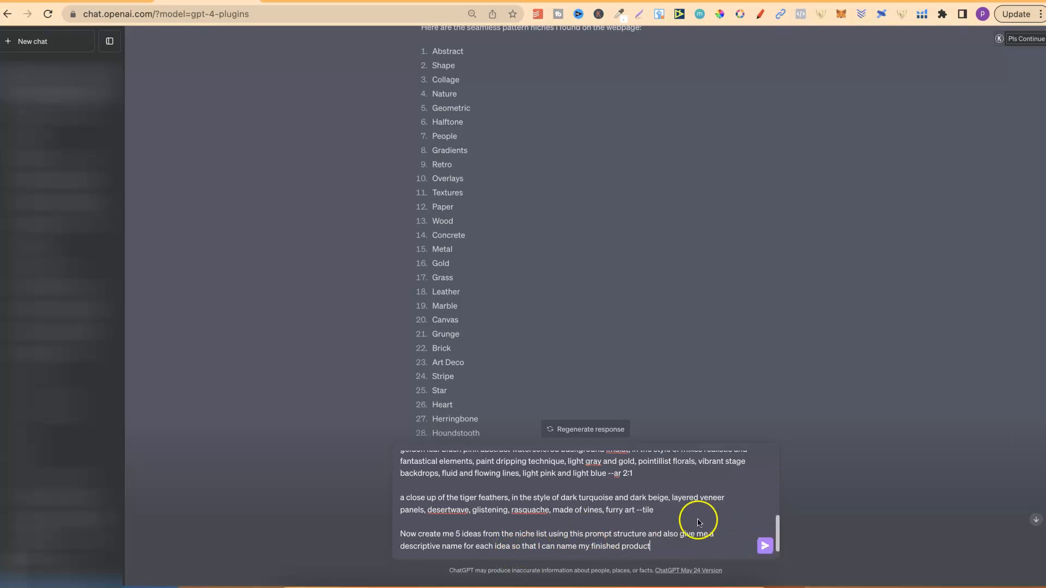
{"action": "mouse_move", "coordinate": [650, 523]}
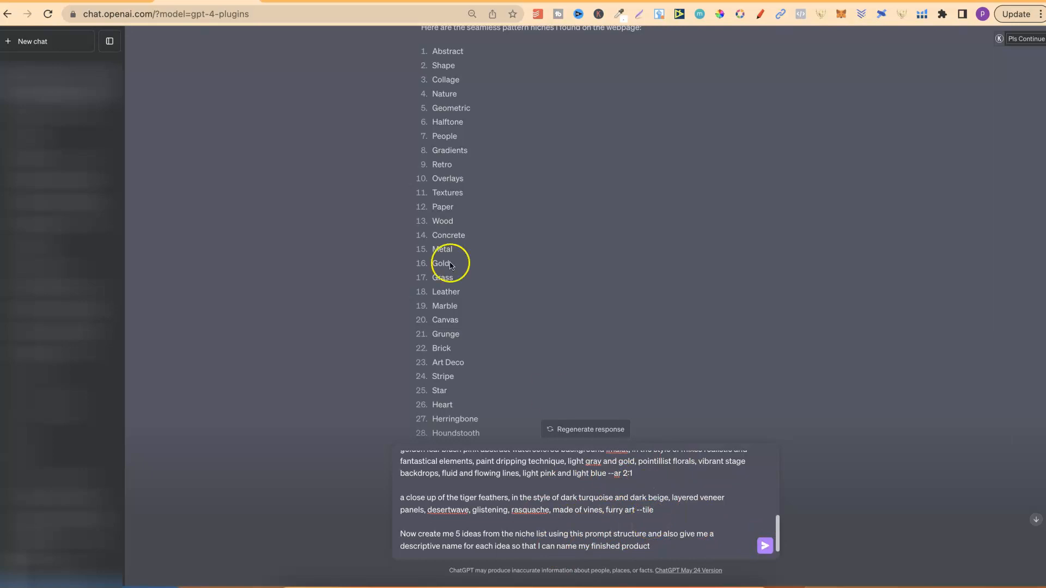
{"action": "mouse_move", "coordinate": [725, 467]}
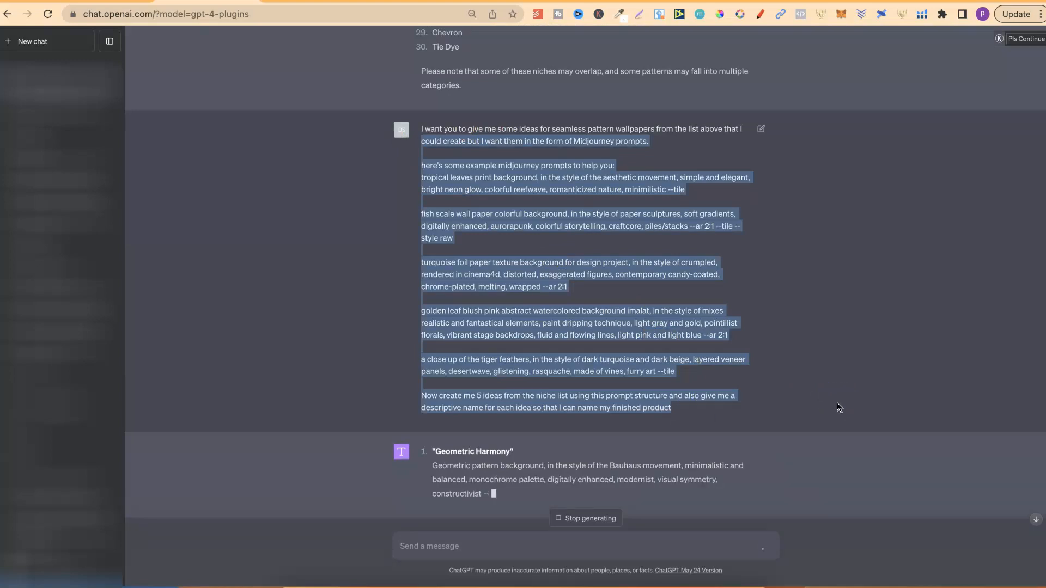
{"action": "scroll", "scroll_direction": "down", "scroll_amount": 3}
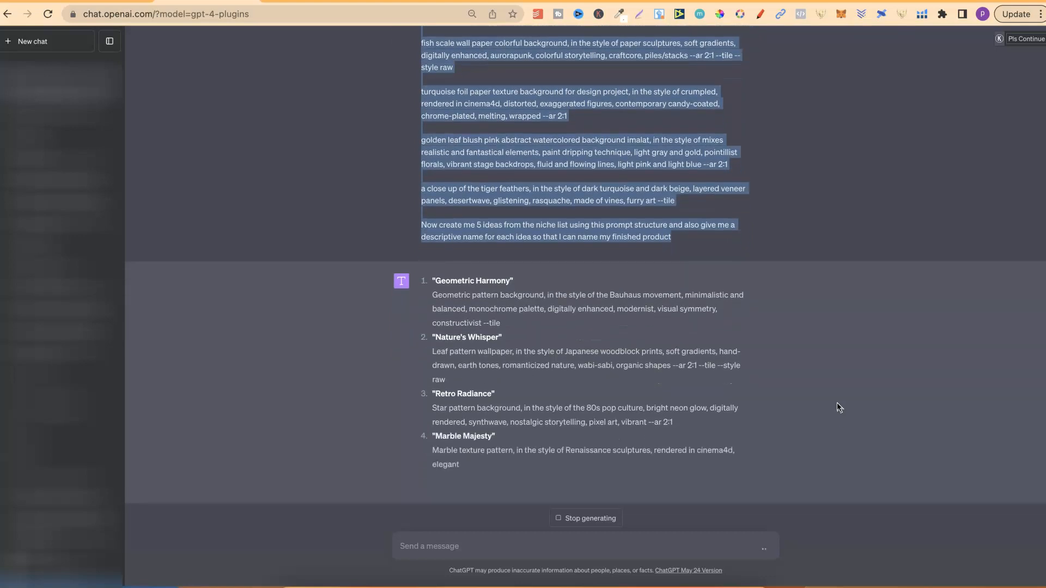
{"action": "scroll", "scroll_direction": "down", "scroll_amount": 3}
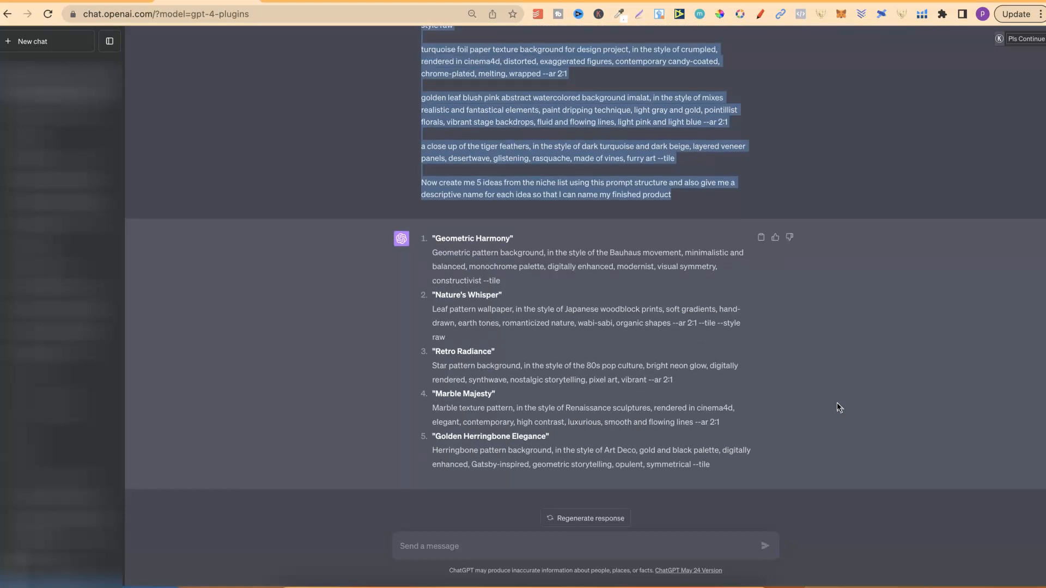
{"action": "left_click", "coordinate": [676, 361]}
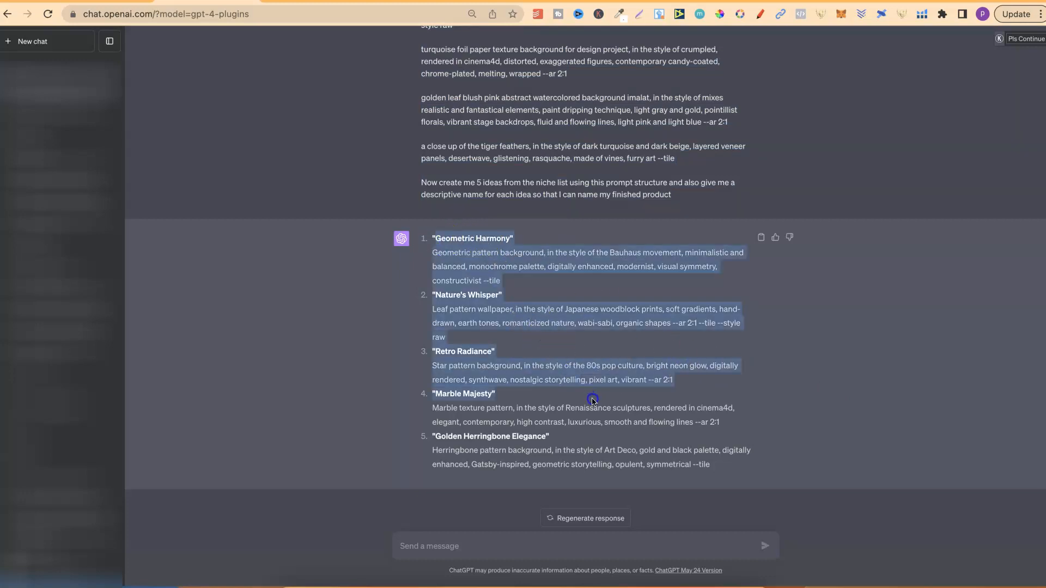
{"action": "scroll", "scroll_direction": "up", "scroll_amount": 3}
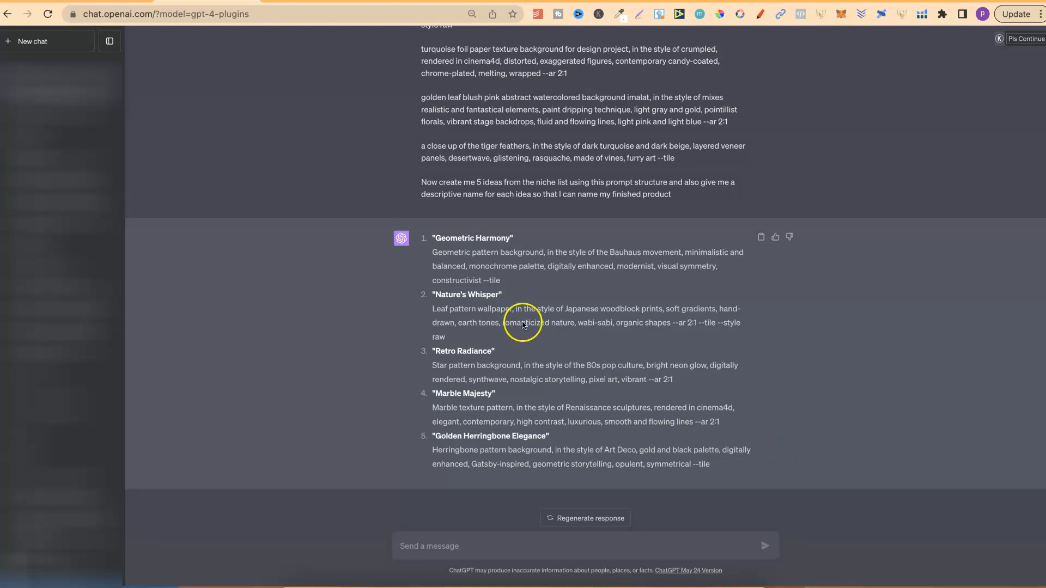
{"action": "mouse_move", "coordinate": [710, 384]}
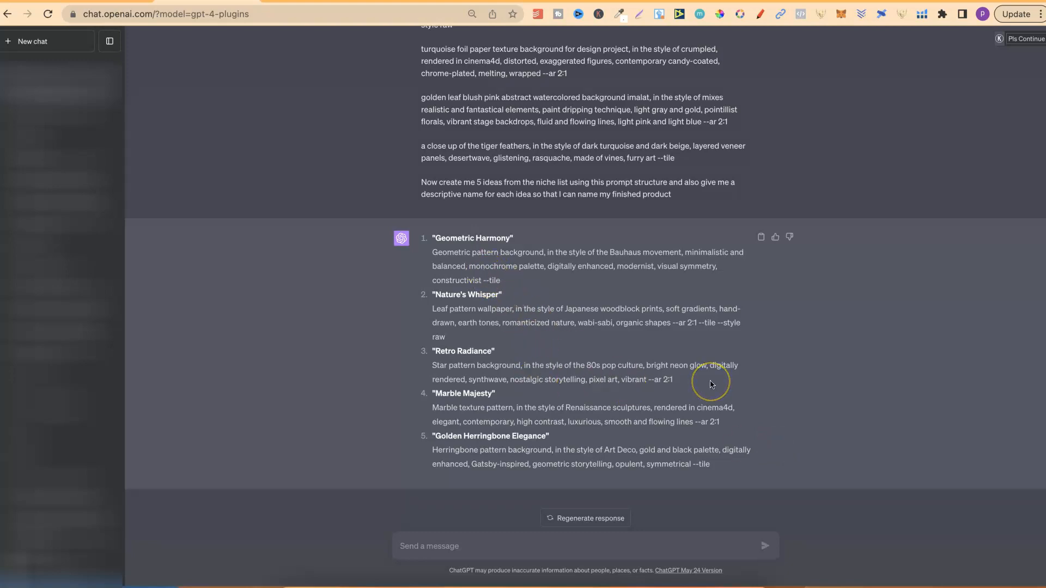
{"action": "mouse_move", "coordinate": [490, 393]}
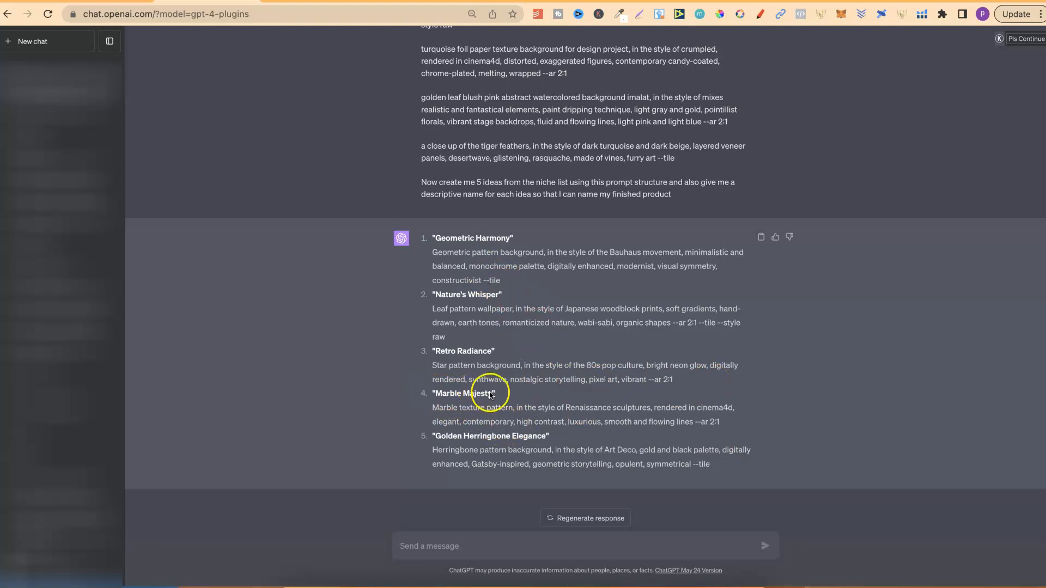
{"action": "mouse_move", "coordinate": [561, 499]}
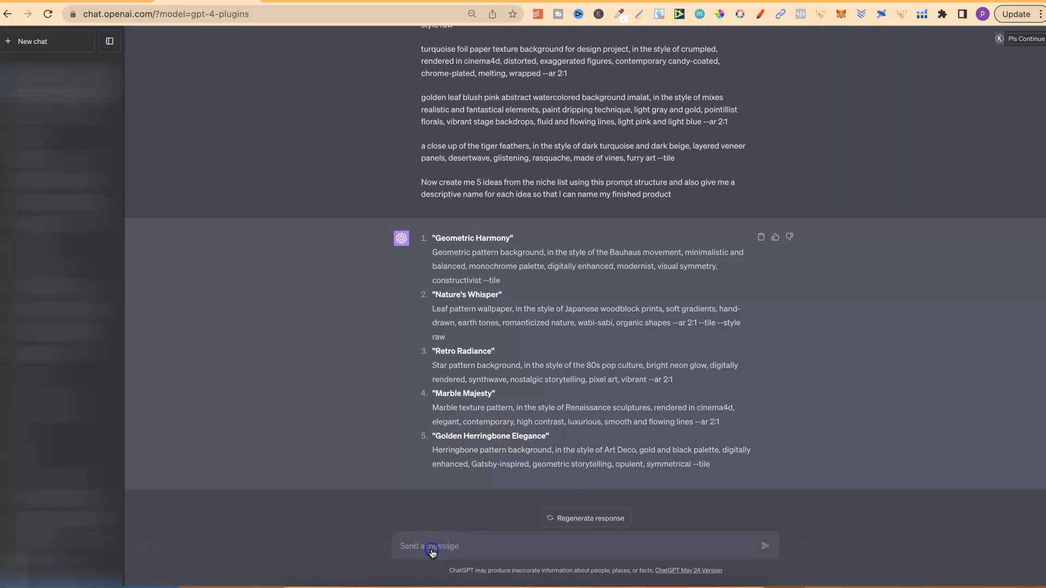
Ask 'Can you give me 5 more ideas based on 5.' and review the five new herringbone-style prompts
{"action": "type", "text": "Can you give me 5 more ideas based on 5."}
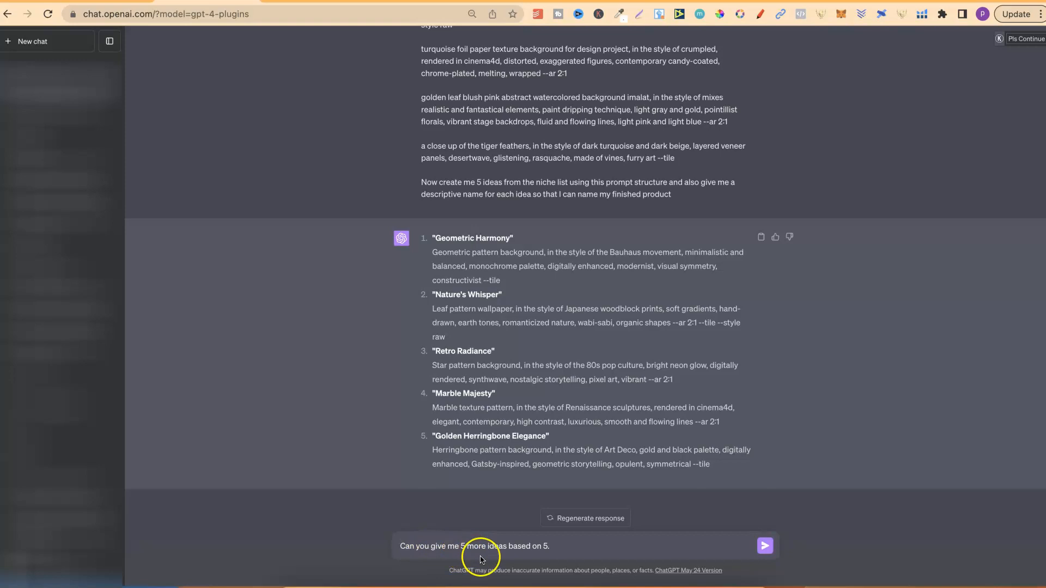
{"action": "left_click", "coordinate": [764, 546]}
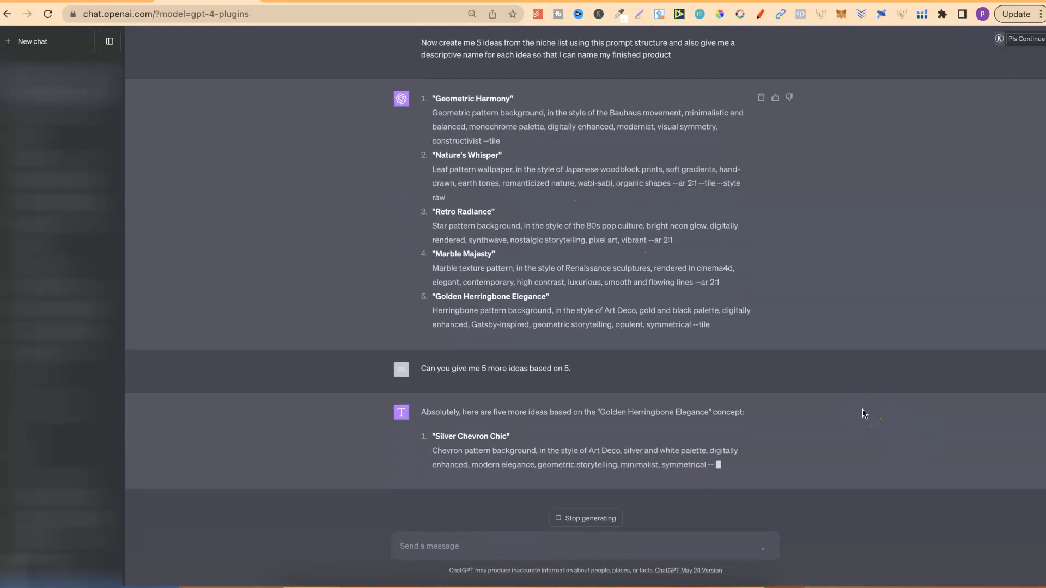
{"action": "scroll", "scroll_direction": "down", "scroll_amount": 3}
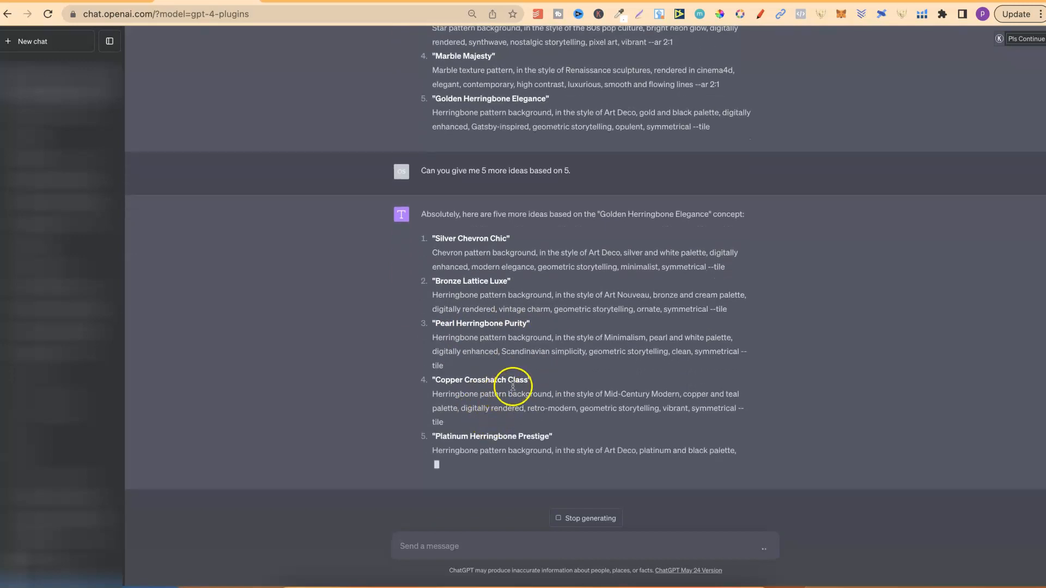
{"action": "scroll", "scroll_direction": "down", "scroll_amount": 3}
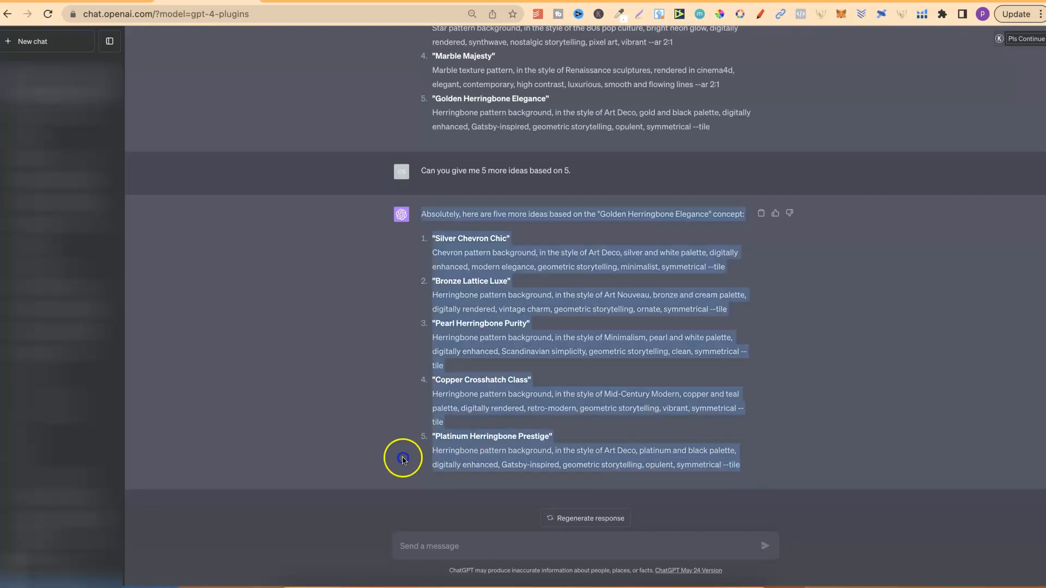
Copy the Platinum Herringbone Prestige prompt text and return focus to the message box
{"action": "right_click", "coordinate": [401, 459]}
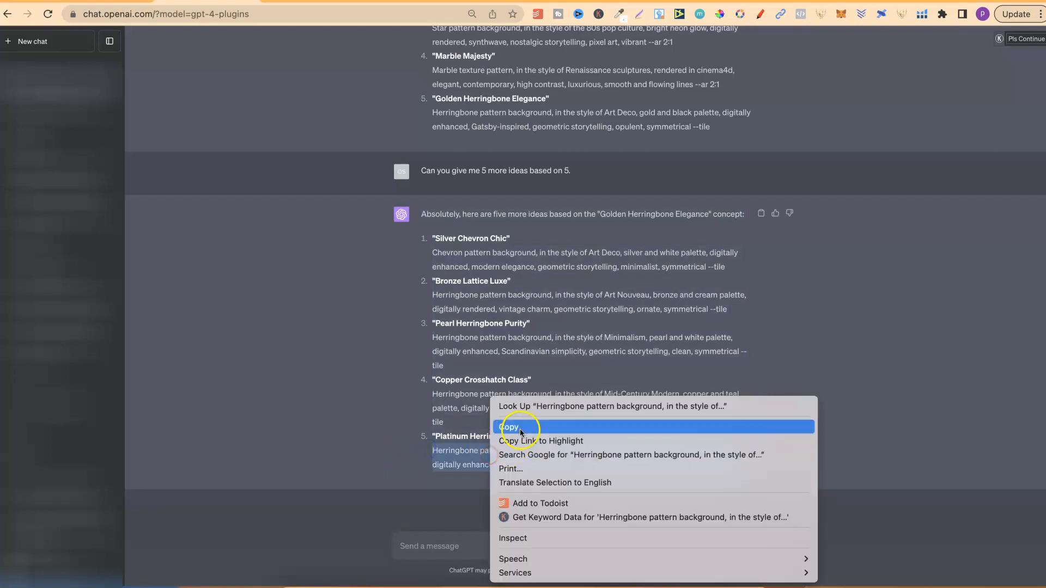
{"action": "left_click", "coordinate": [508, 427]}
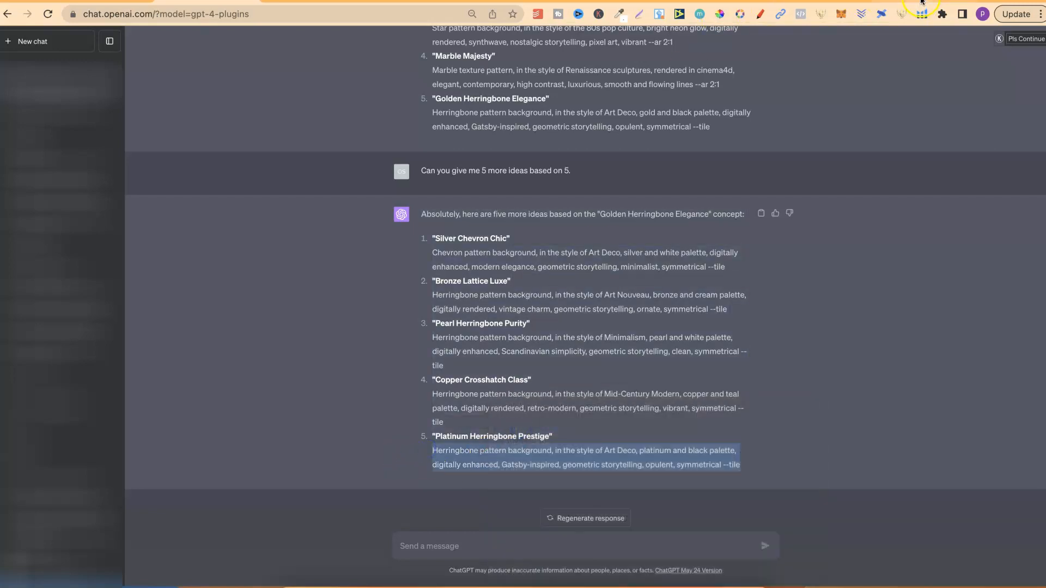
{"action": "mouse_move", "coordinate": [450, 527]}
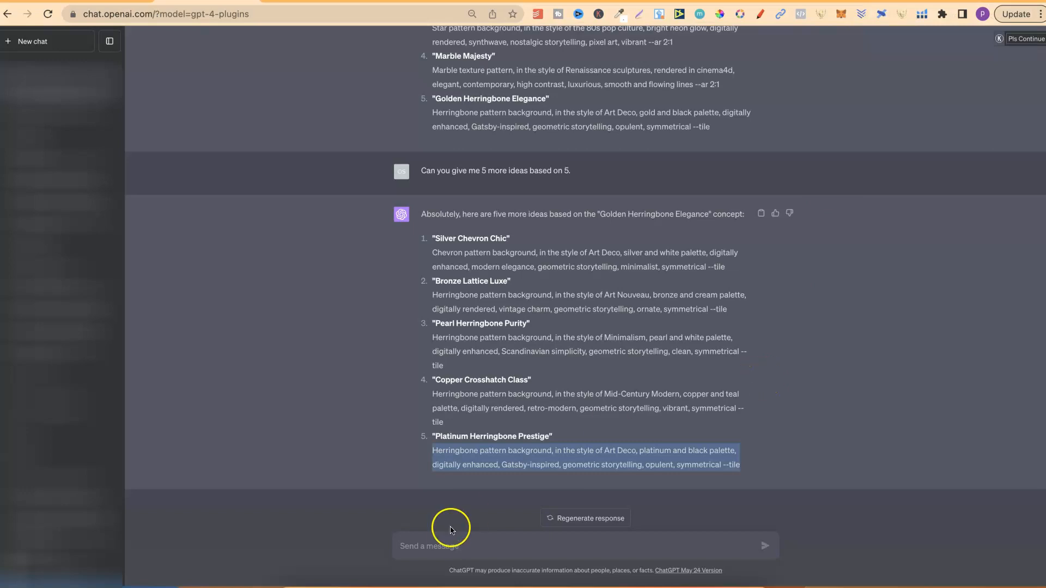
{"action": "left_click", "coordinate": [437, 546]}
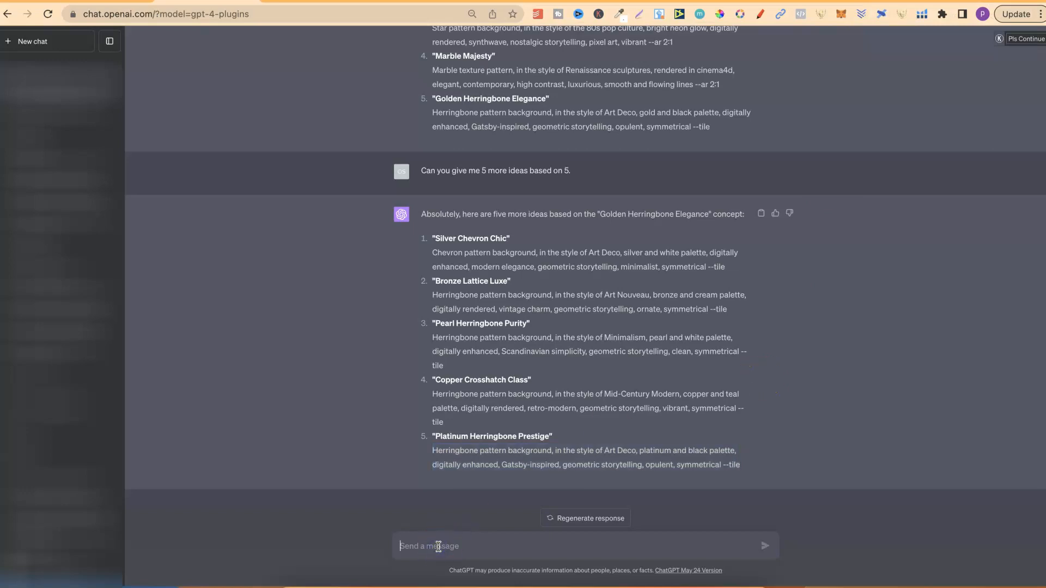
Ask for '5 more ideas' and review the Emerald, Ruby, Sapphire and Amethyst herringbone prompts
{"action": "type", "text": "5 more ideas"}
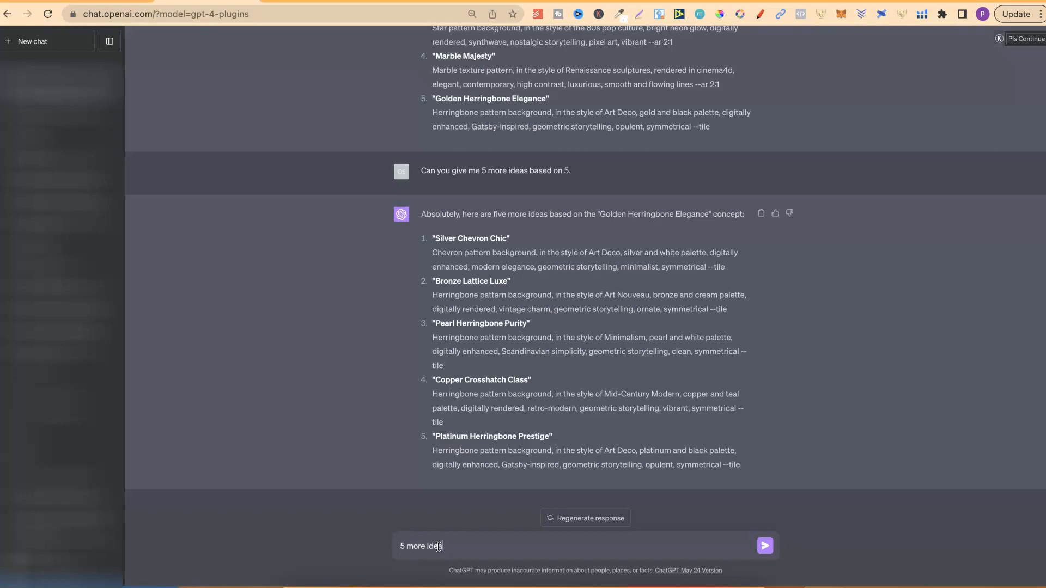
{"action": "left_click", "coordinate": [764, 546]}
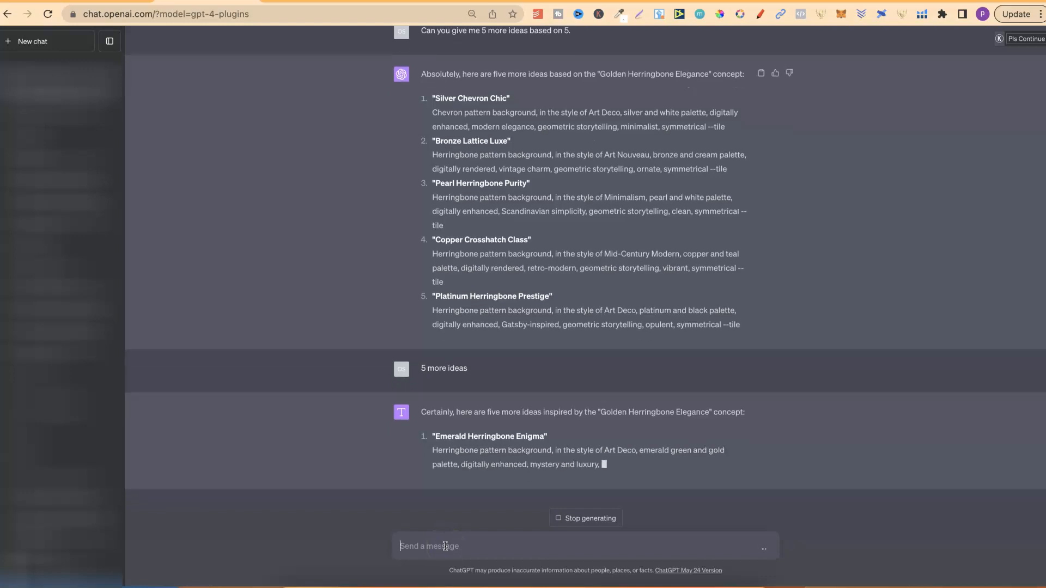
{"action": "scroll", "scroll_direction": "down", "scroll_amount": 3}
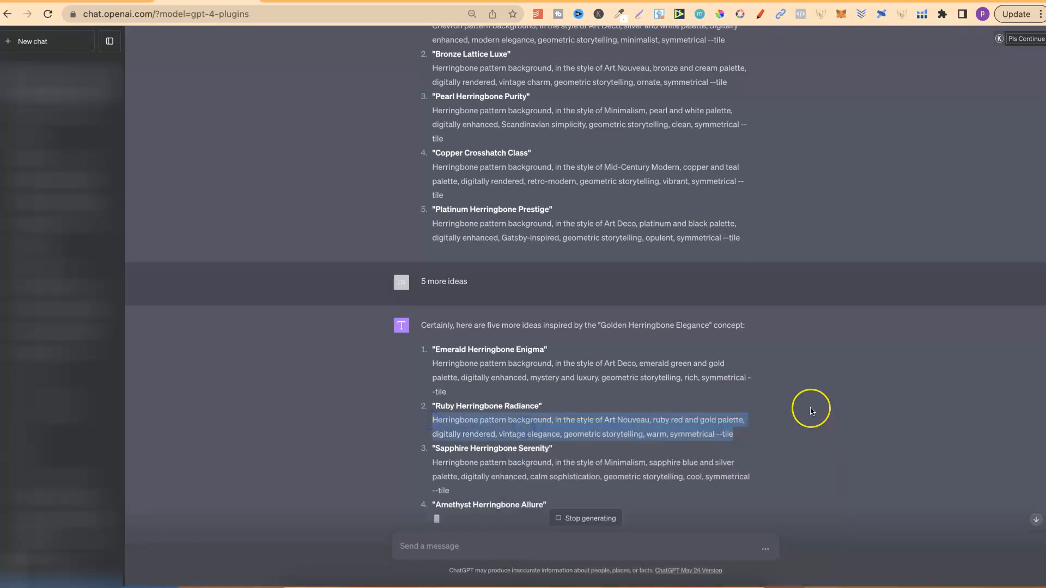
{"action": "scroll", "scroll_direction": "down", "scroll_amount": 3}
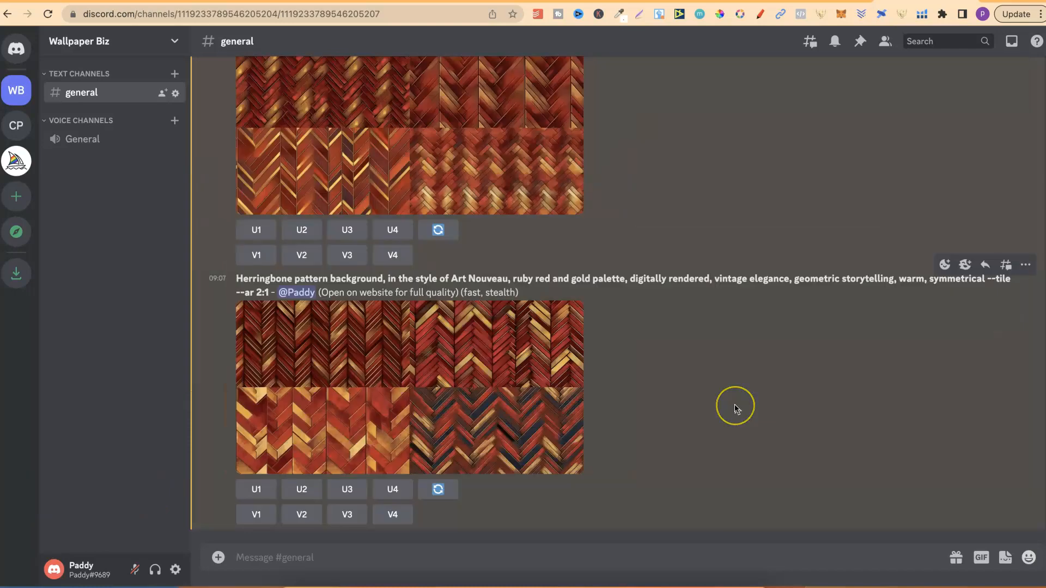
Scroll the Discord #general channel to the Midjourney Bot's Ruby Herringbone Radiance image grids
{"action": "scroll", "scroll_direction": "down", "scroll_amount": 3}
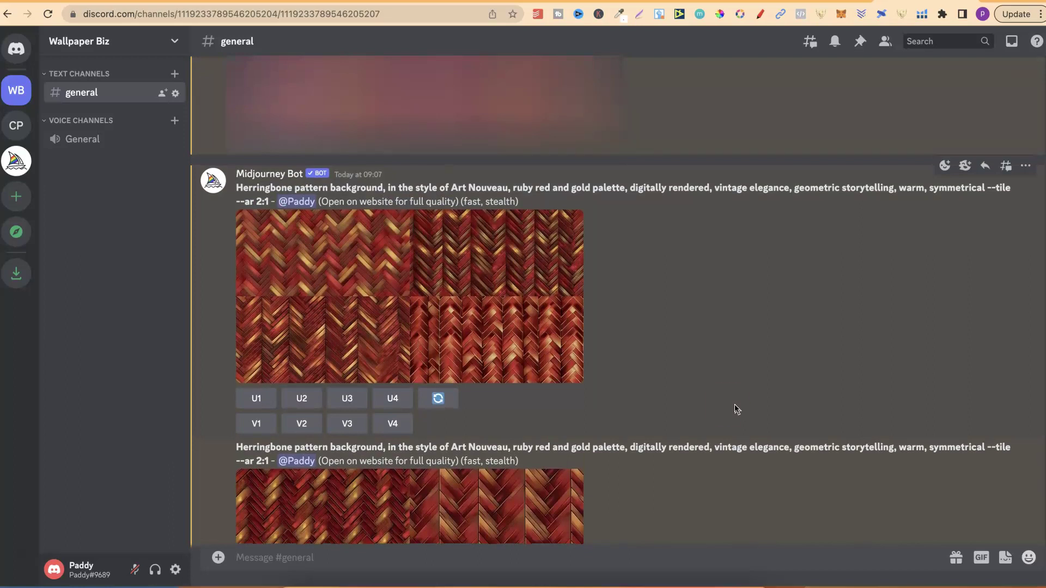
{"action": "mouse_move", "coordinate": [730, 409]}
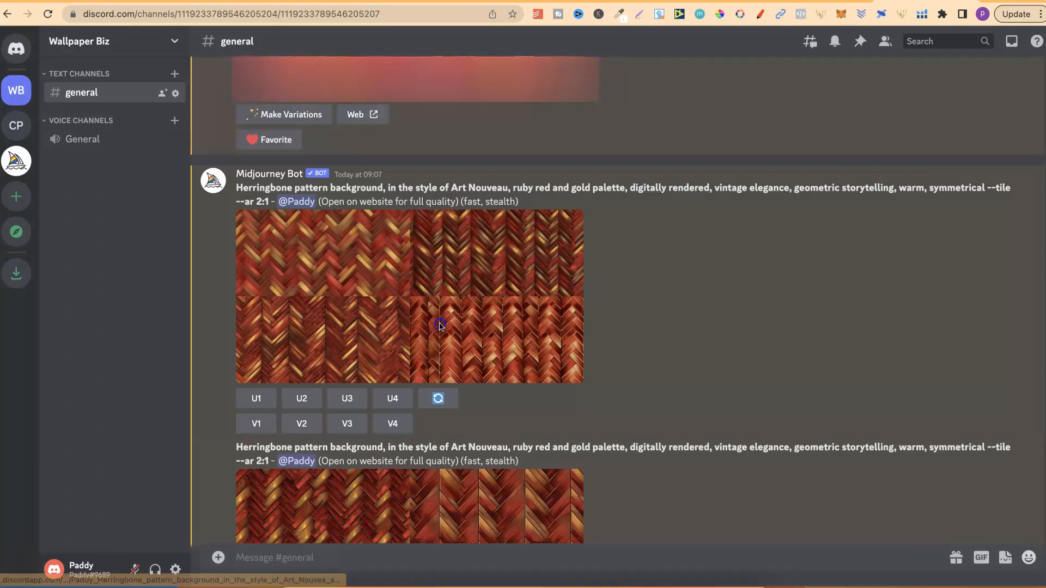
{"action": "left_click", "coordinate": [439, 326]}
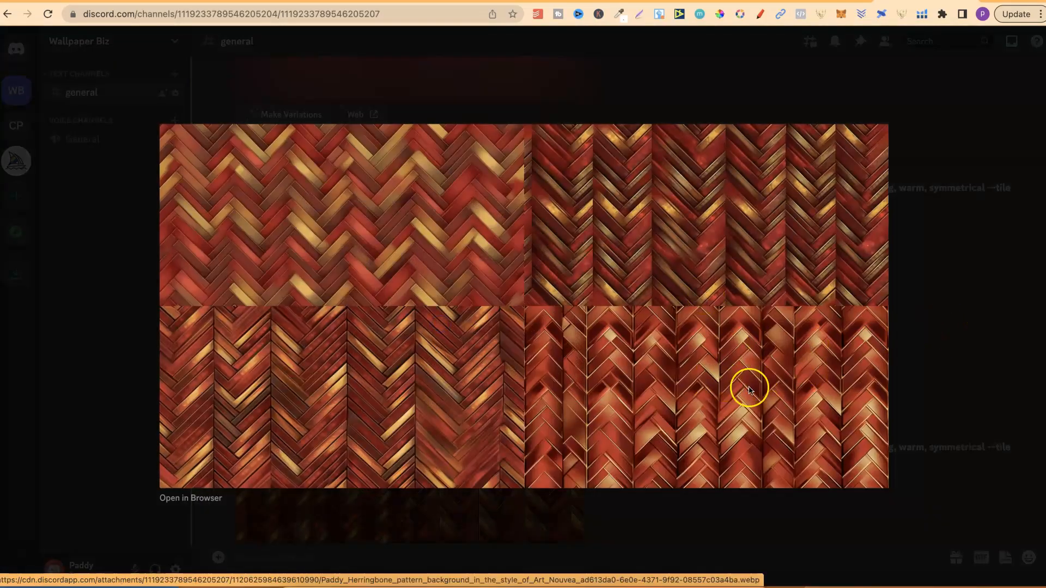
{"action": "mouse_move", "coordinate": [951, 234]}
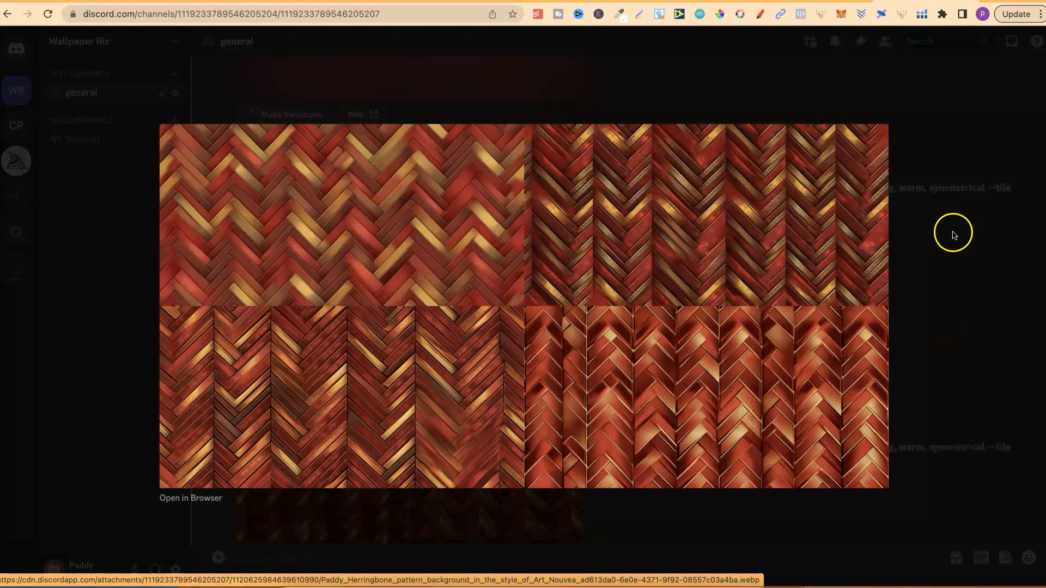
{"action": "left_click", "coordinate": [476, 220]}
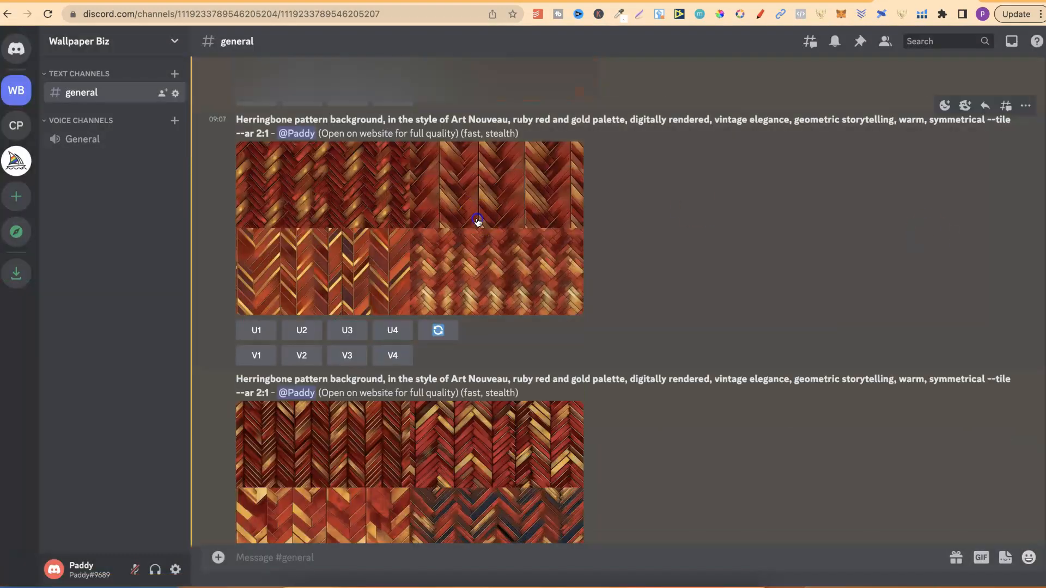
{"action": "mouse_move", "coordinate": [961, 210]}
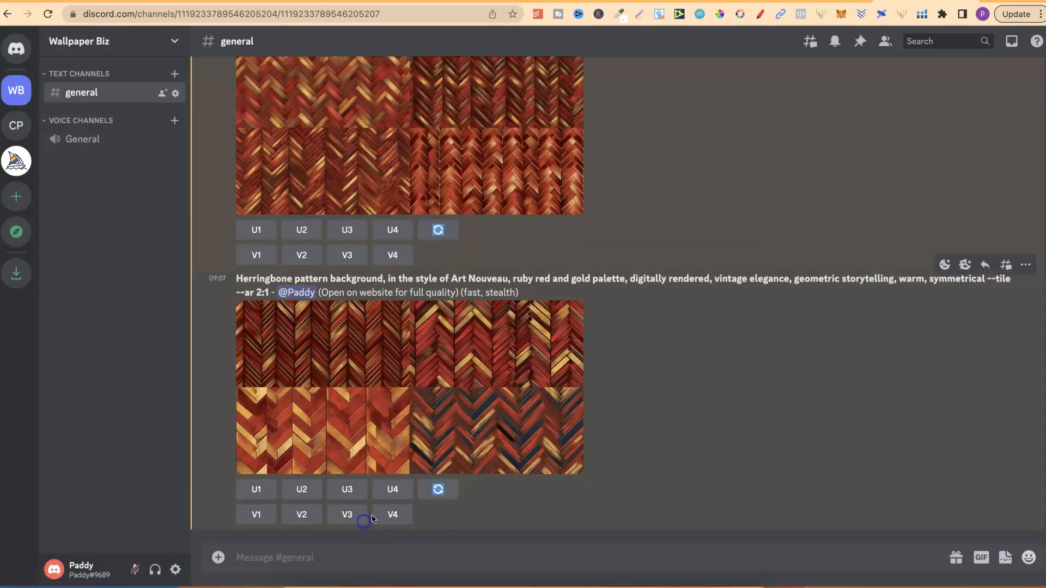
{"action": "left_click", "coordinate": [408, 387]}
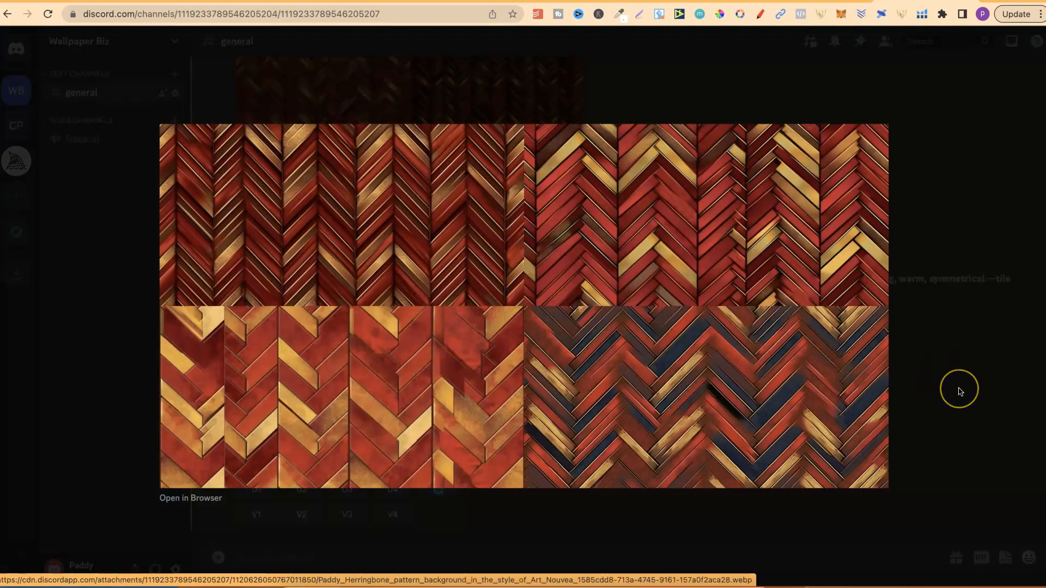
{"action": "mouse_move", "coordinate": [321, 459]}
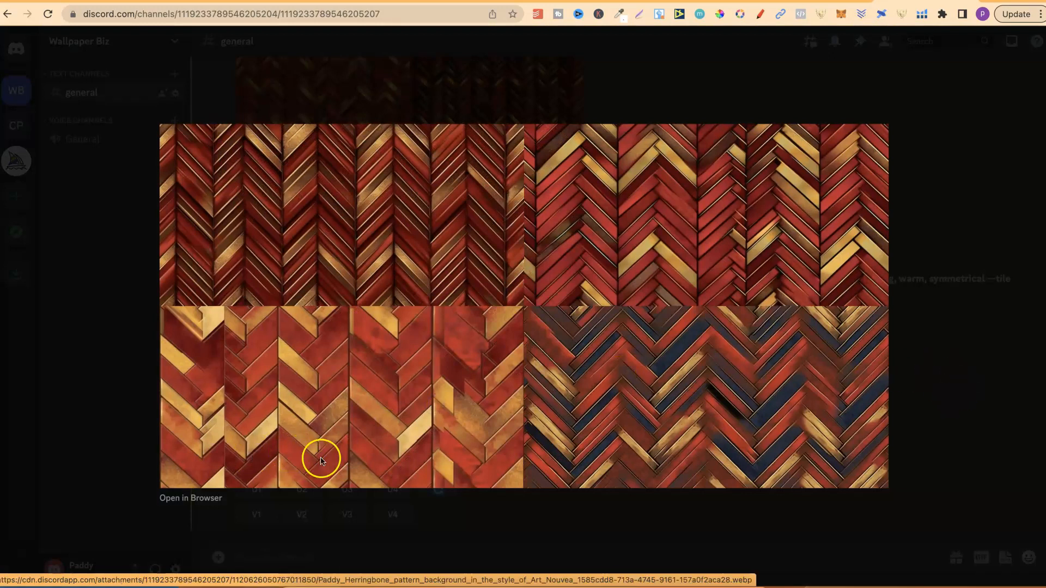
{"action": "mouse_move", "coordinate": [890, 373]}
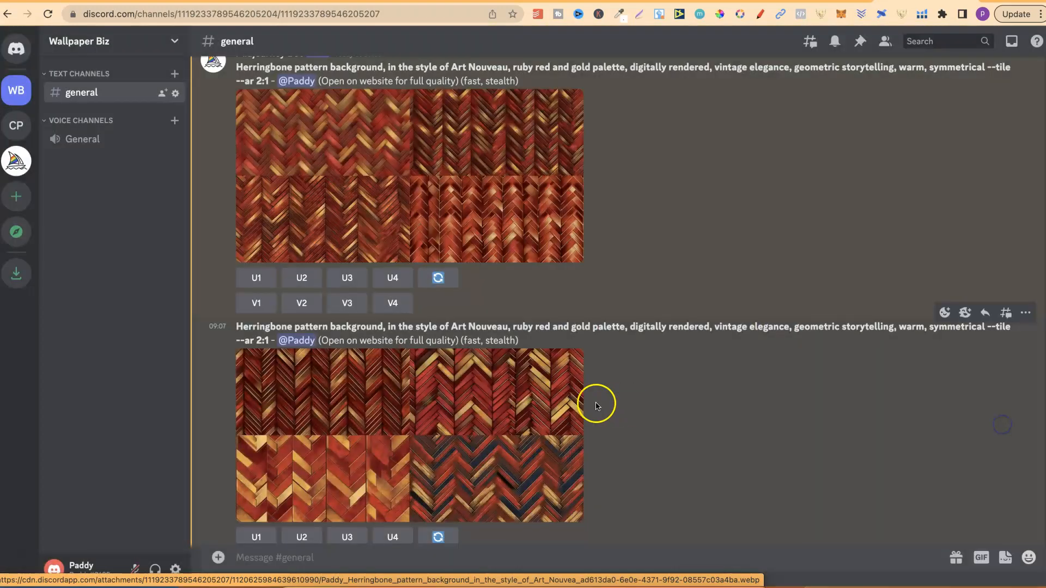
Upscale the fourth ruby herringbone tile (U4) and view the resulting Image #4 full size in the browser
{"action": "left_click", "coordinate": [391, 278]}
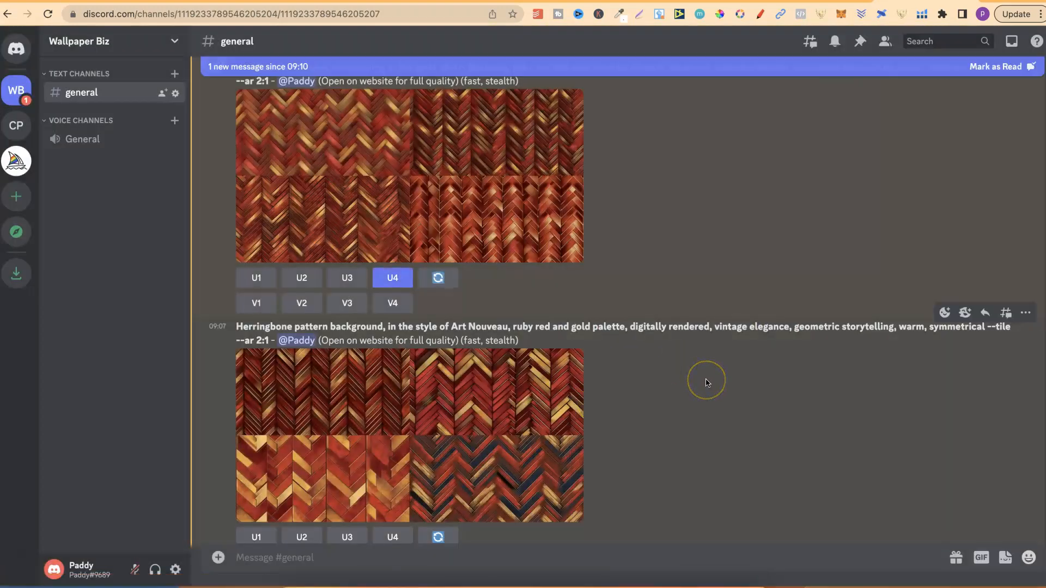
{"action": "left_click", "coordinate": [392, 535]}
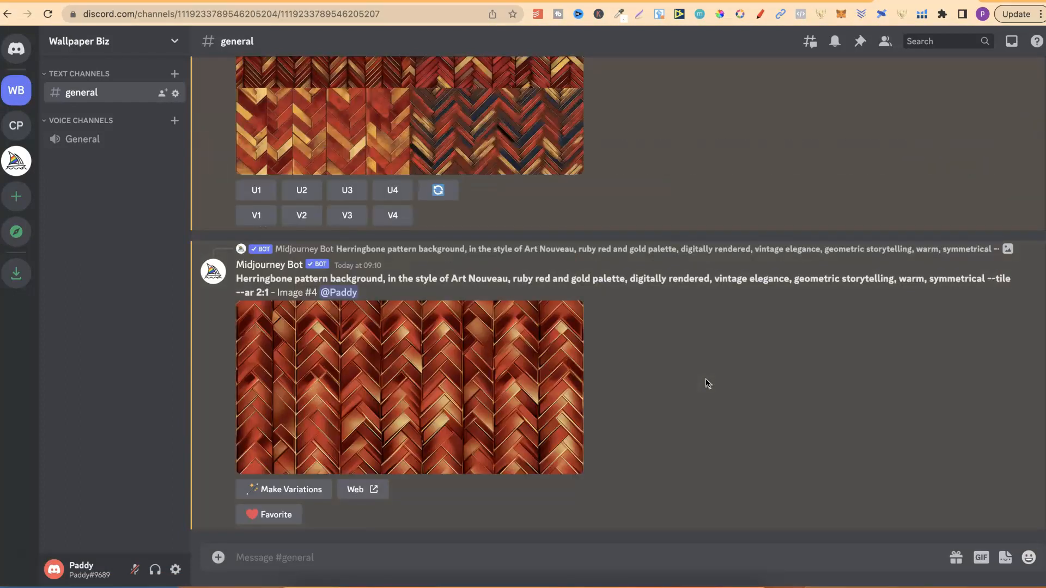
{"action": "mouse_move", "coordinate": [453, 387]}
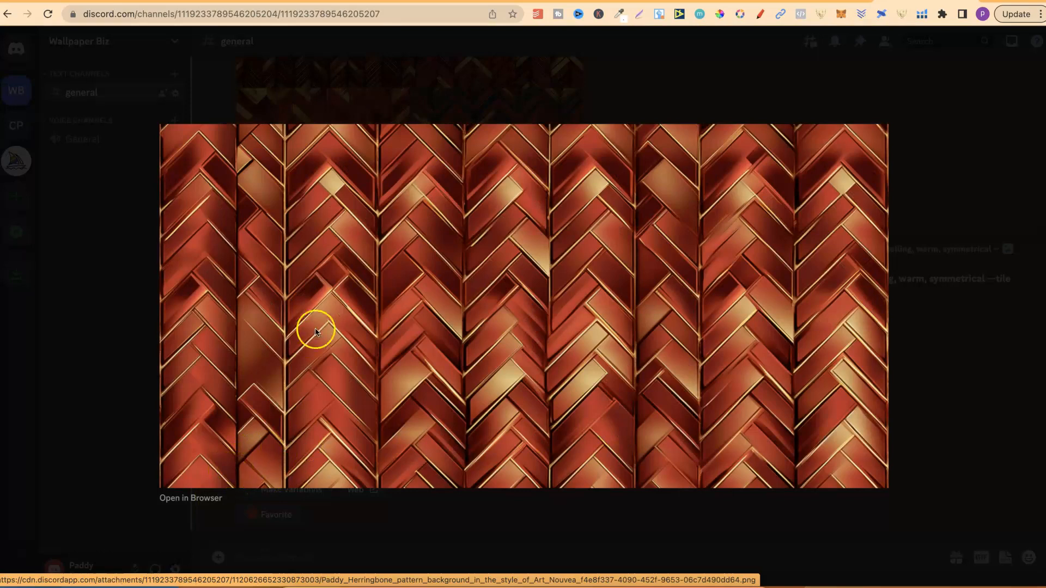
{"action": "left_click", "coordinate": [190, 498]}
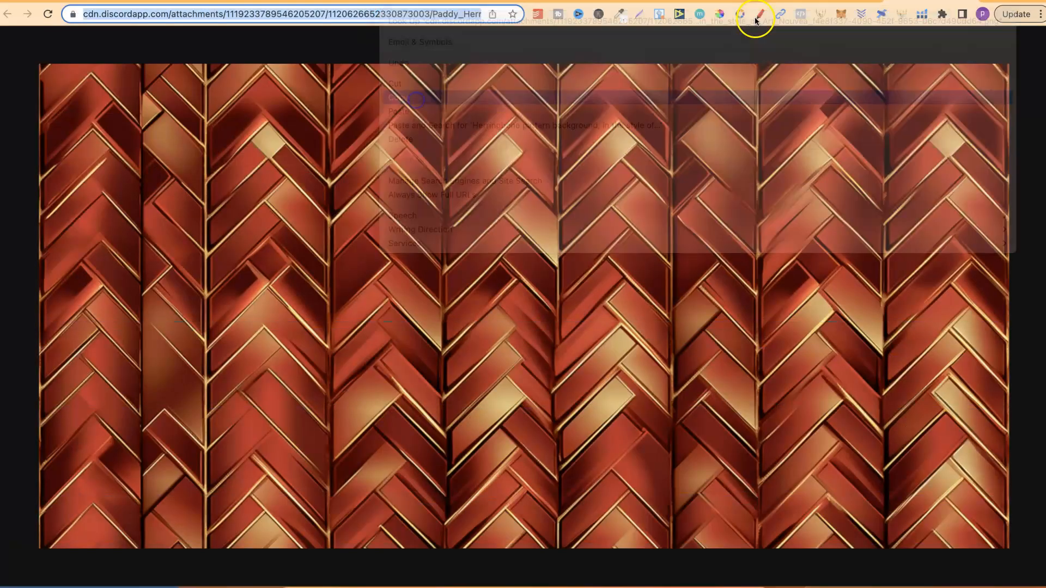
{"action": "left_click", "coordinate": [7, 13]}
{"action": "type", "text": "/i"}
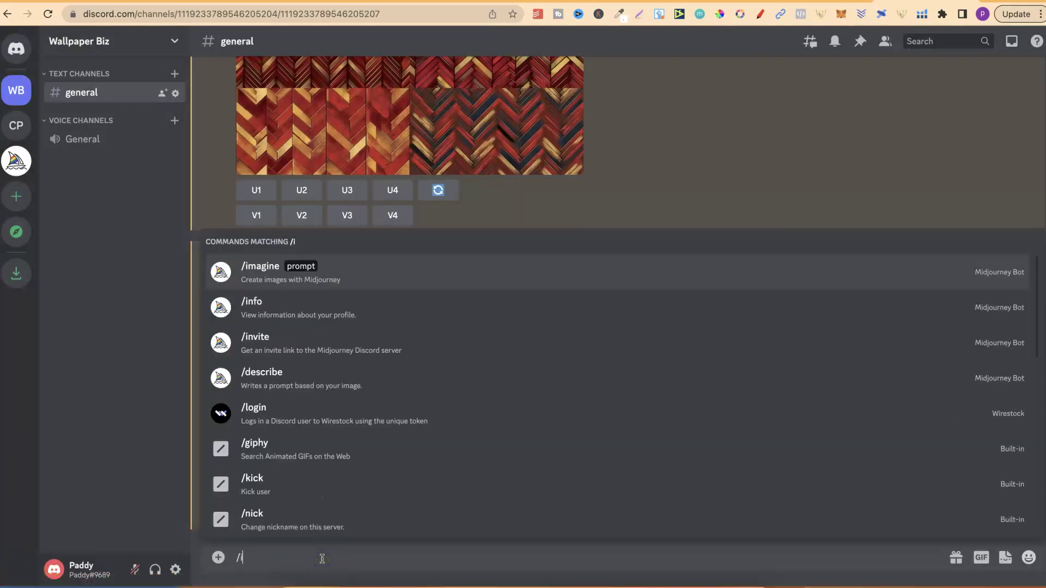
Submit /imagine jobs combining the upscaled Image #4 link with the ruby herringbone prompt text
{"action": "left_click", "coordinate": [260, 270]}
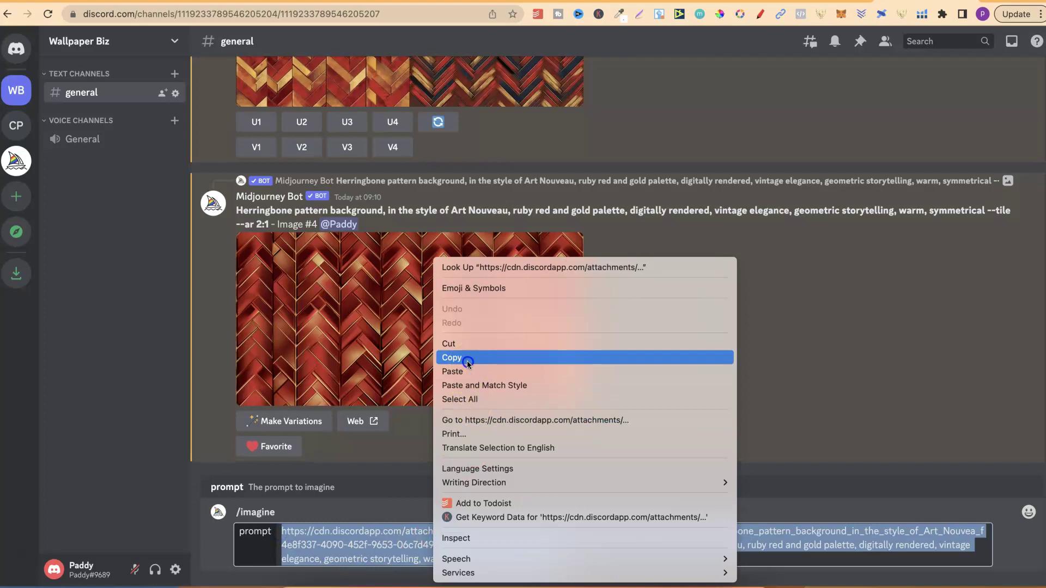
{"action": "left_click", "coordinate": [451, 357]}
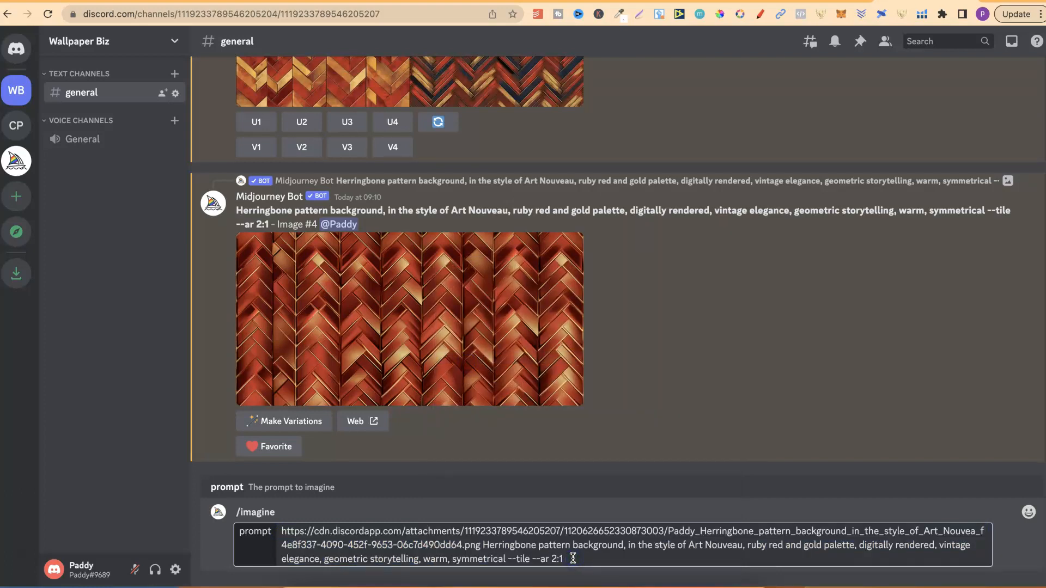
{"action": "type", "text": "/i"}
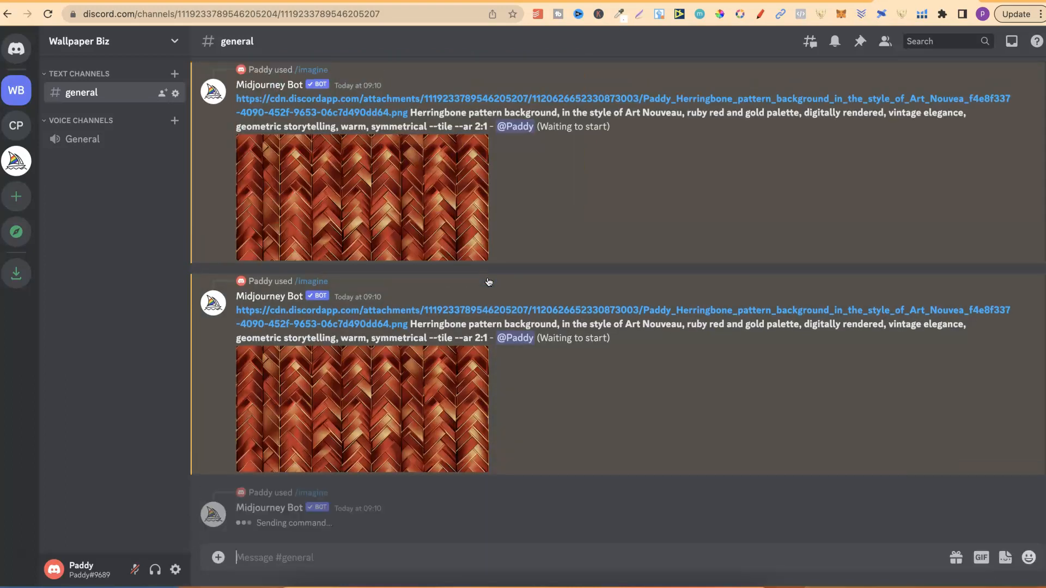
{"action": "scroll", "scroll_direction": "down", "scroll_amount": 3}
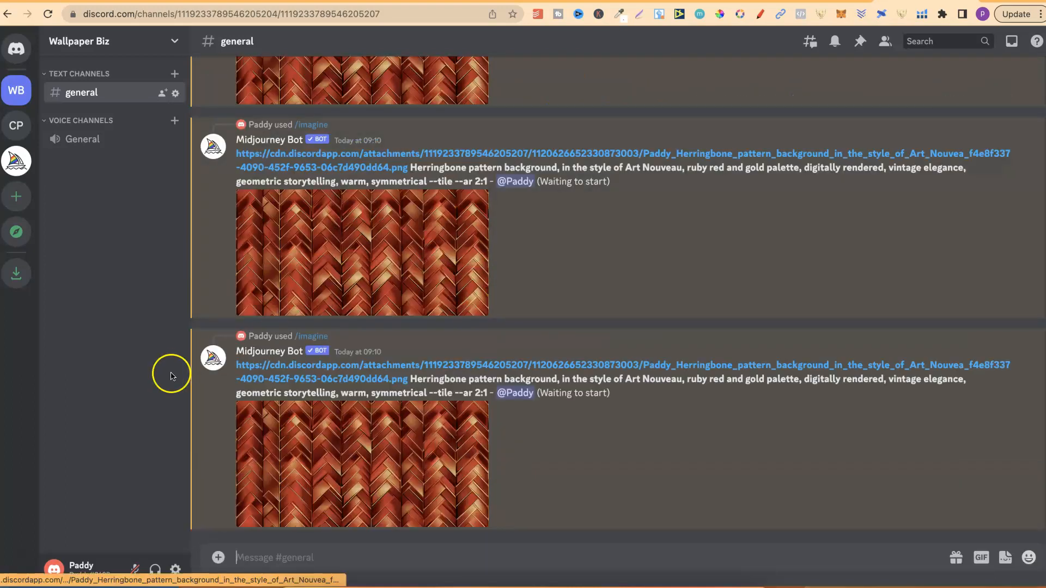
{"action": "scroll", "scroll_direction": "down", "scroll_amount": 3}
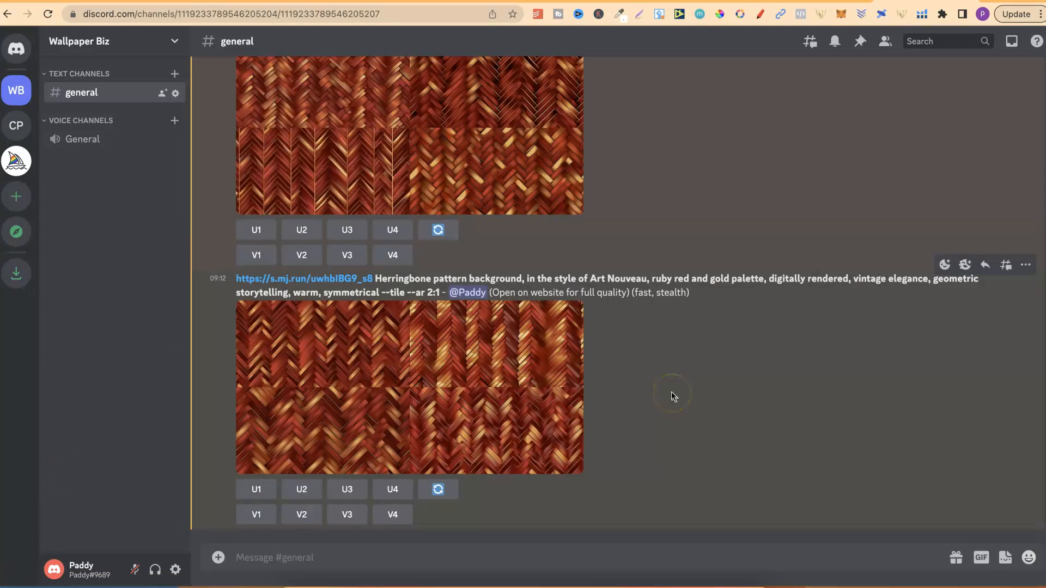
{"action": "mouse_move", "coordinate": [672, 405]}
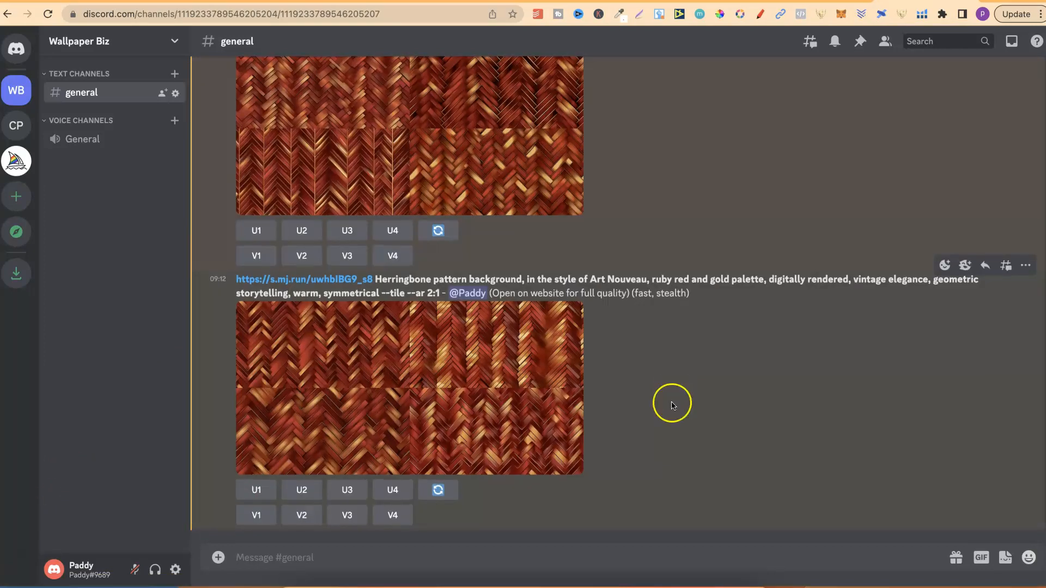
{"action": "scroll", "scroll_direction": "up", "scroll_amount": 3}
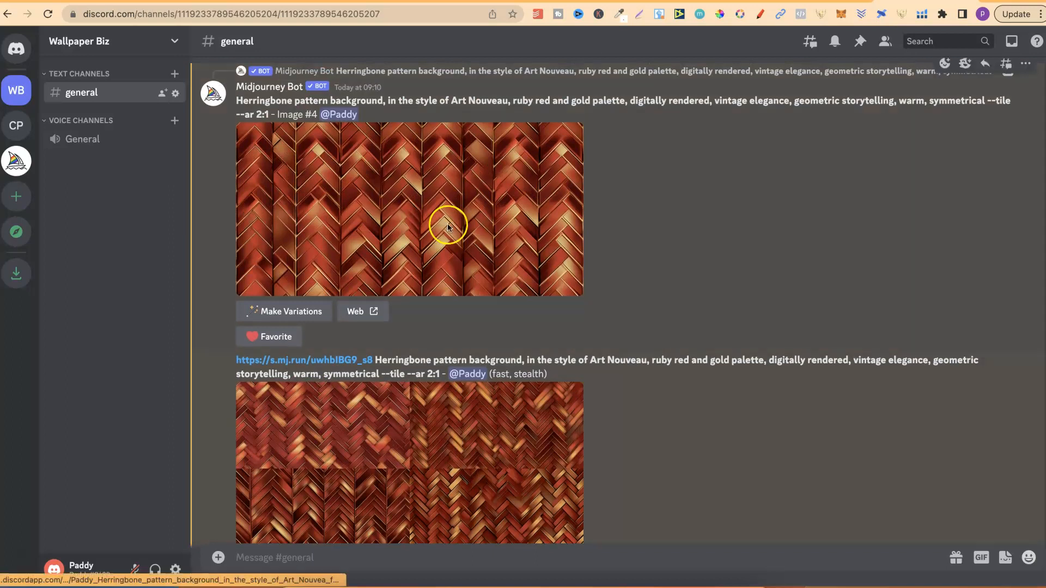
{"action": "scroll", "scroll_direction": "down", "scroll_amount": 3}
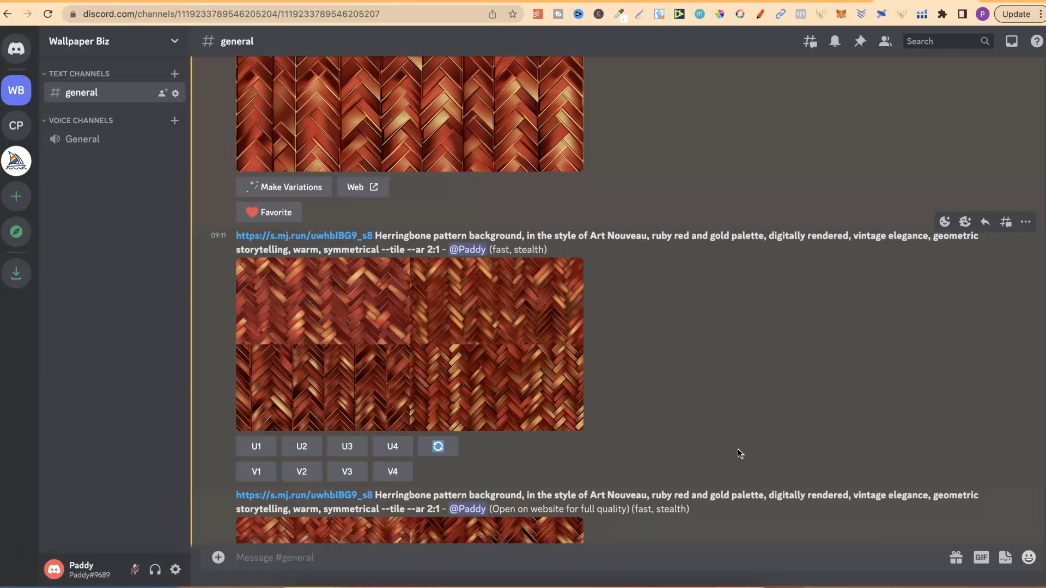
Upscale tiles U2, U1, U3 and U4 from the image-prompt herringbone grids
{"action": "left_click", "coordinate": [410, 344]}
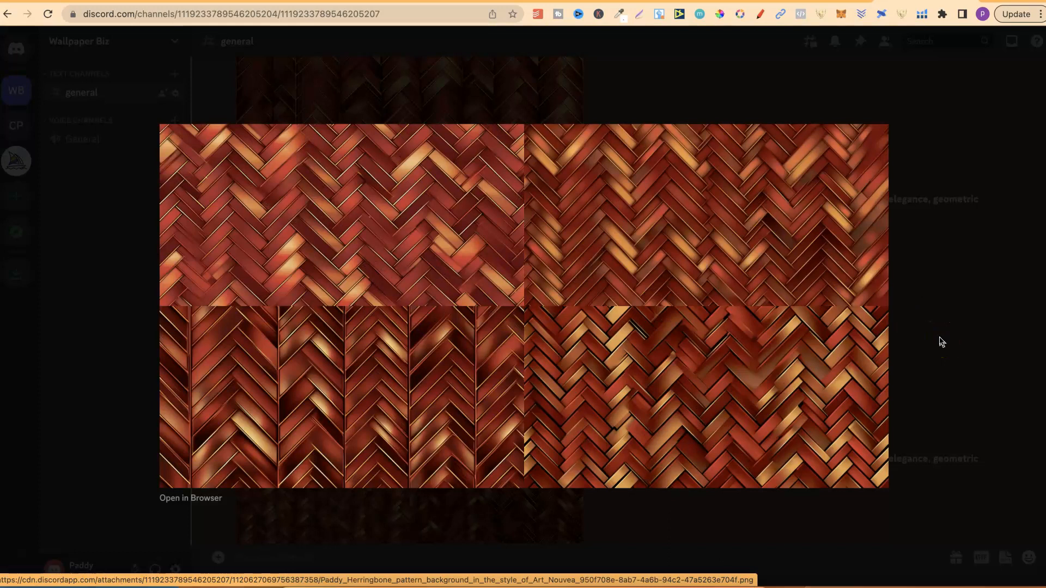
{"action": "mouse_move", "coordinate": [916, 326]}
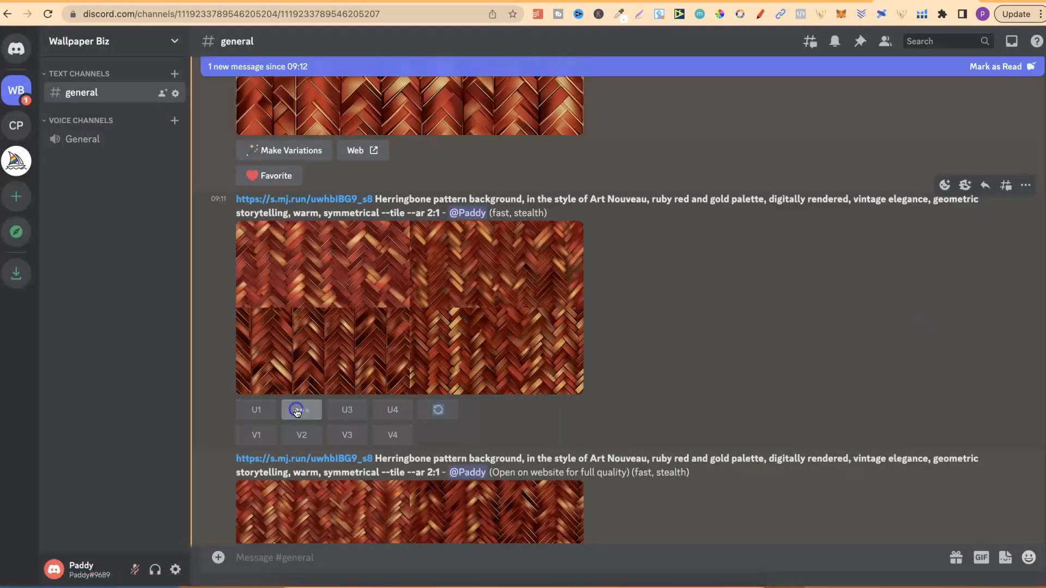
{"action": "left_click", "coordinate": [301, 409]}
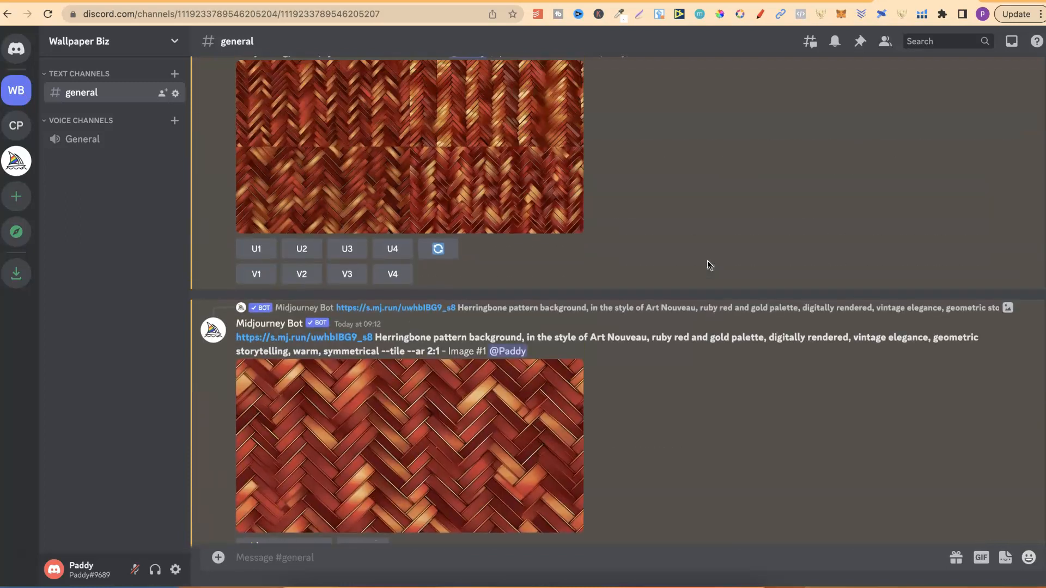
{"action": "scroll", "scroll_direction": "up", "scroll_amount": 3}
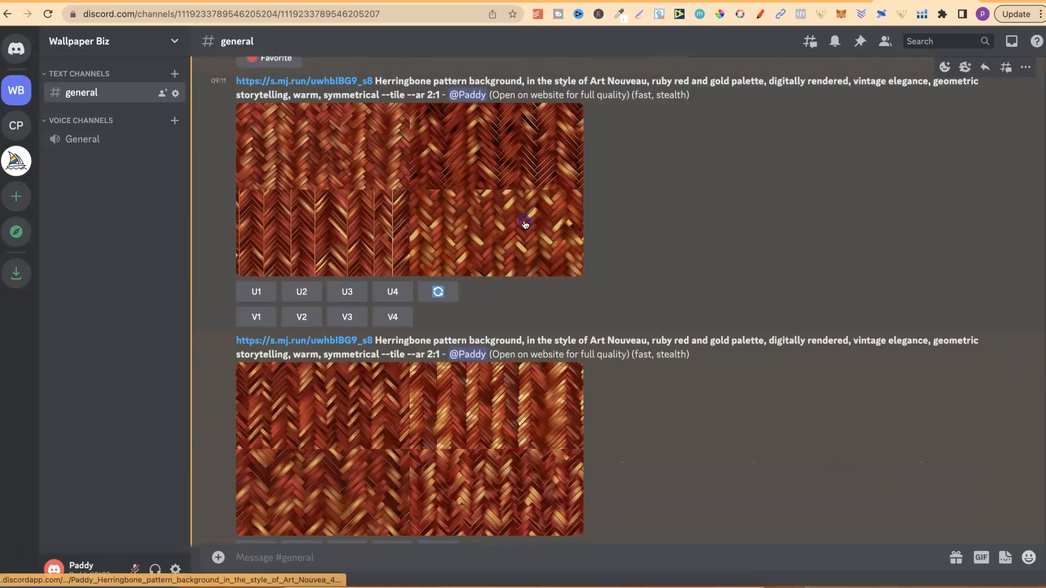
{"action": "left_click", "coordinate": [406, 189]}
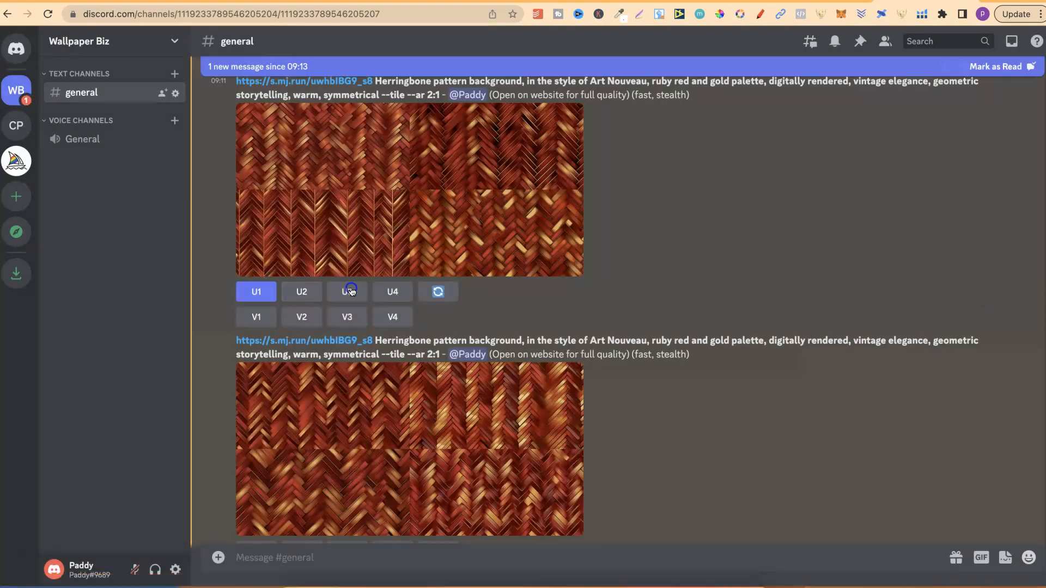
{"action": "left_click", "coordinate": [347, 292]}
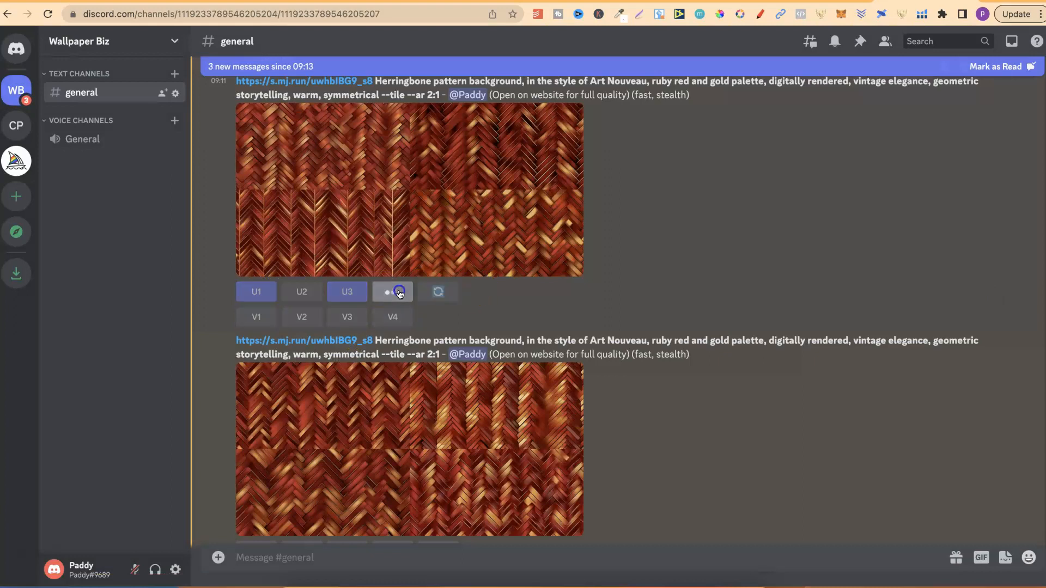
{"action": "left_click", "coordinate": [1026, 145]}
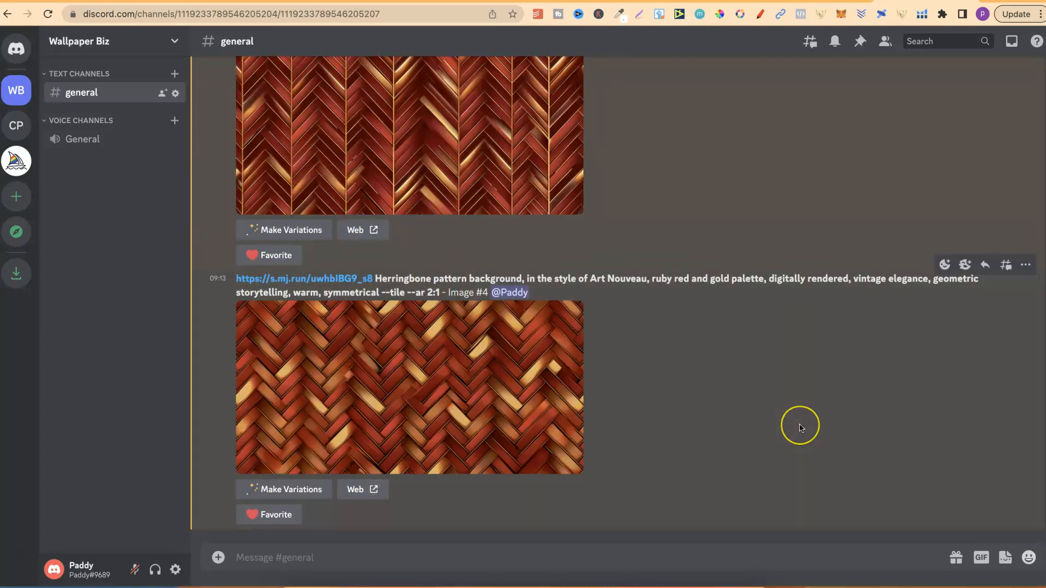
{"action": "mouse_move", "coordinate": [801, 429]}
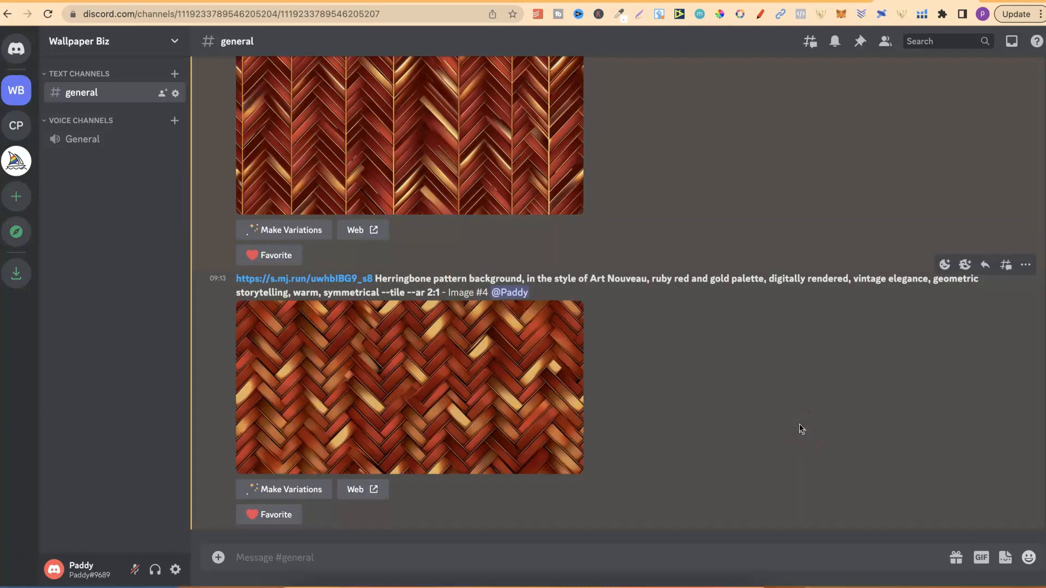
{"action": "scroll", "scroll_direction": "up", "scroll_amount": 3}
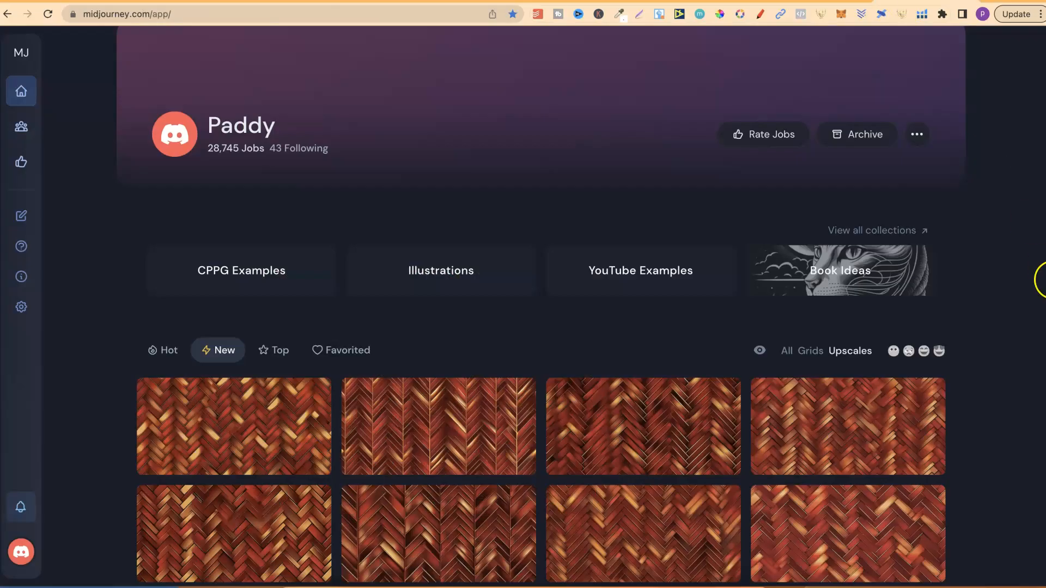
{"action": "mouse_move", "coordinate": [254, 412]}
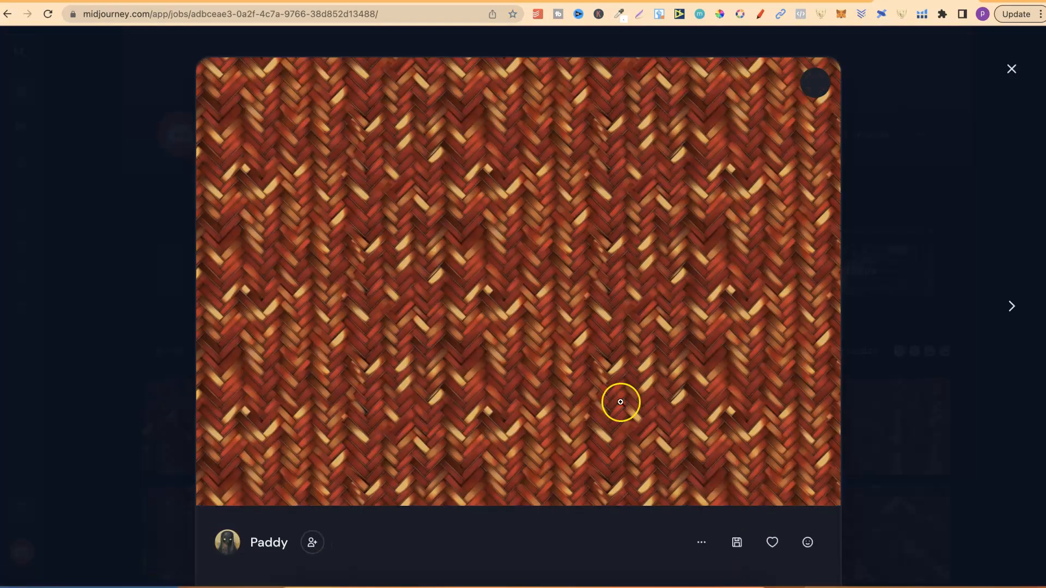
{"action": "mouse_move", "coordinate": [584, 407]}
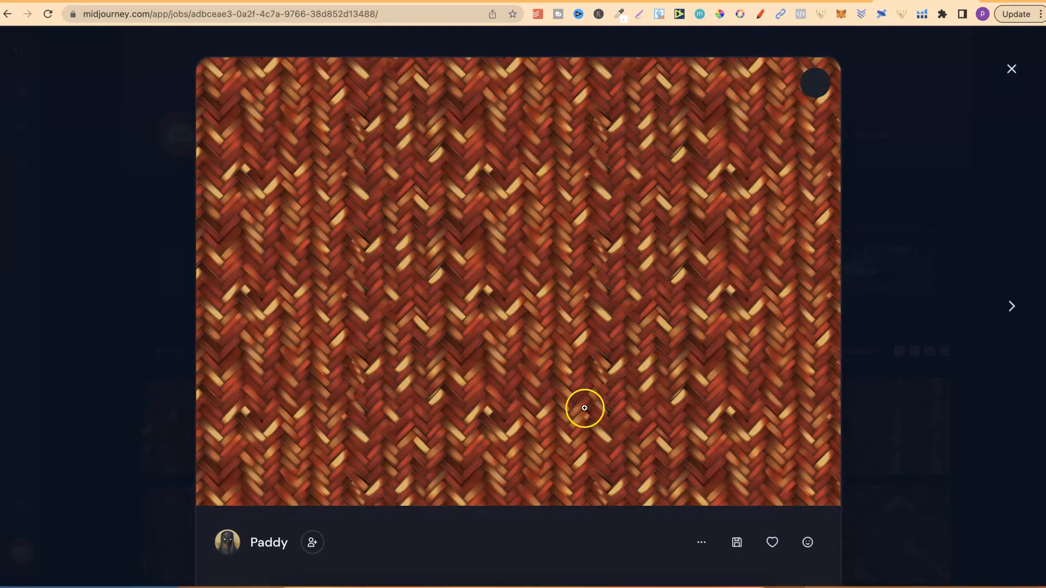
{"action": "mouse_move", "coordinate": [934, 305]}
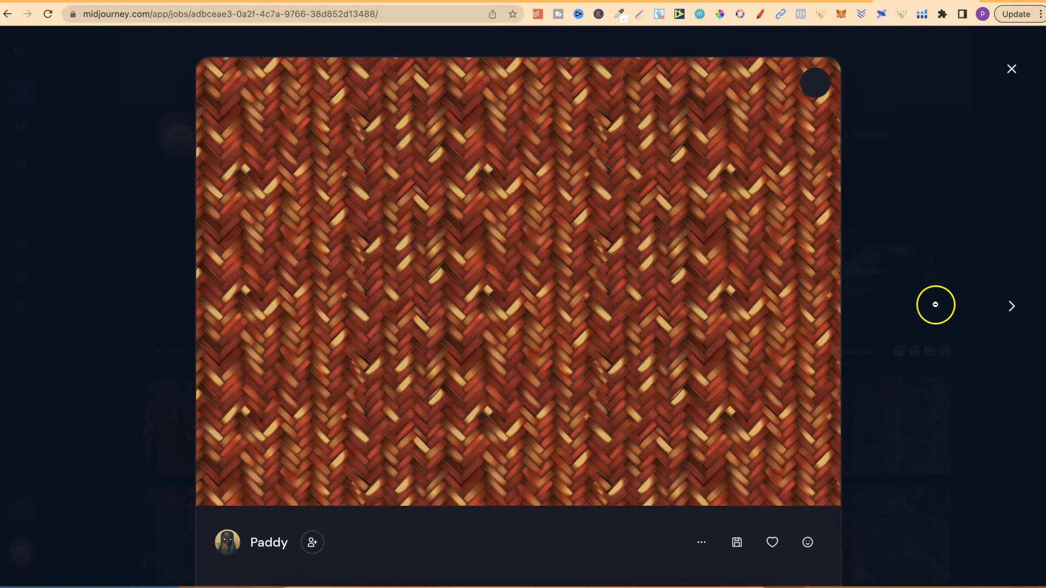
{"action": "mouse_move", "coordinate": [659, 298]}
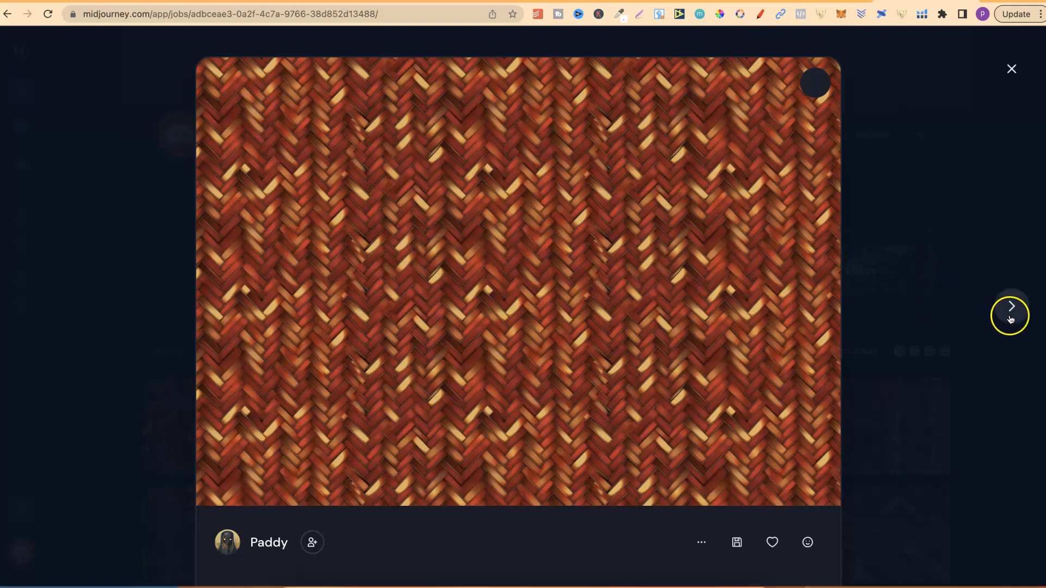
Page through the ruby herringbone upscales one by one in the Midjourney web viewer
{"action": "left_click", "coordinate": [1011, 306]}
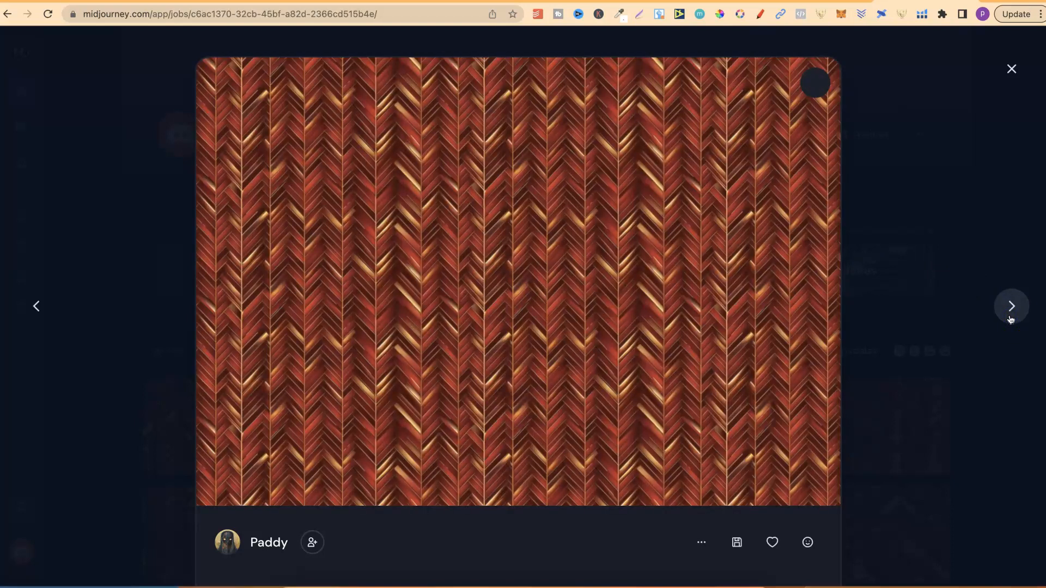
{"action": "left_click", "coordinate": [1010, 306]}
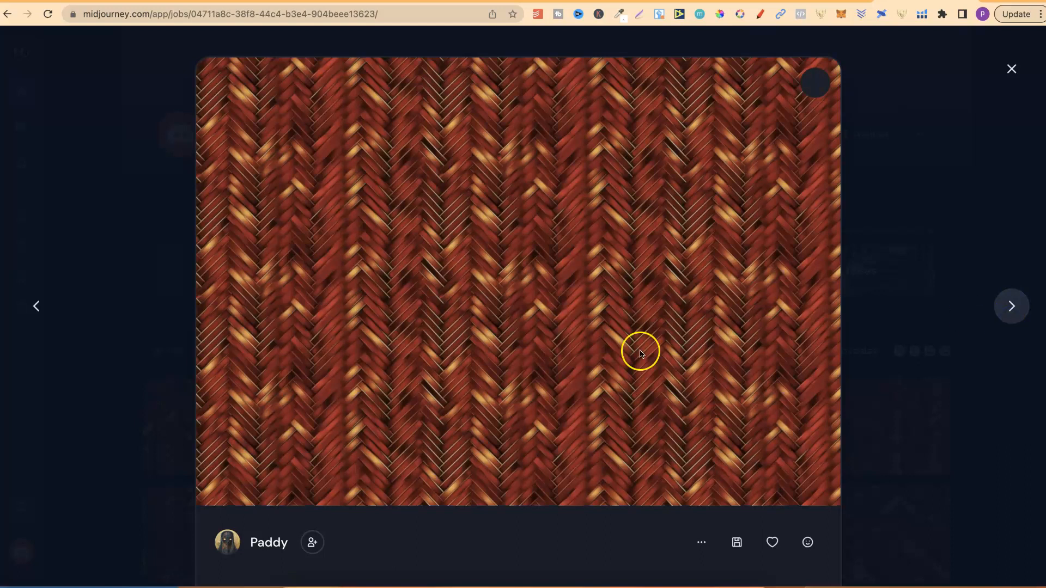
{"action": "mouse_move", "coordinate": [1011, 306]}
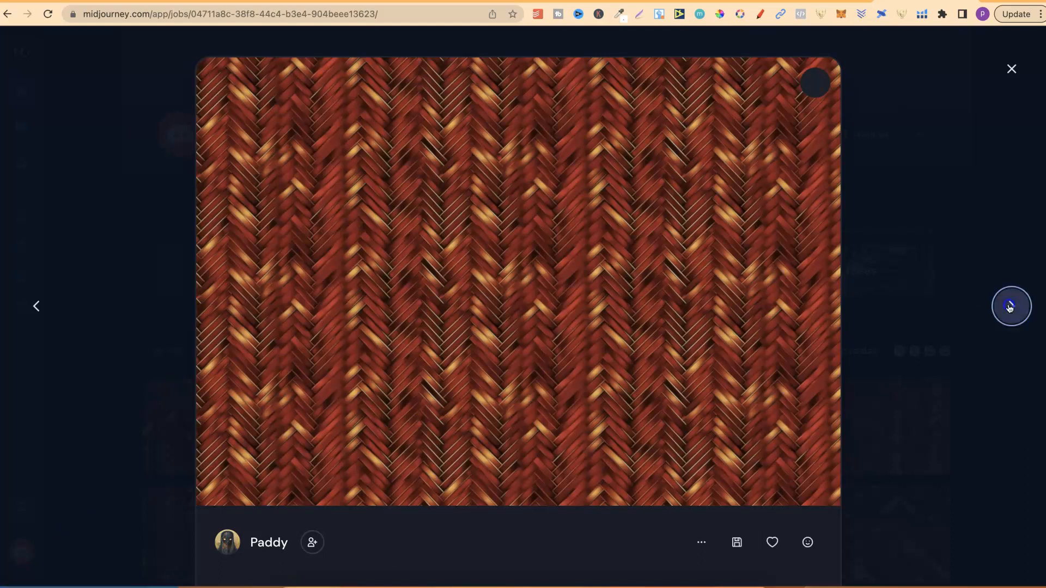
{"action": "left_click", "coordinate": [1011, 306]}
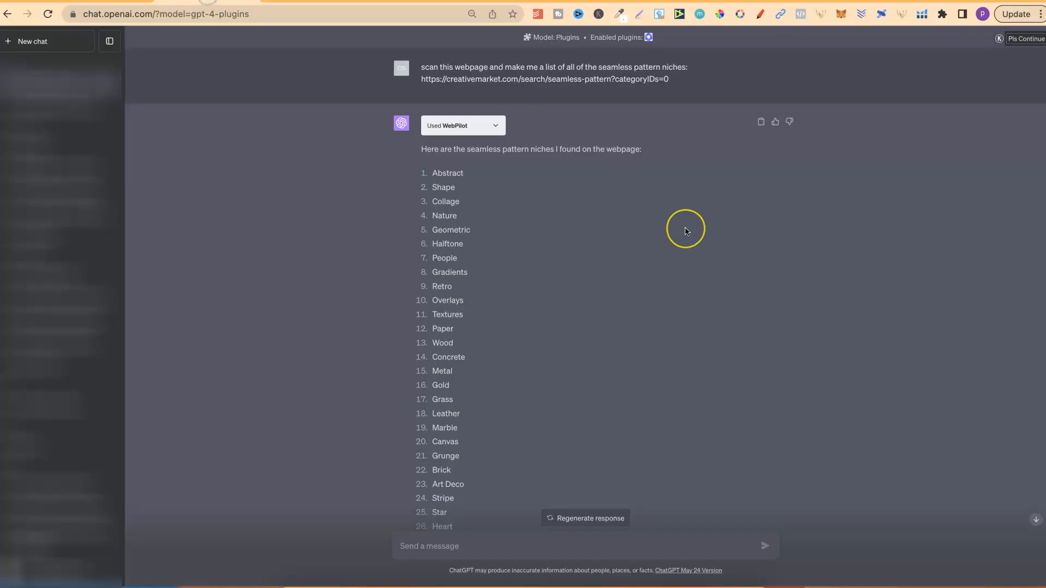
{"action": "mouse_move", "coordinate": [669, 120]}
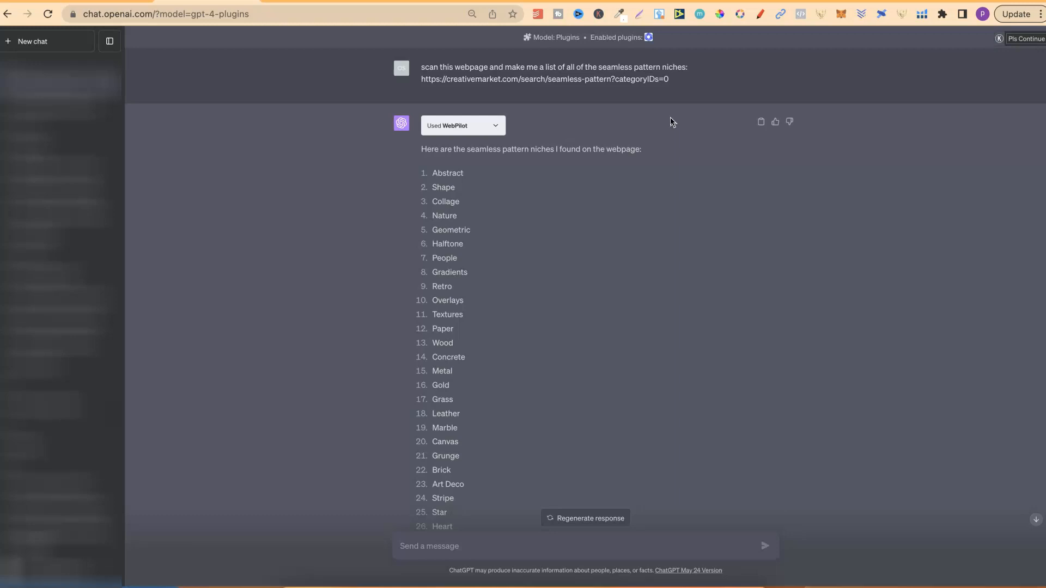
{"action": "mouse_move", "coordinate": [646, 37]}
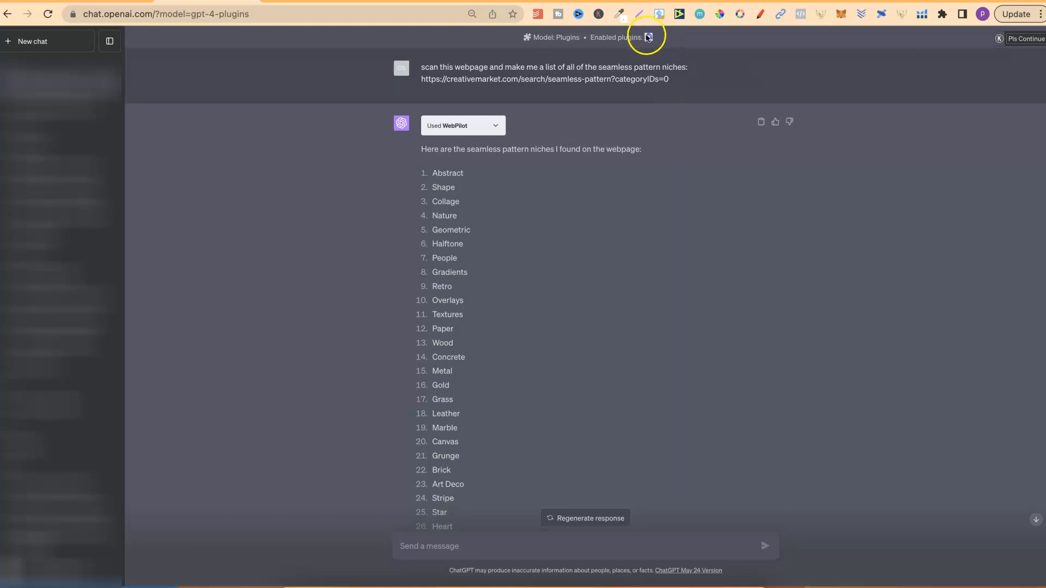
Review the GPT-4 chat's enabled plugins, showing WebPilot ticked and Metaphor unticked
{"action": "left_click", "coordinate": [645, 37]}
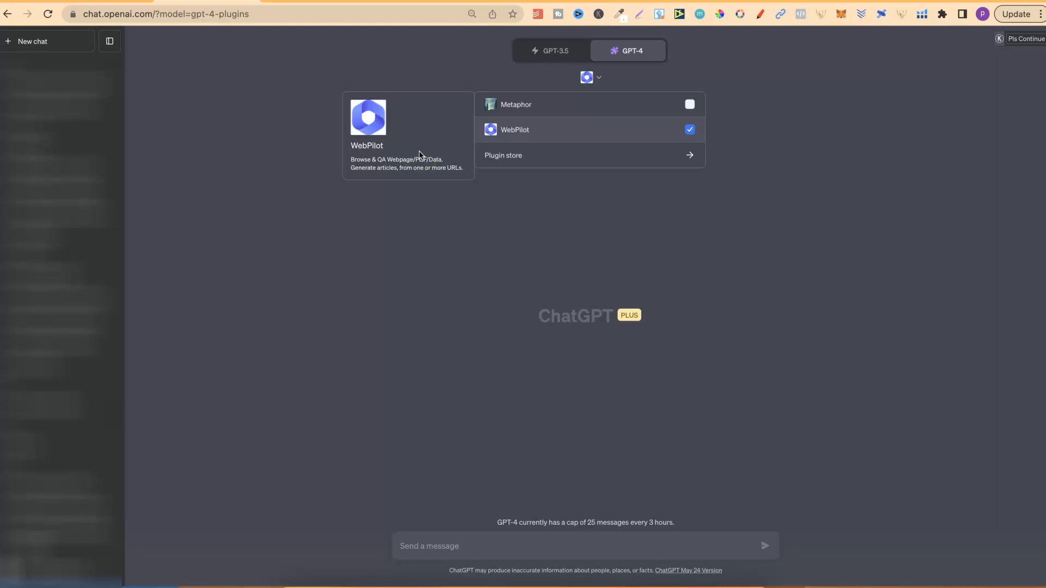